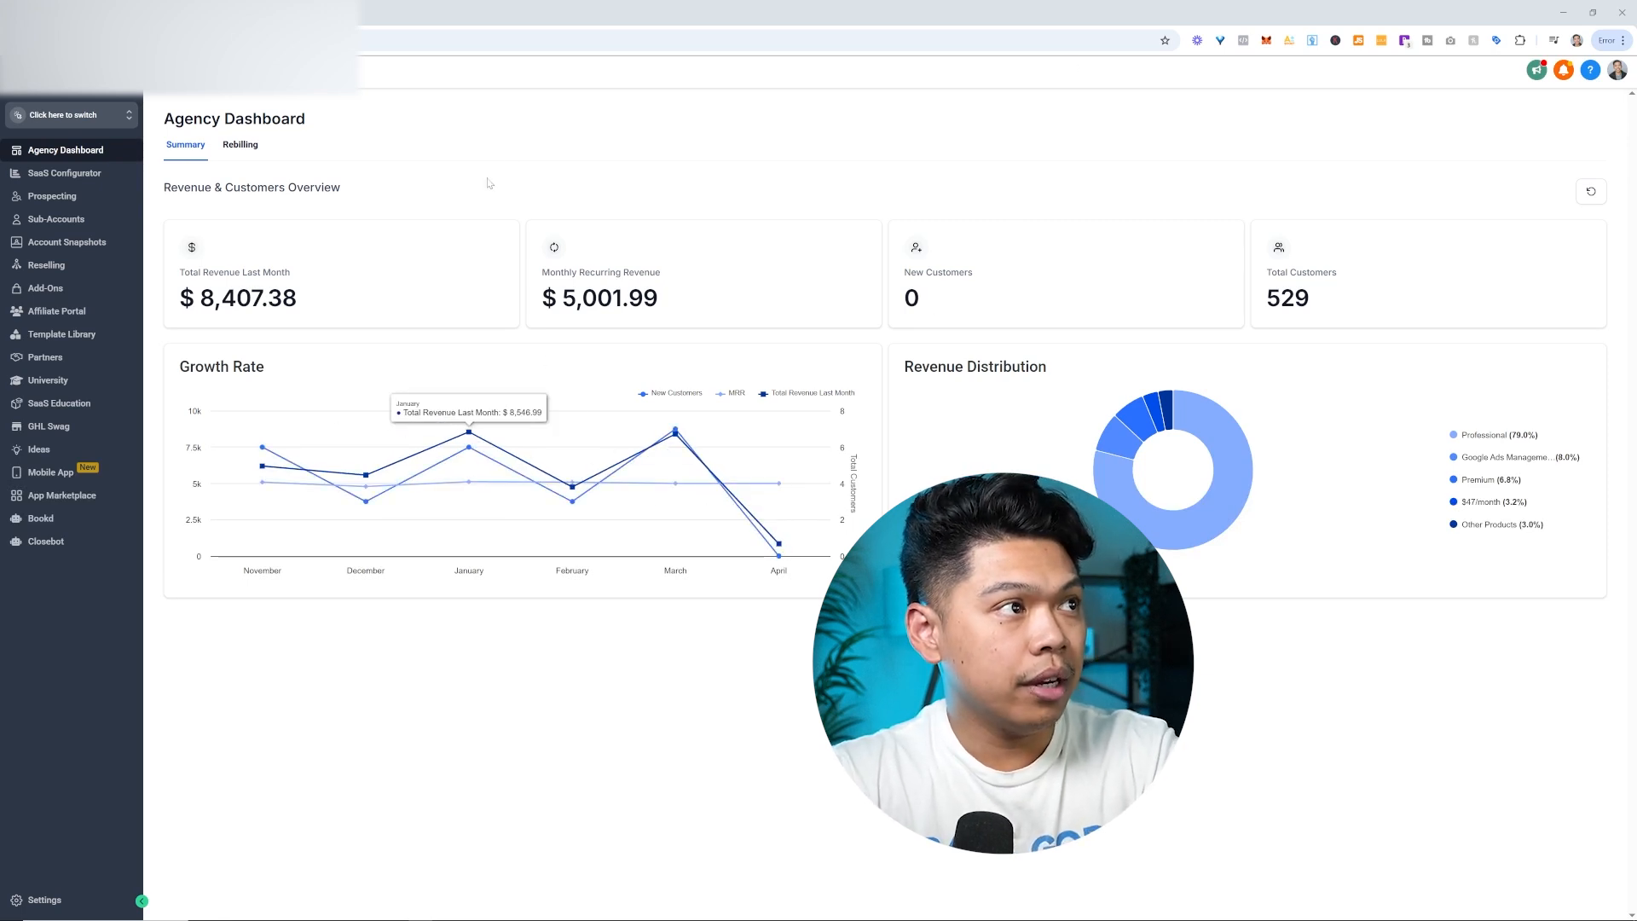
pyautogui.moveTo(580, 627)
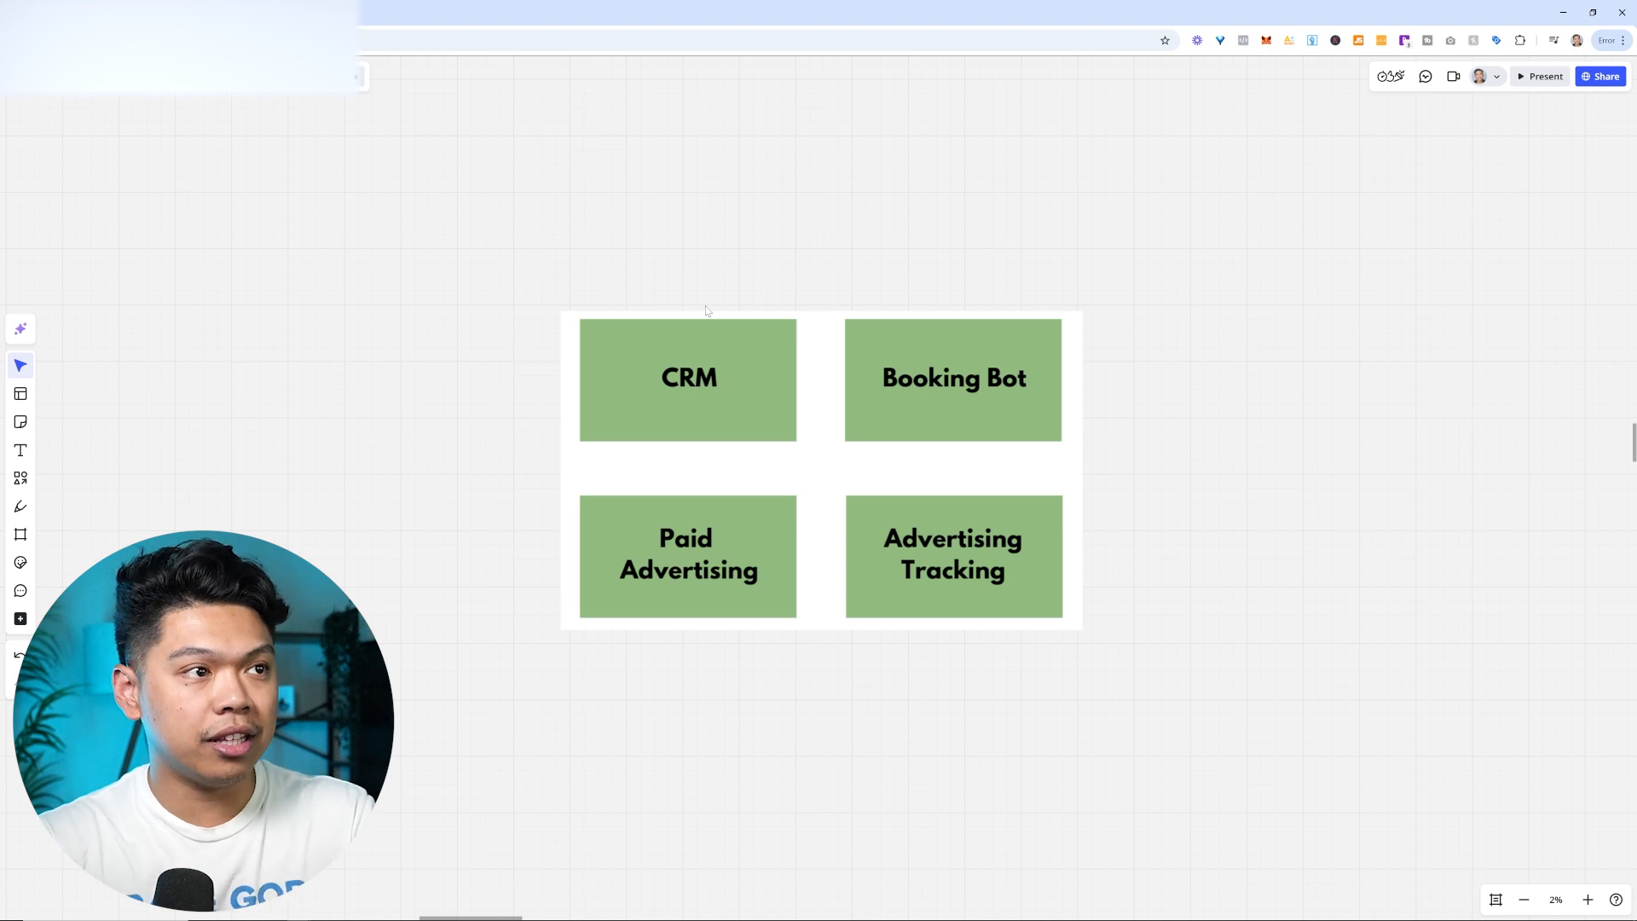
# - Drag the board to the cleaning-business post showing its Google Ads conversion results
pyautogui.moveTo(707, 309); pyautogui.dragTo(788, 262)
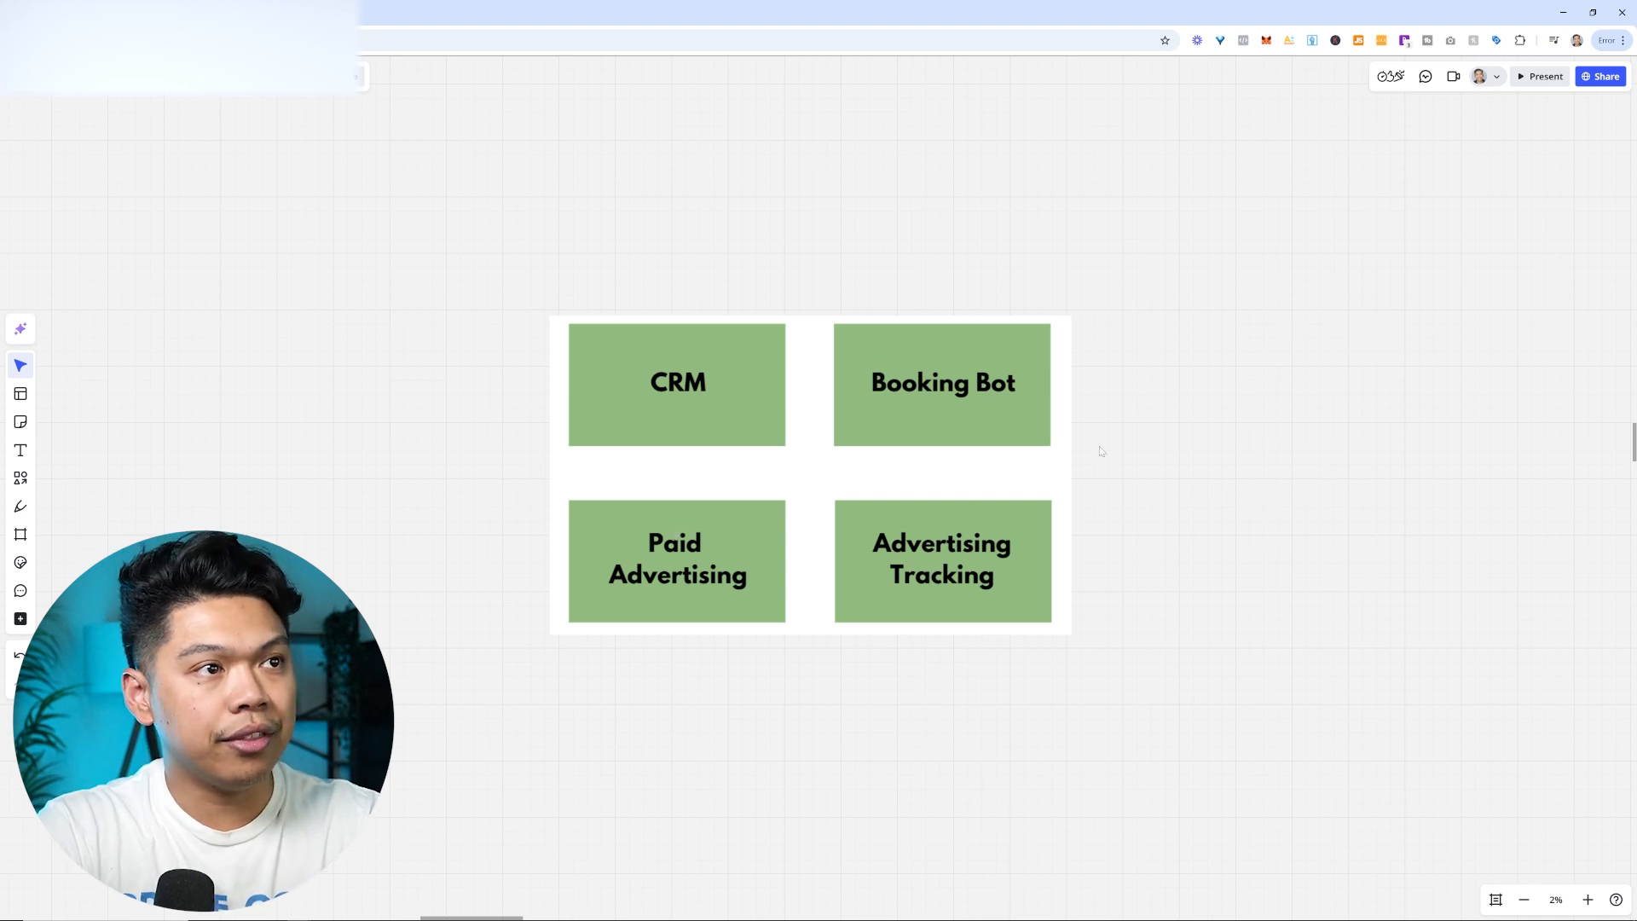
pyautogui.moveTo(671, 438)
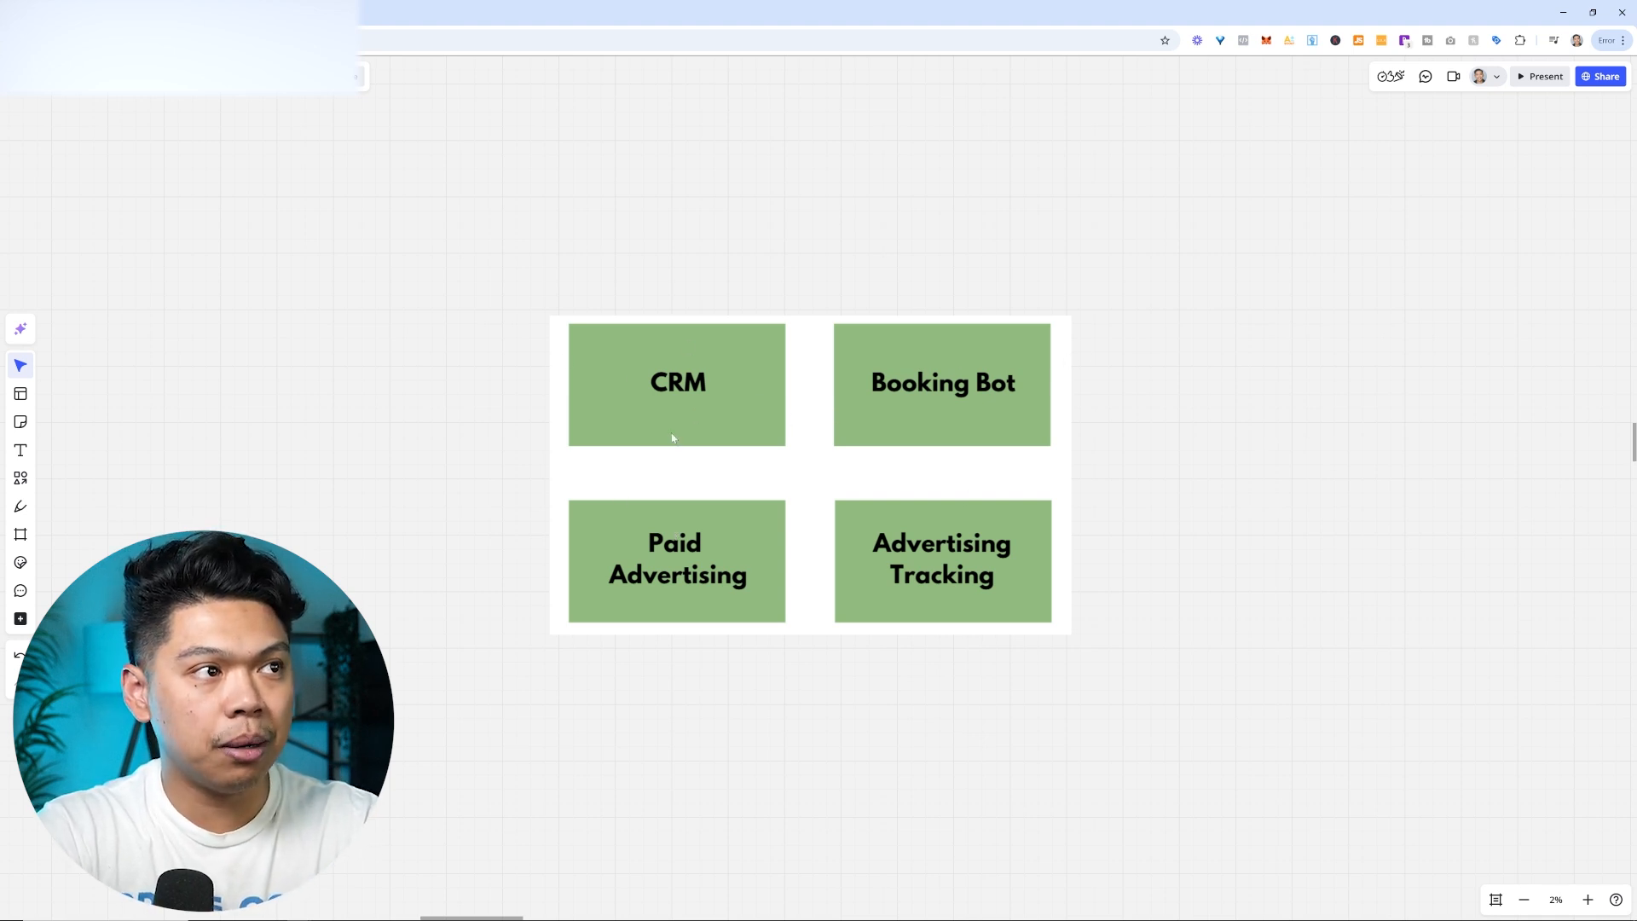
pyautogui.moveTo(1157, 344)
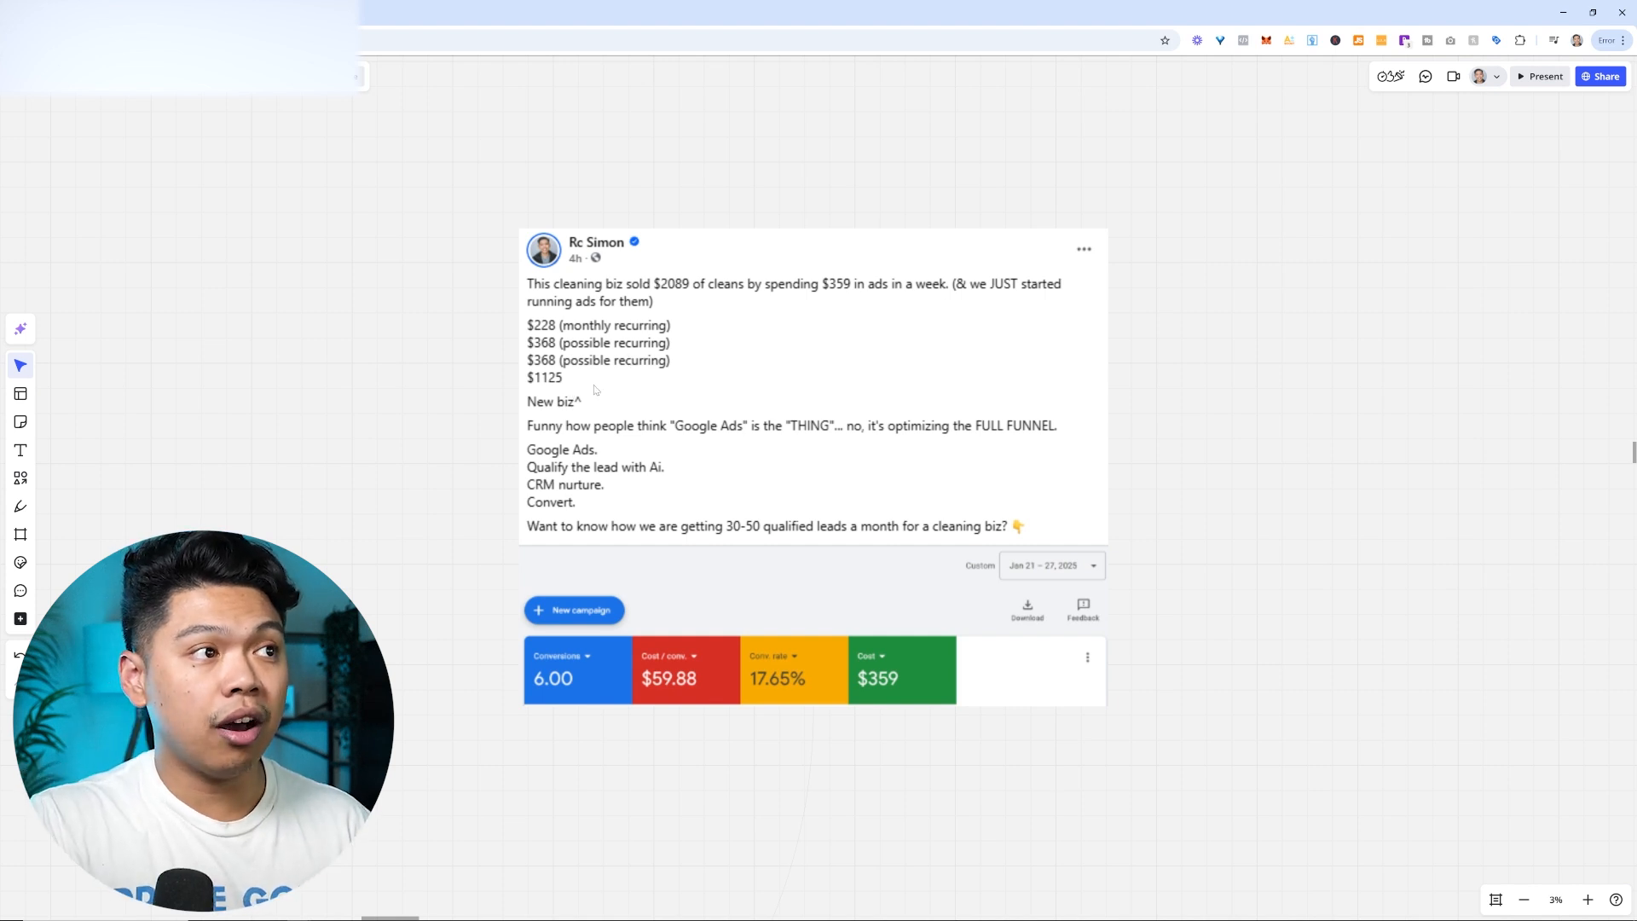
pyautogui.moveTo(724, 389)
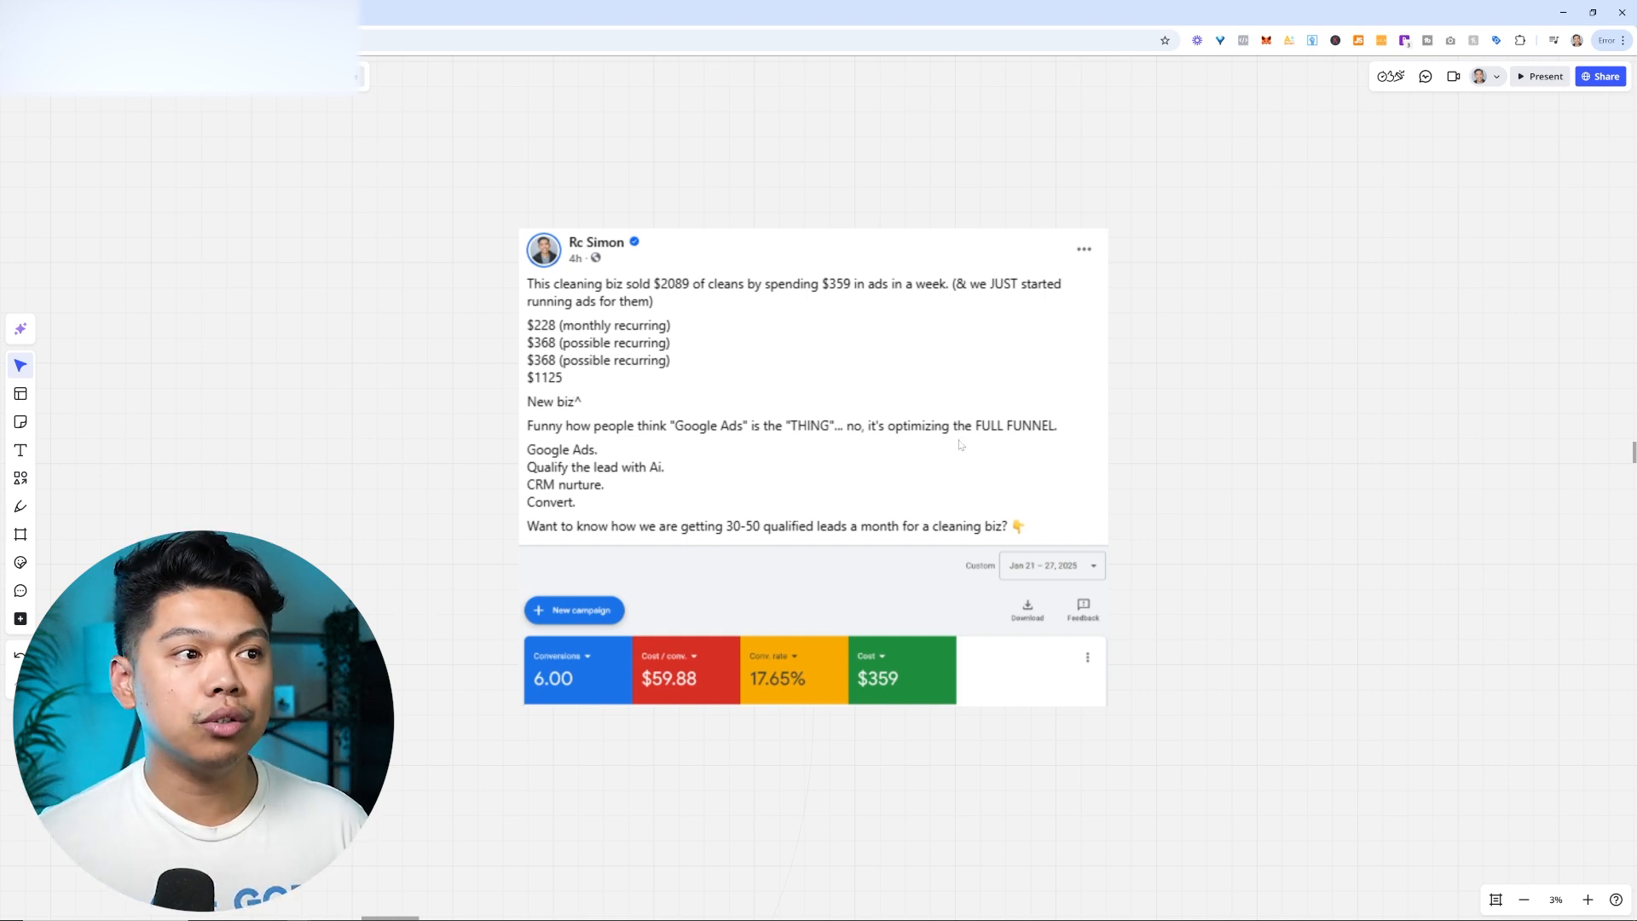
pyautogui.moveTo(989, 486)
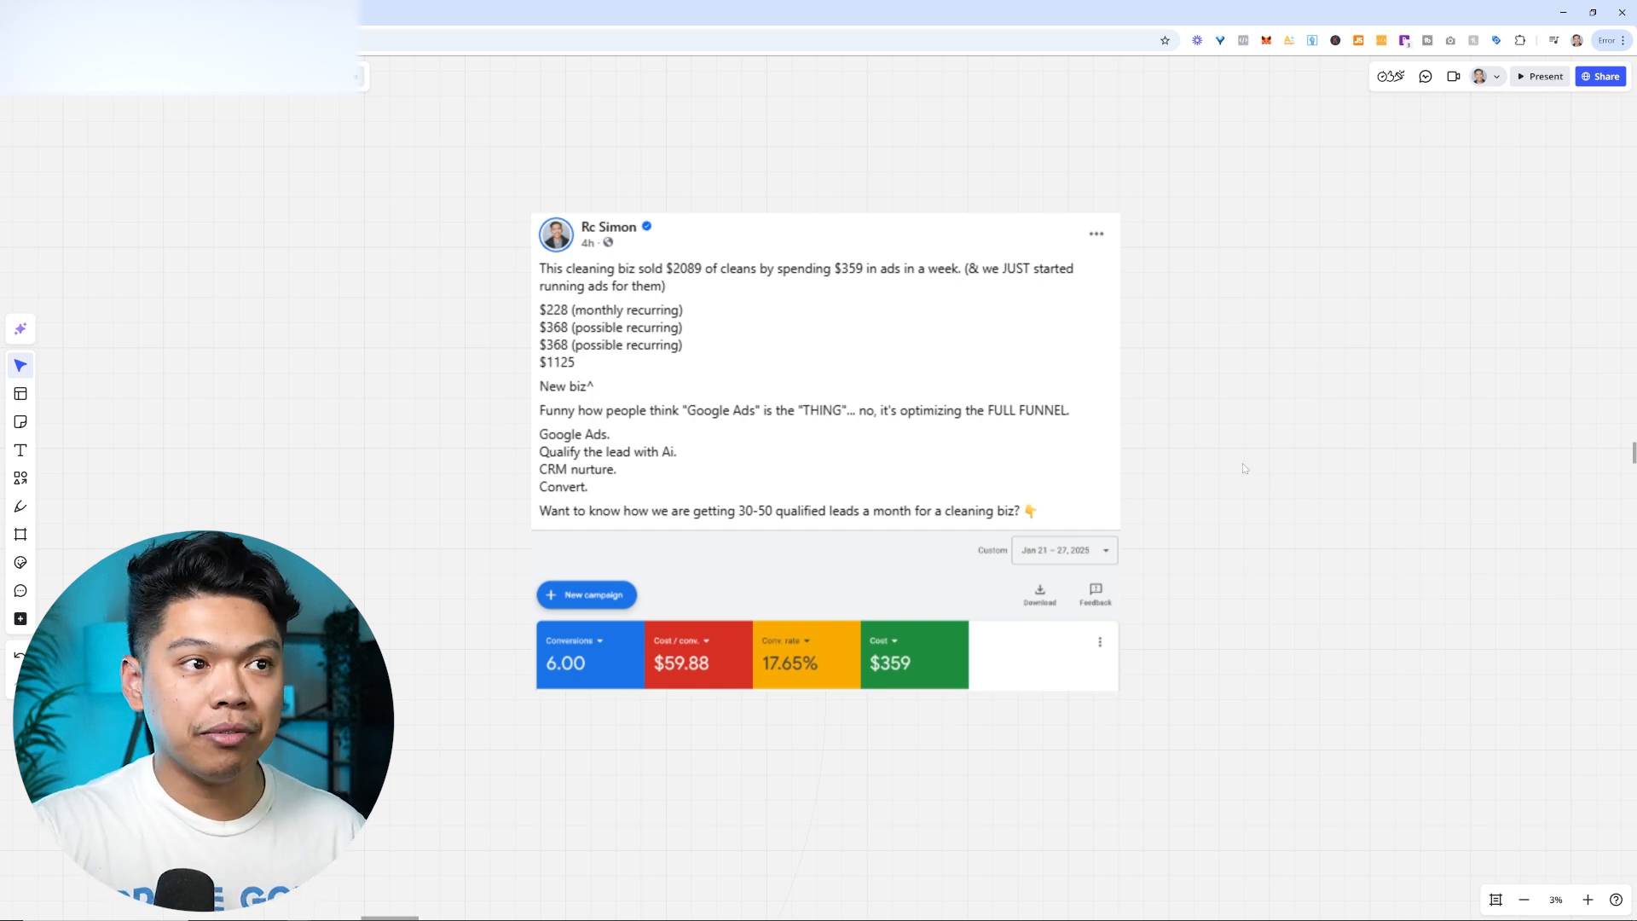
pyautogui.moveTo(1237, 457)
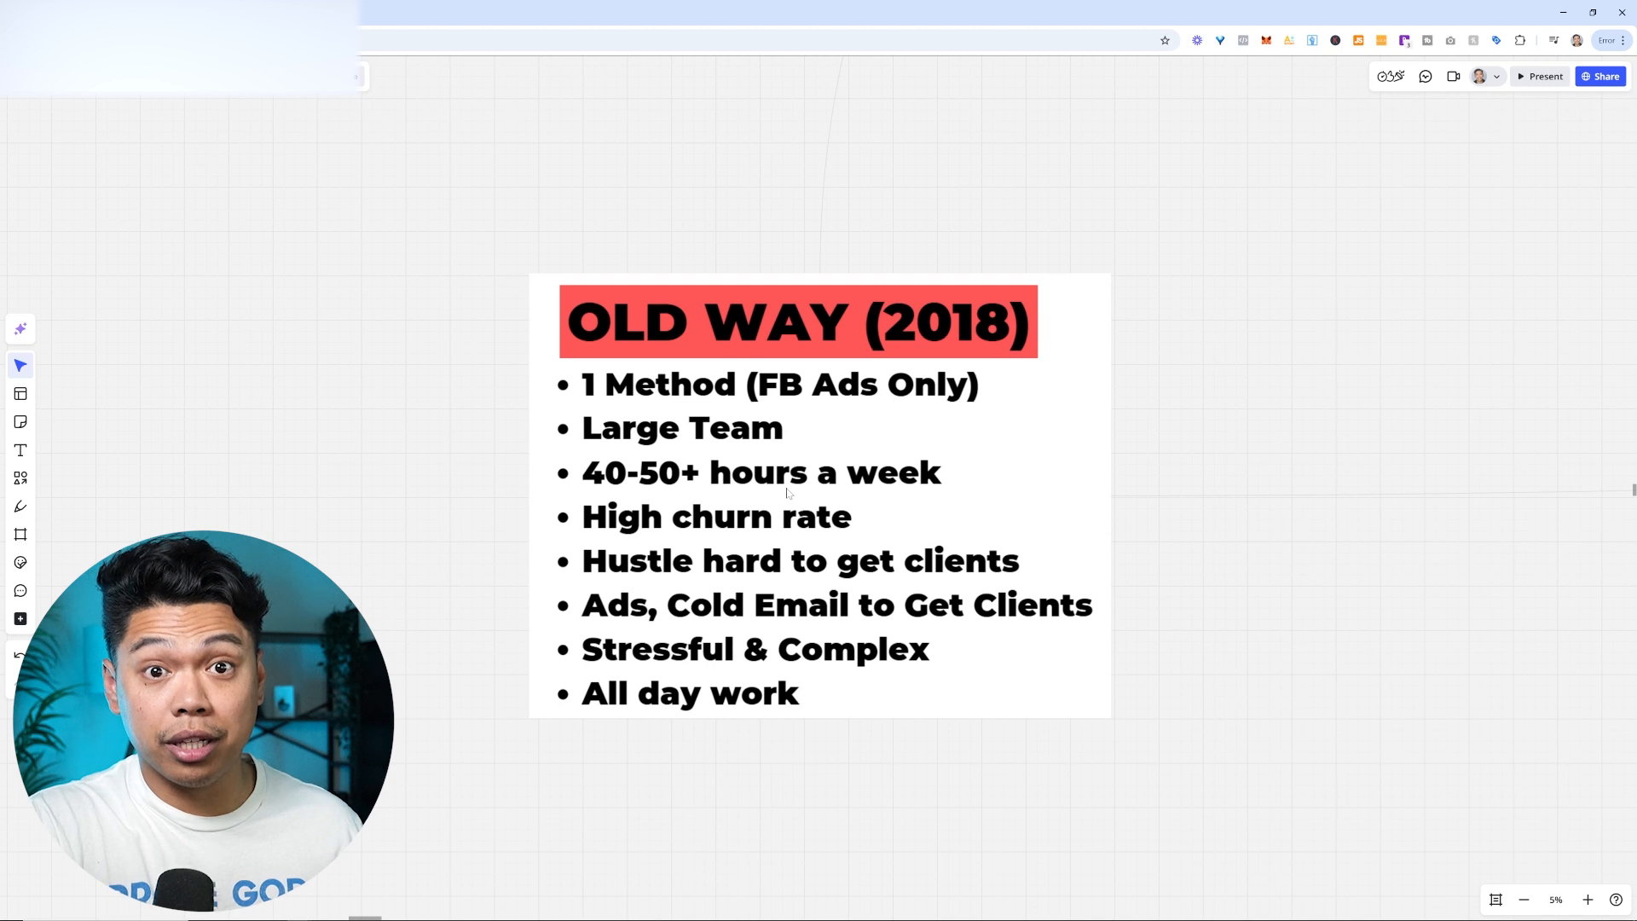
pyautogui.moveTo(1367, 468)
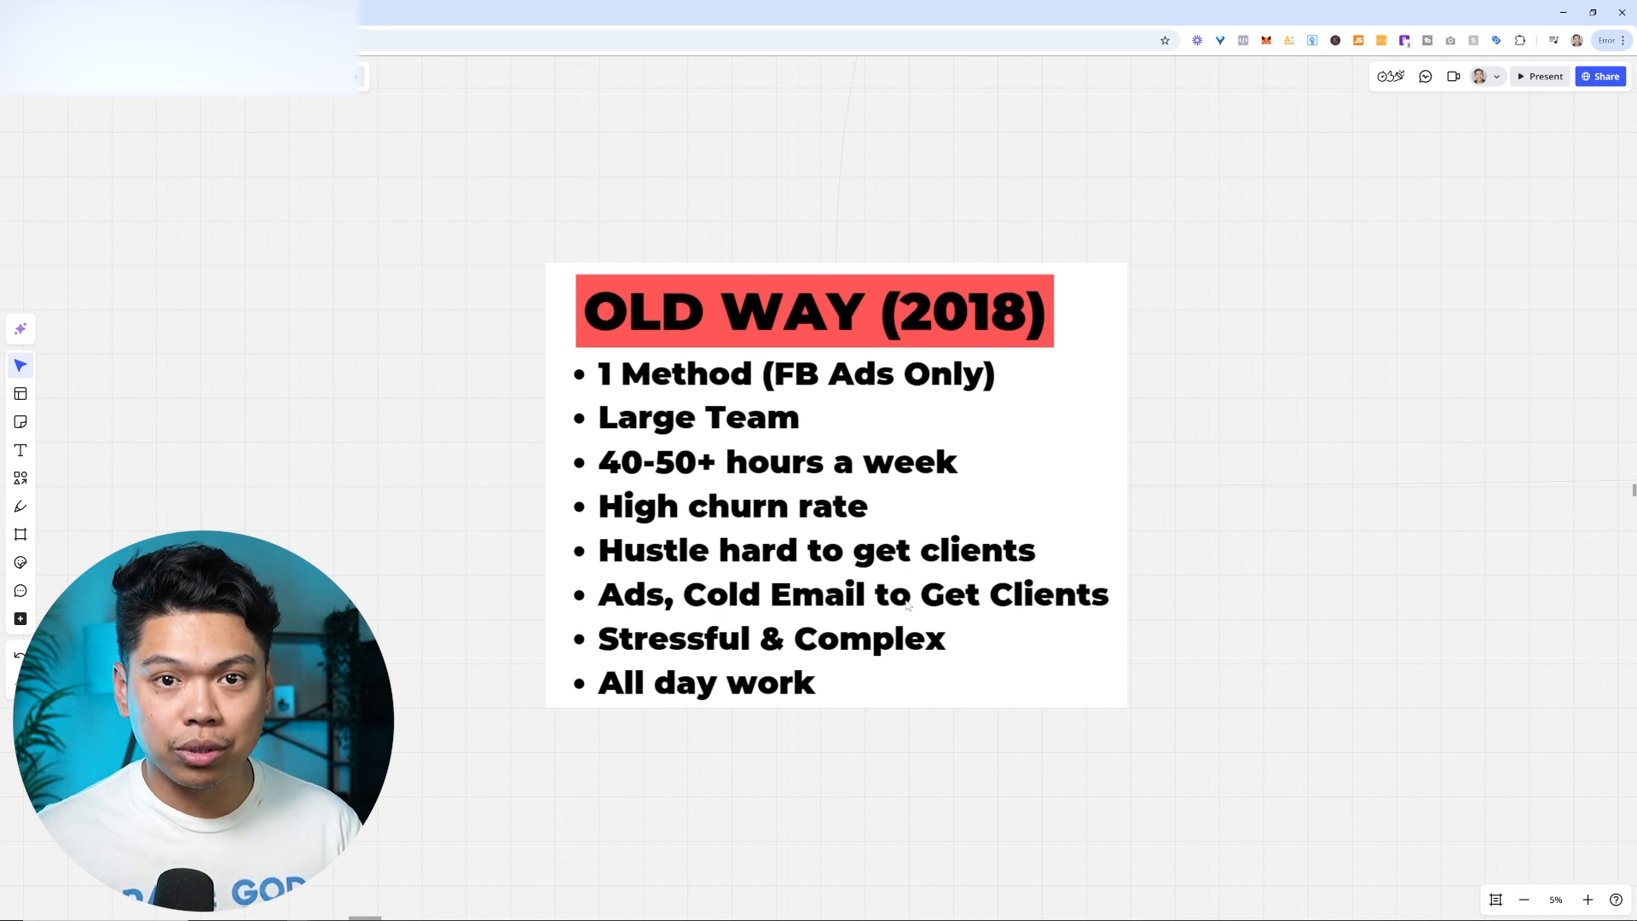
pyautogui.moveTo(1114, 519)
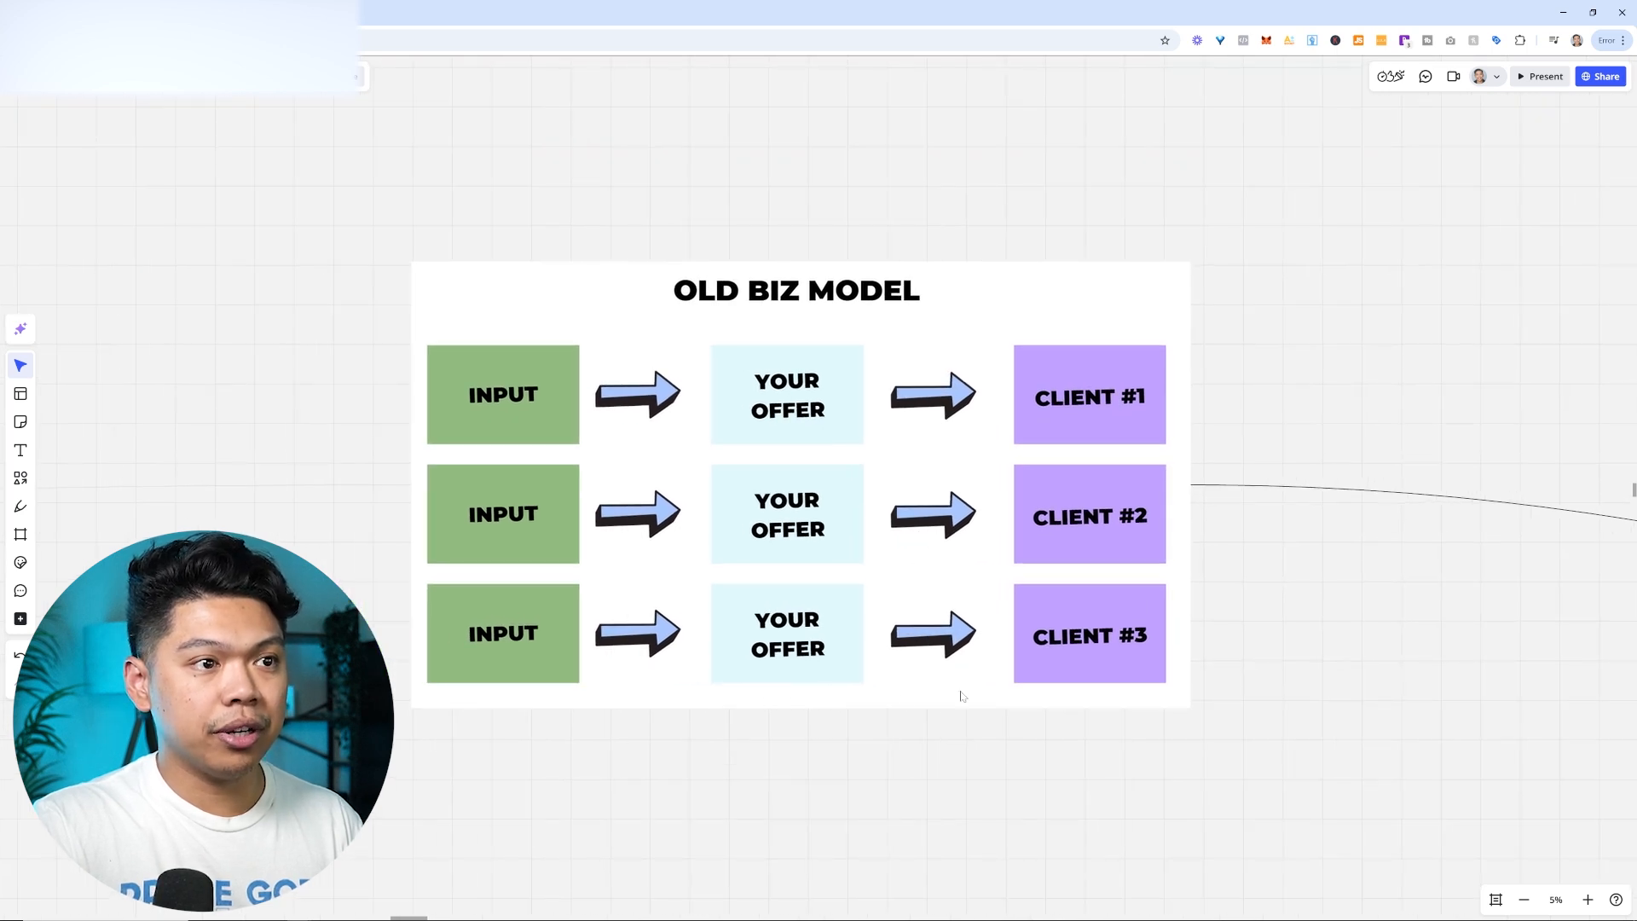
pyautogui.moveTo(1292, 604)
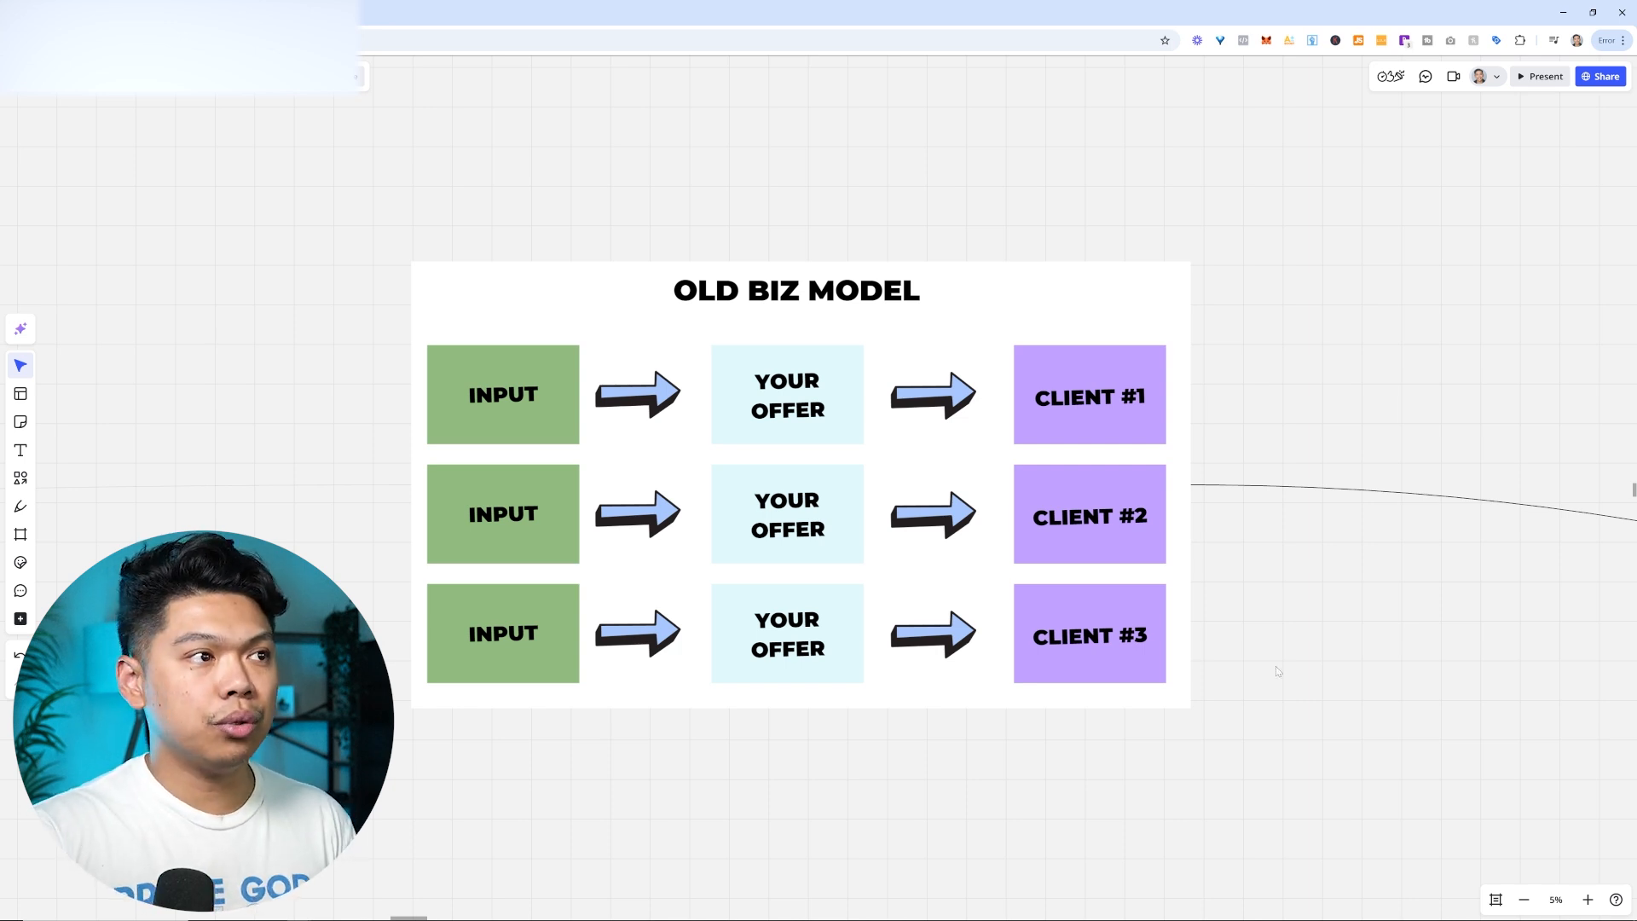
pyautogui.moveTo(1187, 419)
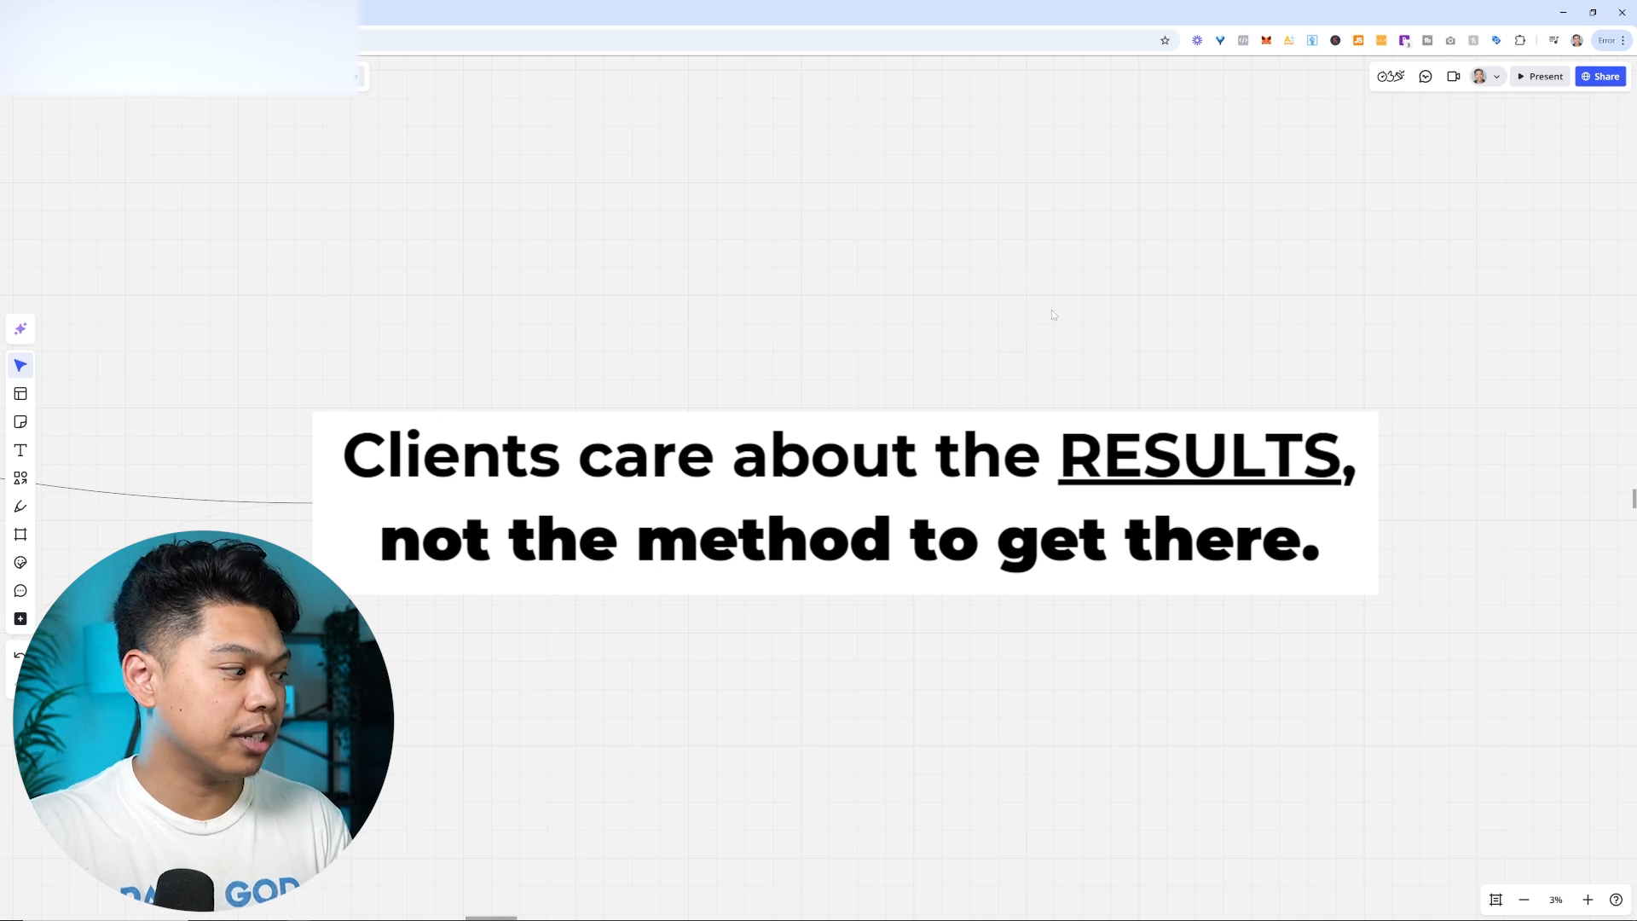
pyautogui.moveTo(1111, 292)
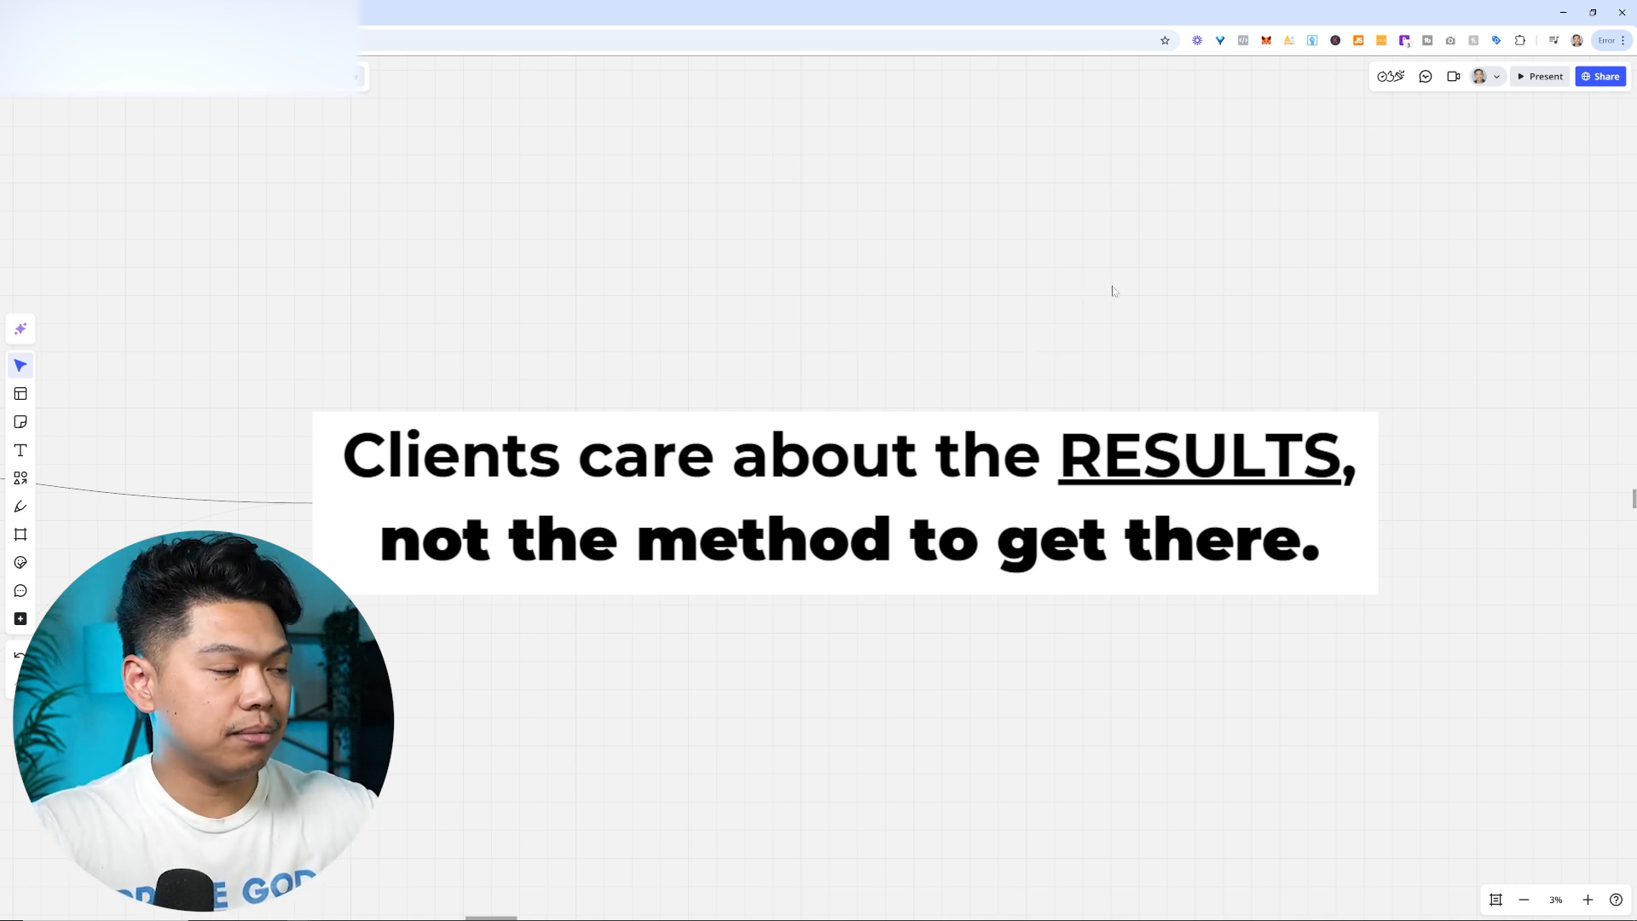
pyautogui.moveTo(817, 590)
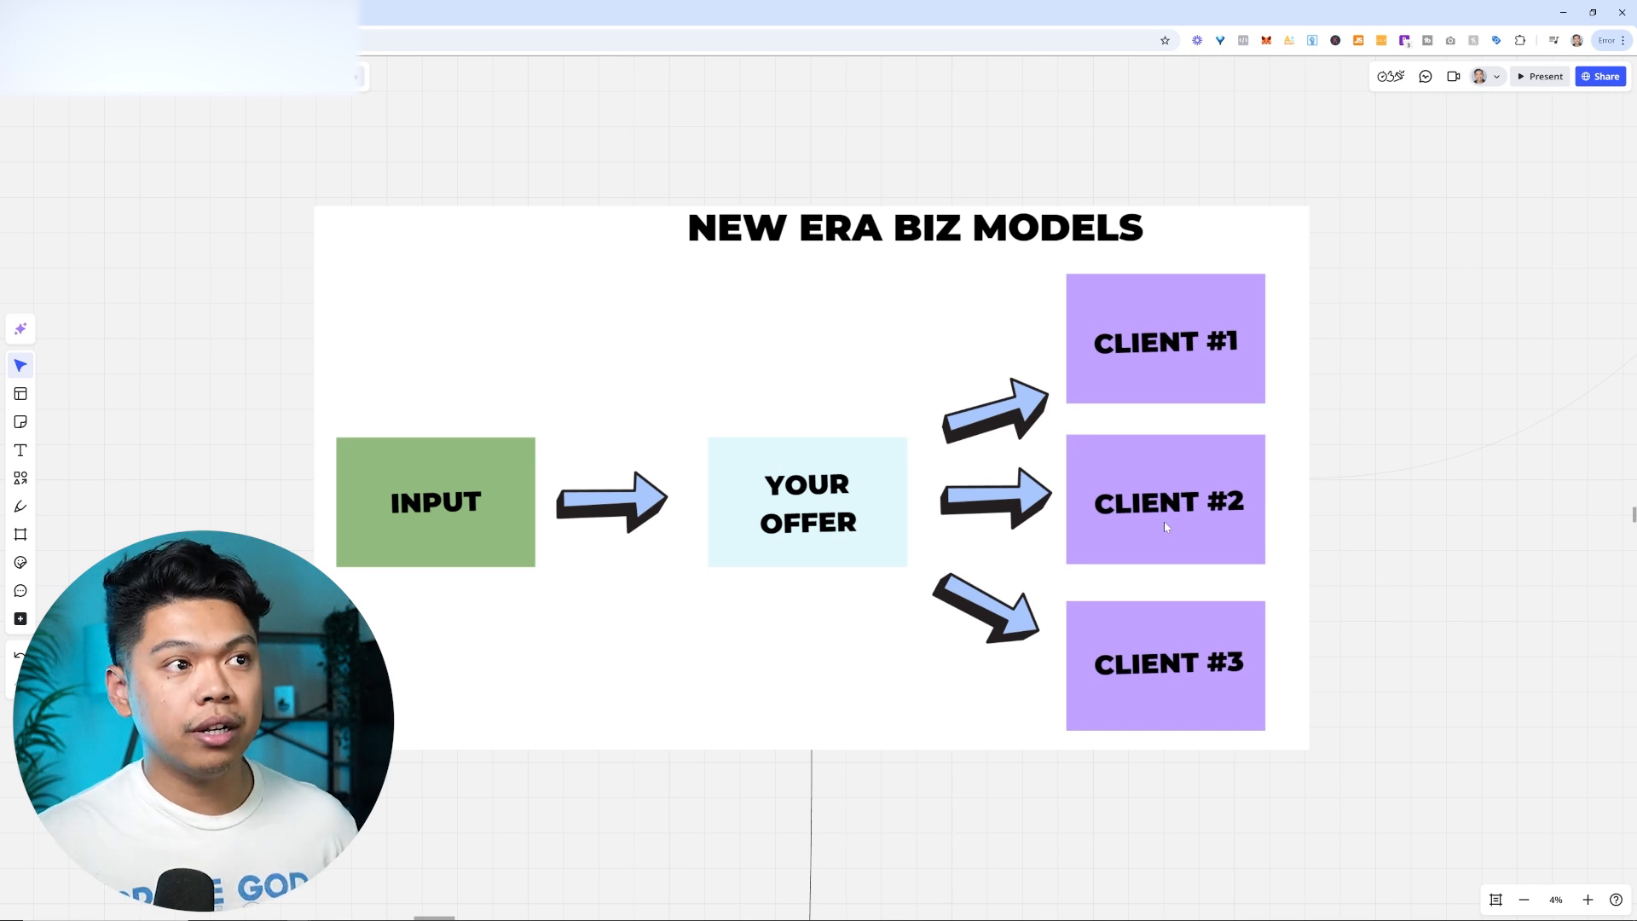
pyautogui.moveTo(1091, 498)
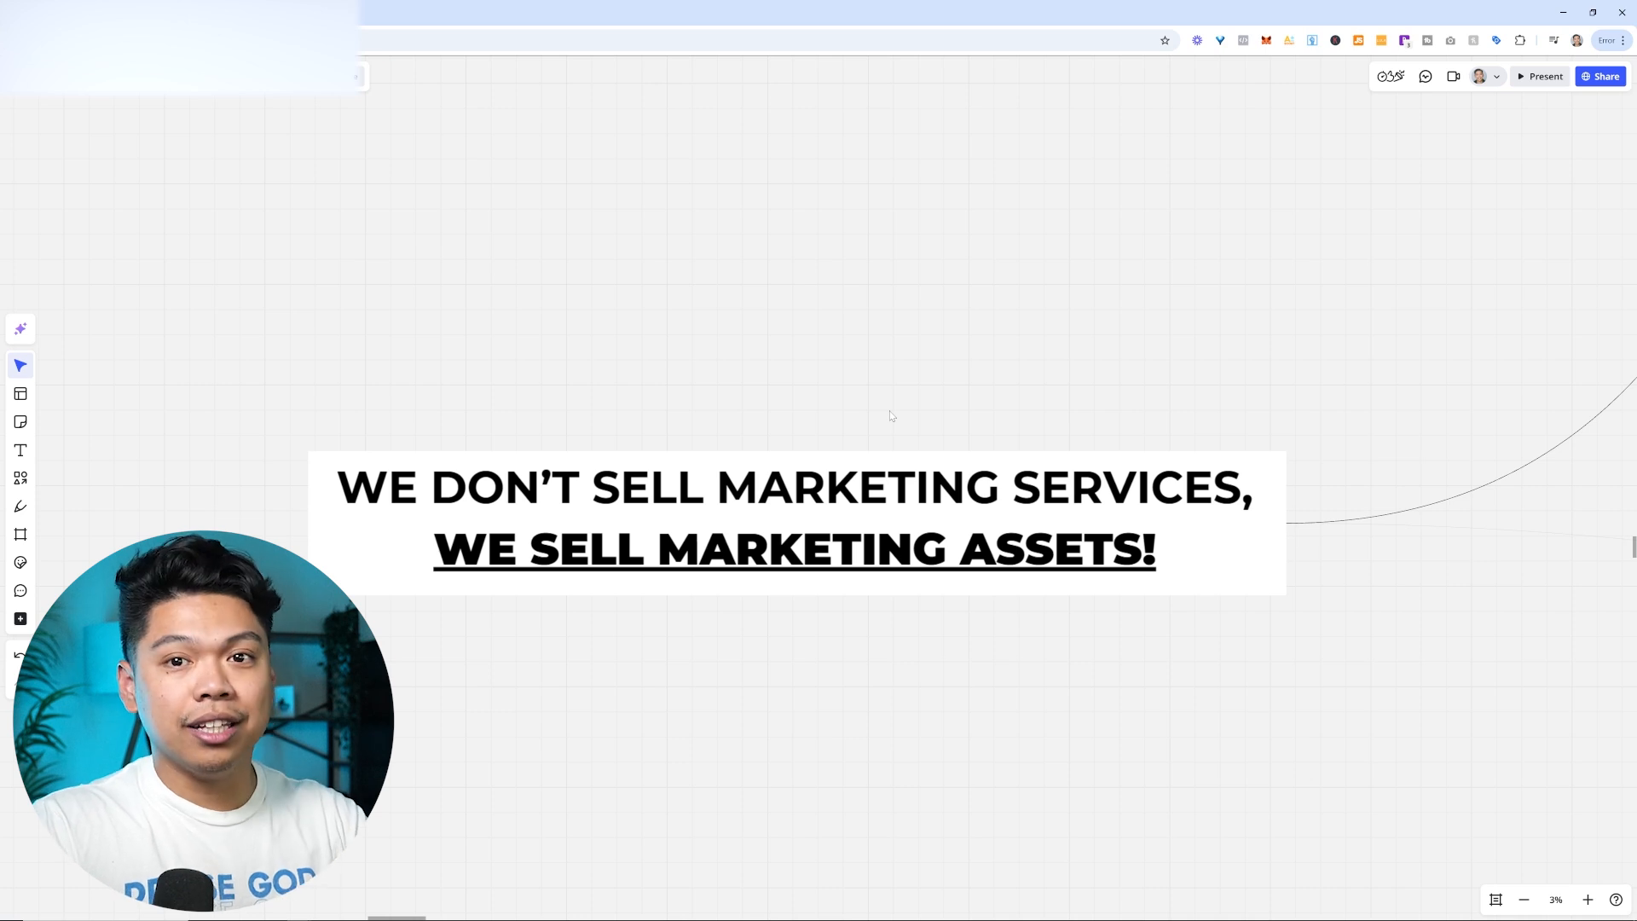
# - Scroll down to the 'We don't sell marketing services' banner about selling marketing assets
pyautogui.scroll(-3)
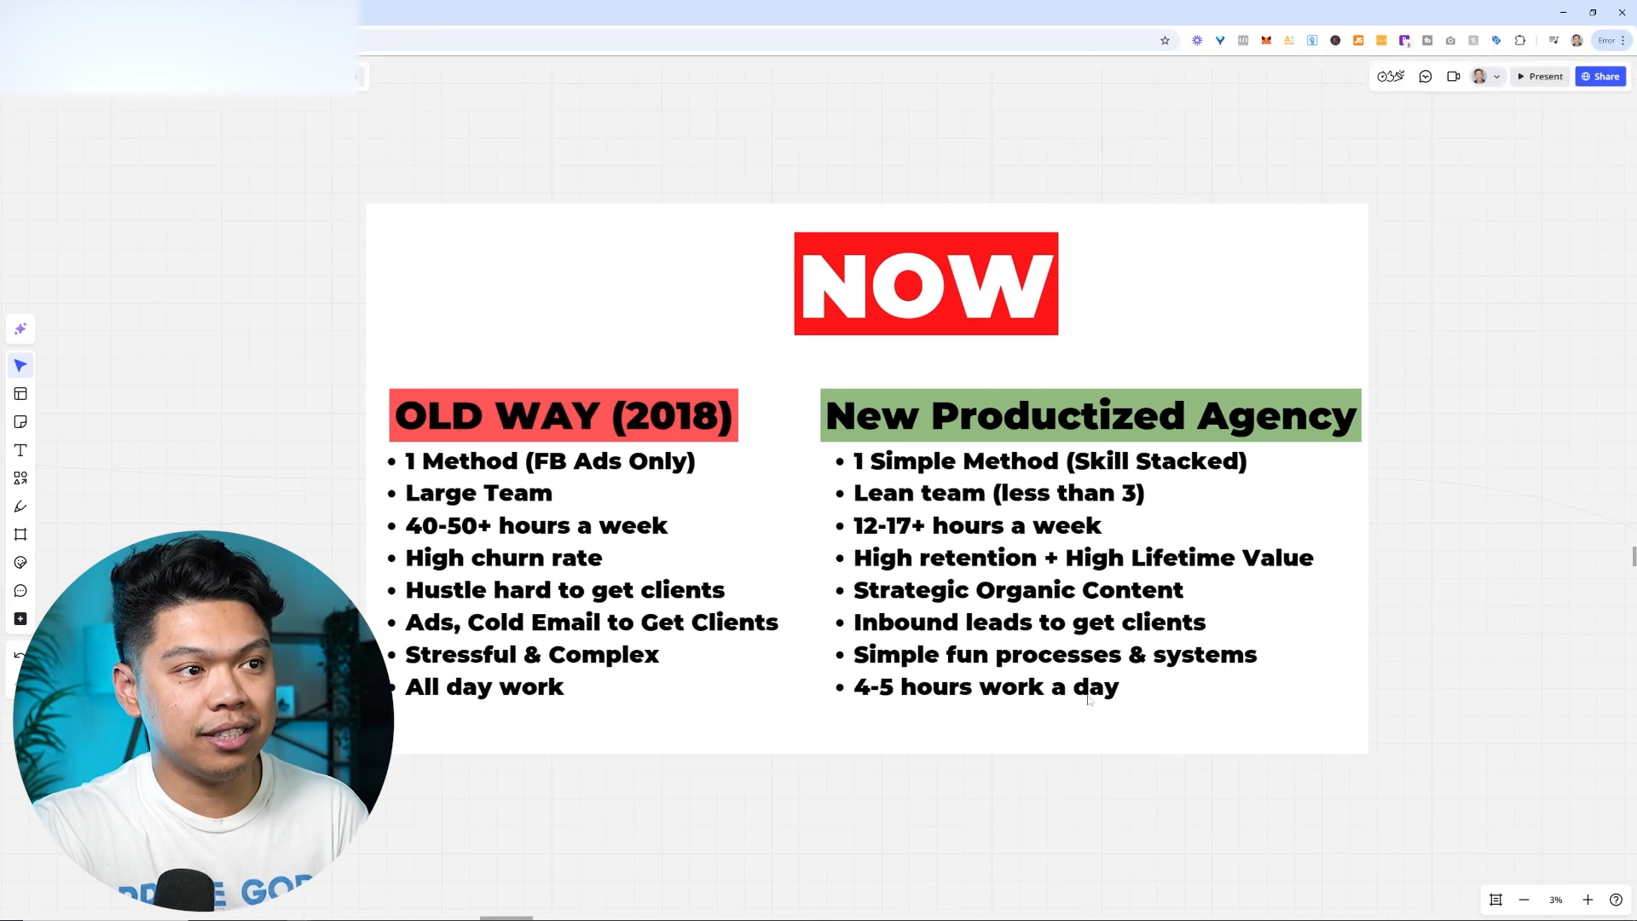
pyautogui.moveTo(1162, 634)
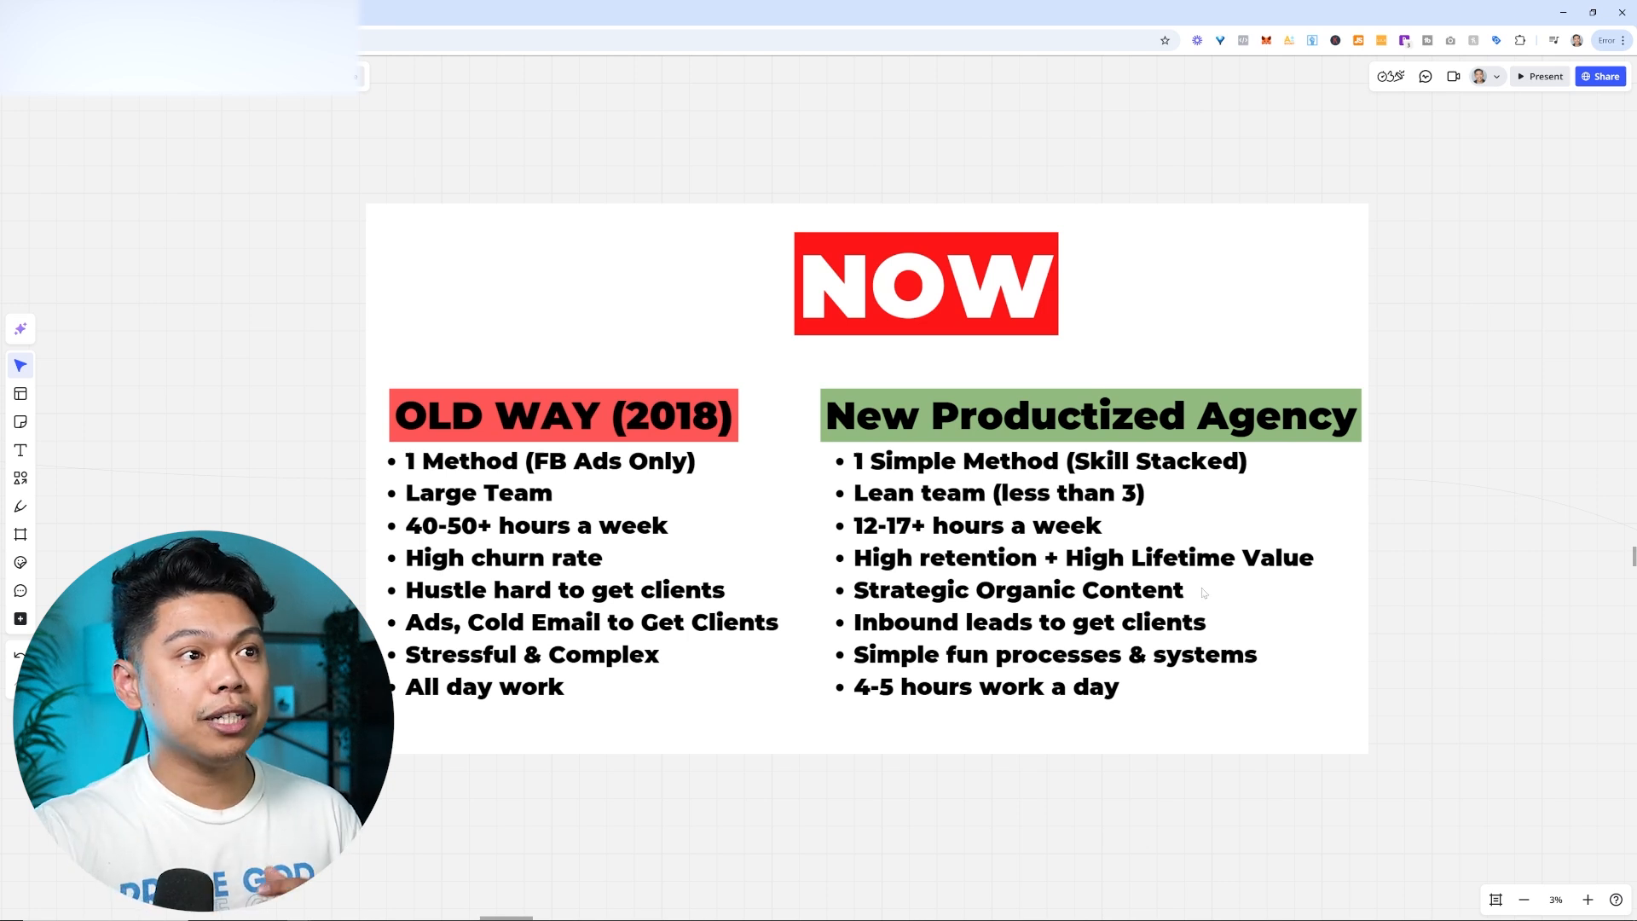
# - Scroll down to the NOW frame contrasting Old Way (2018) with New Productized Agency
pyautogui.scroll(-3)
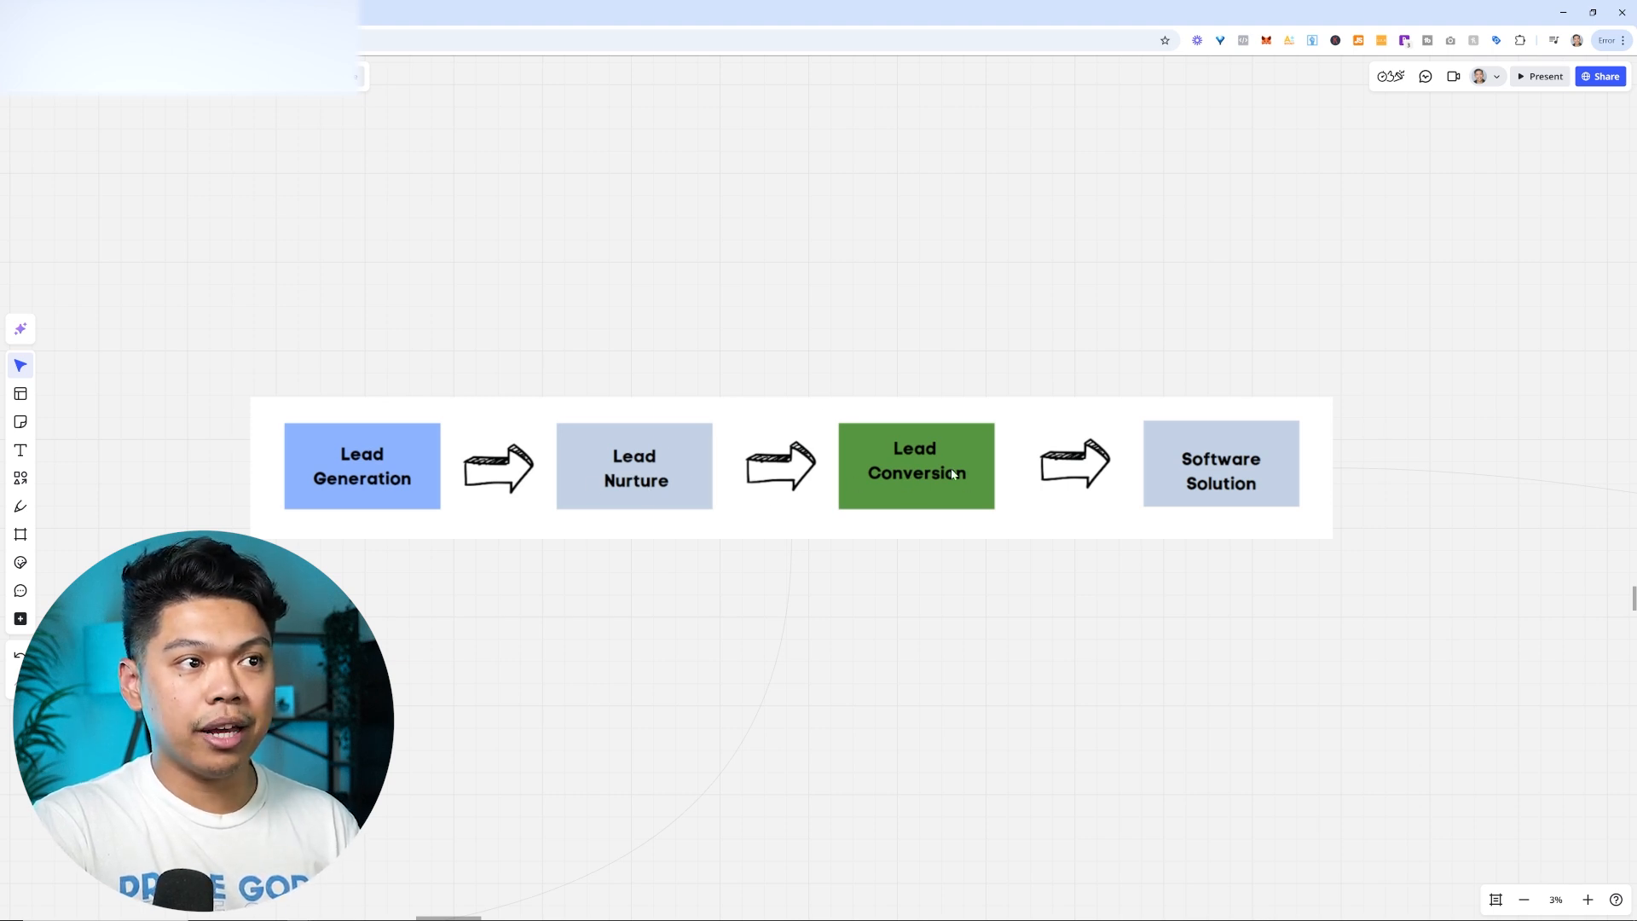
pyautogui.moveTo(657, 546)
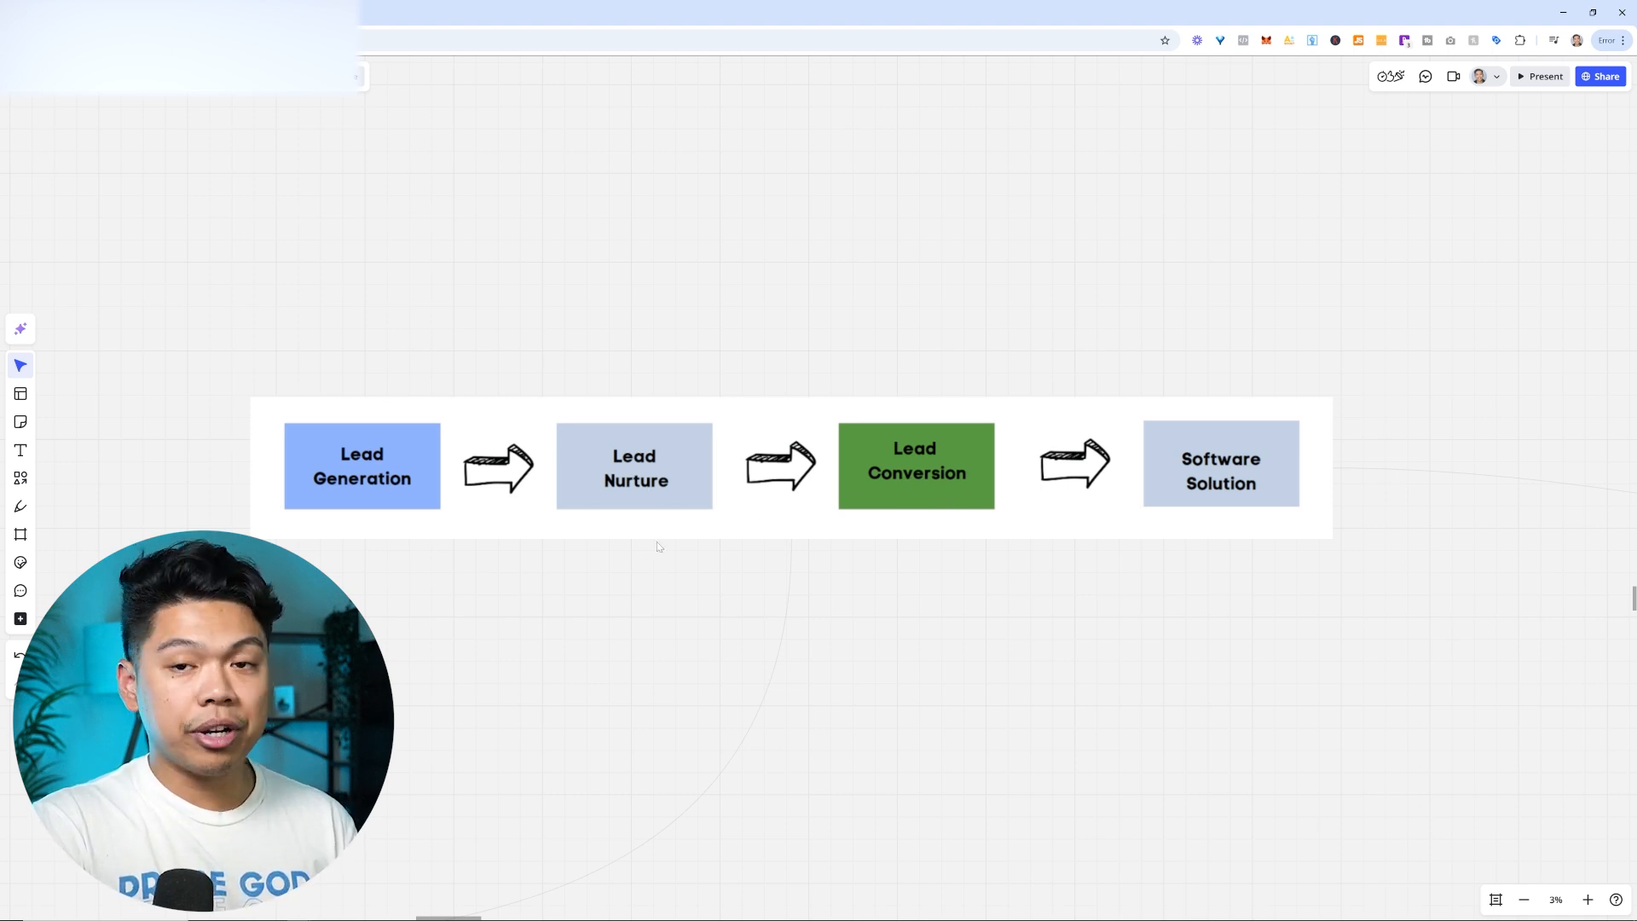
# - Scroll to the lead flow annotated with Google Ads and the CRM software solution
pyautogui.scroll(-3)
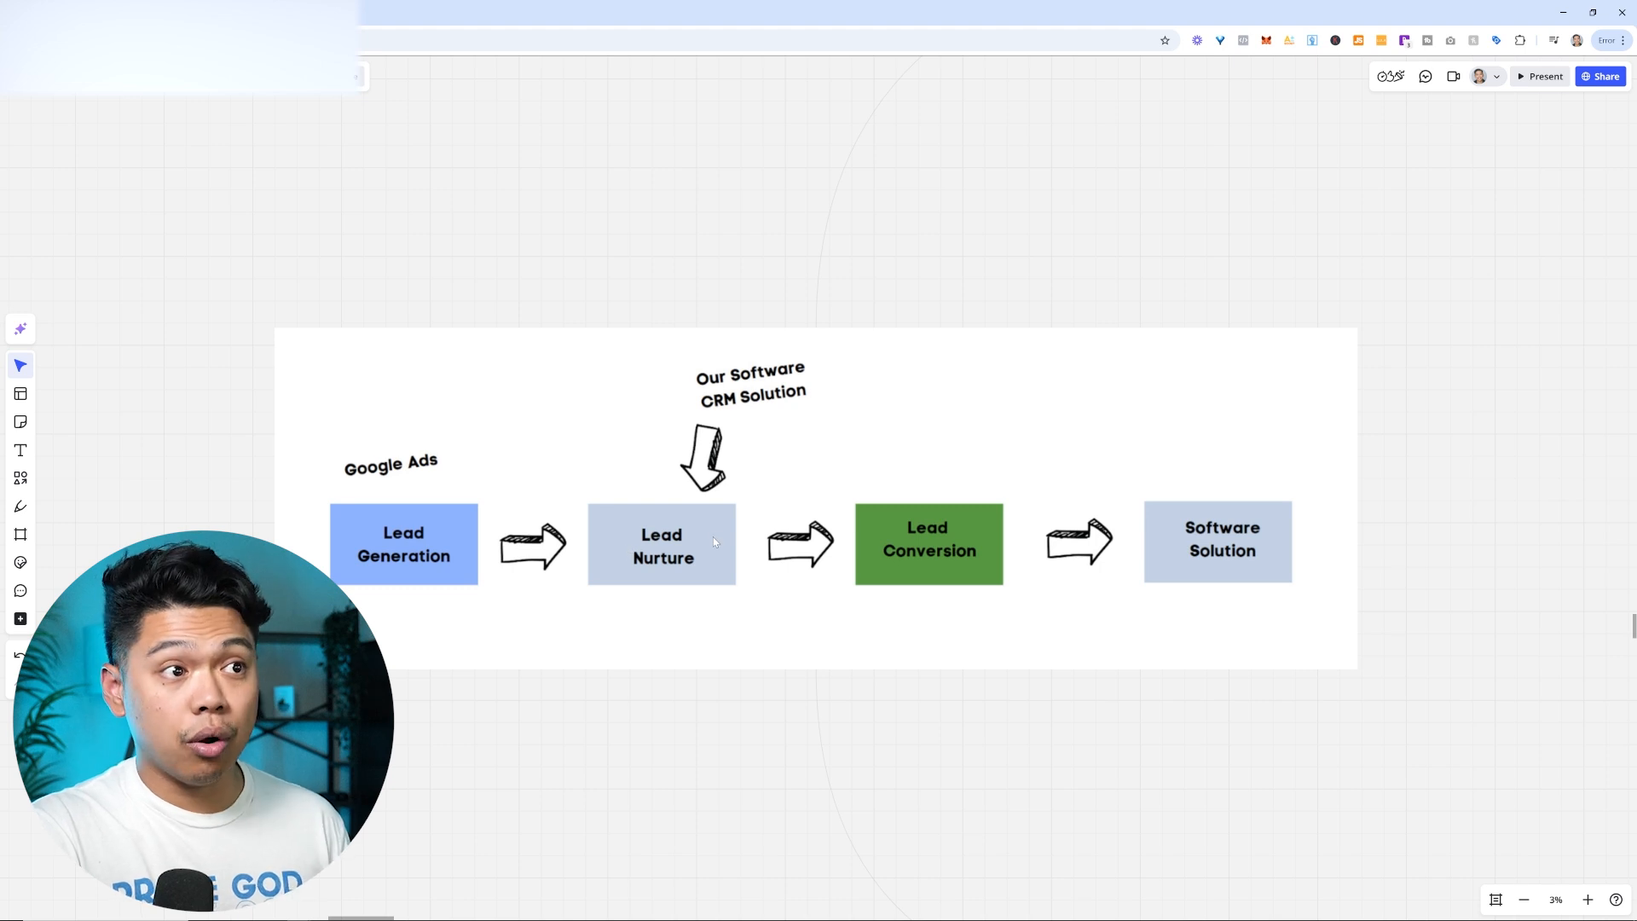
pyautogui.moveTo(892, 531)
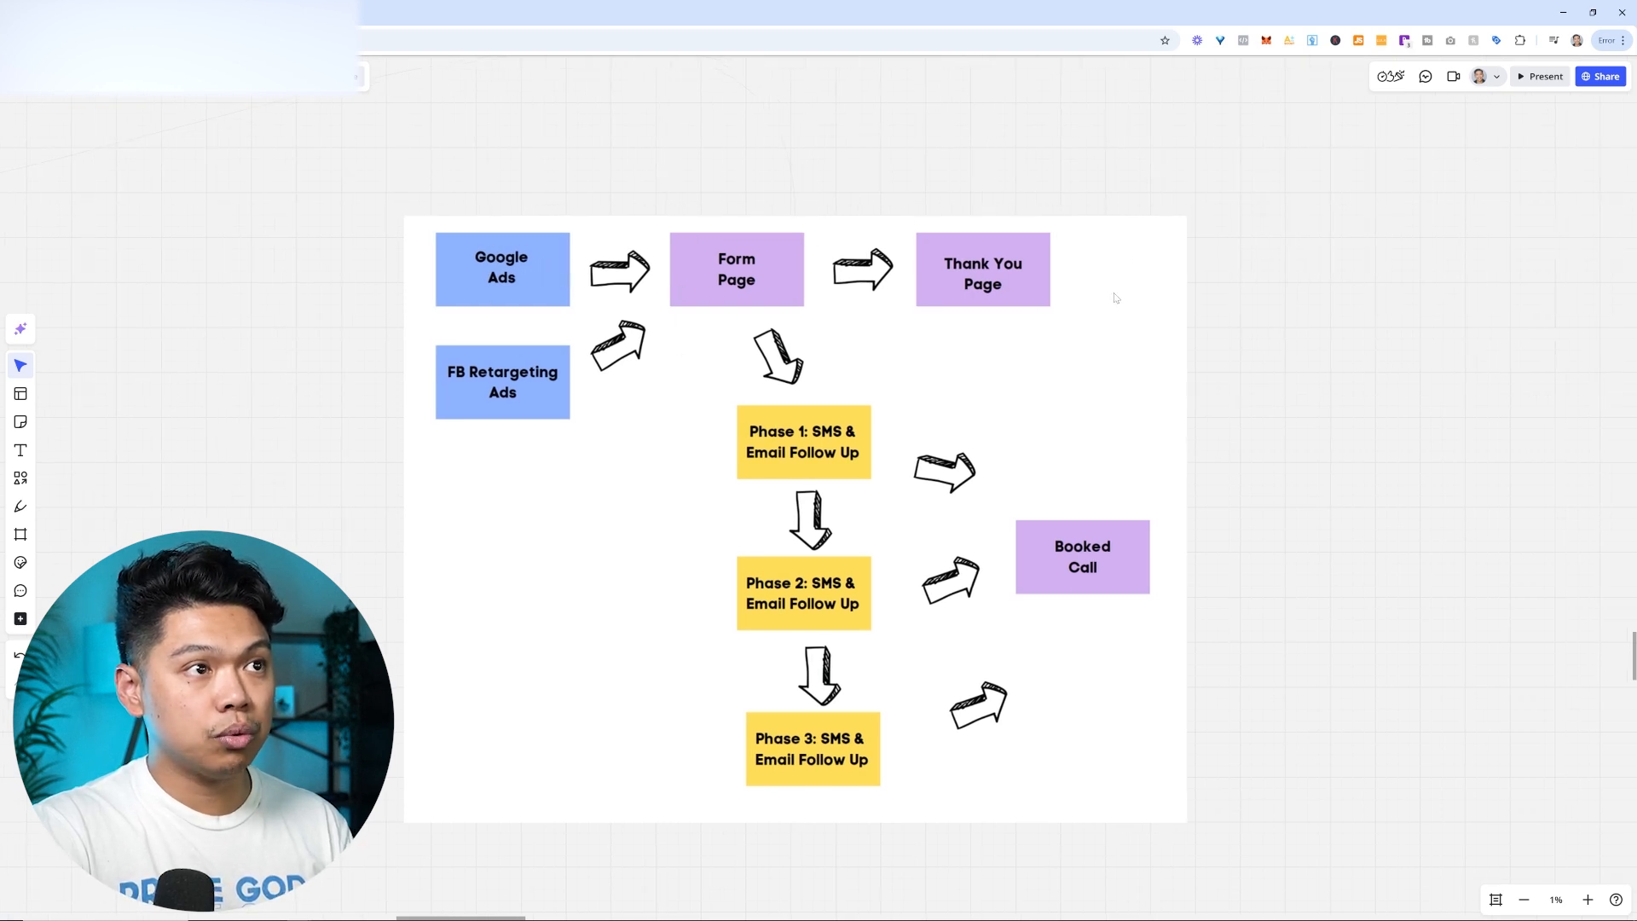
pyautogui.moveTo(1112, 264)
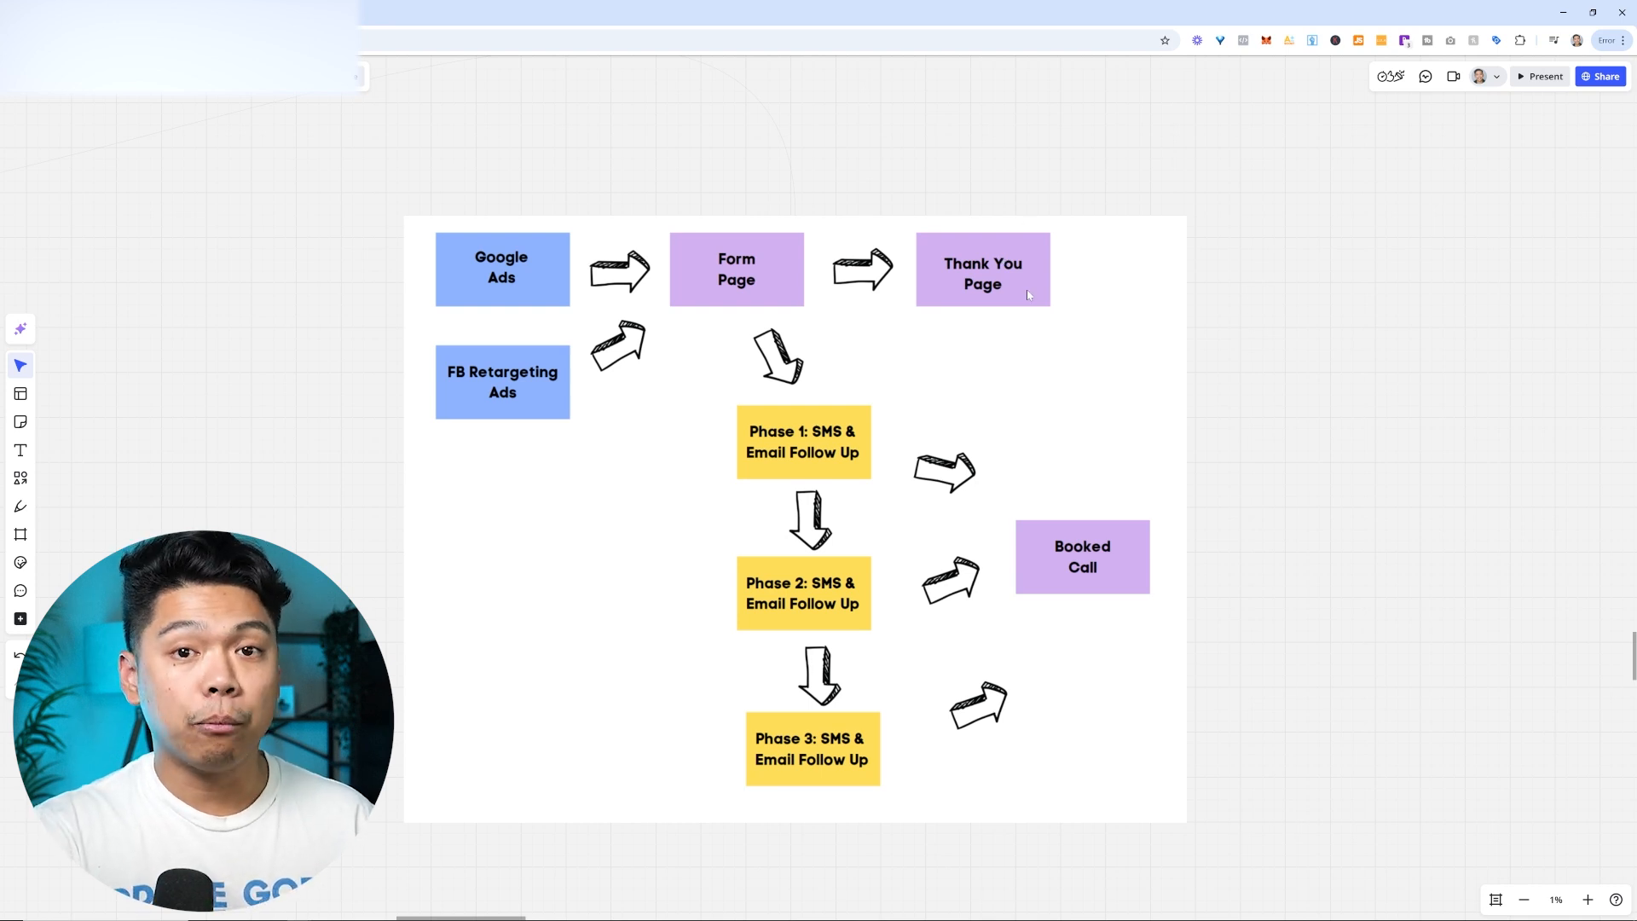
pyautogui.moveTo(910, 436)
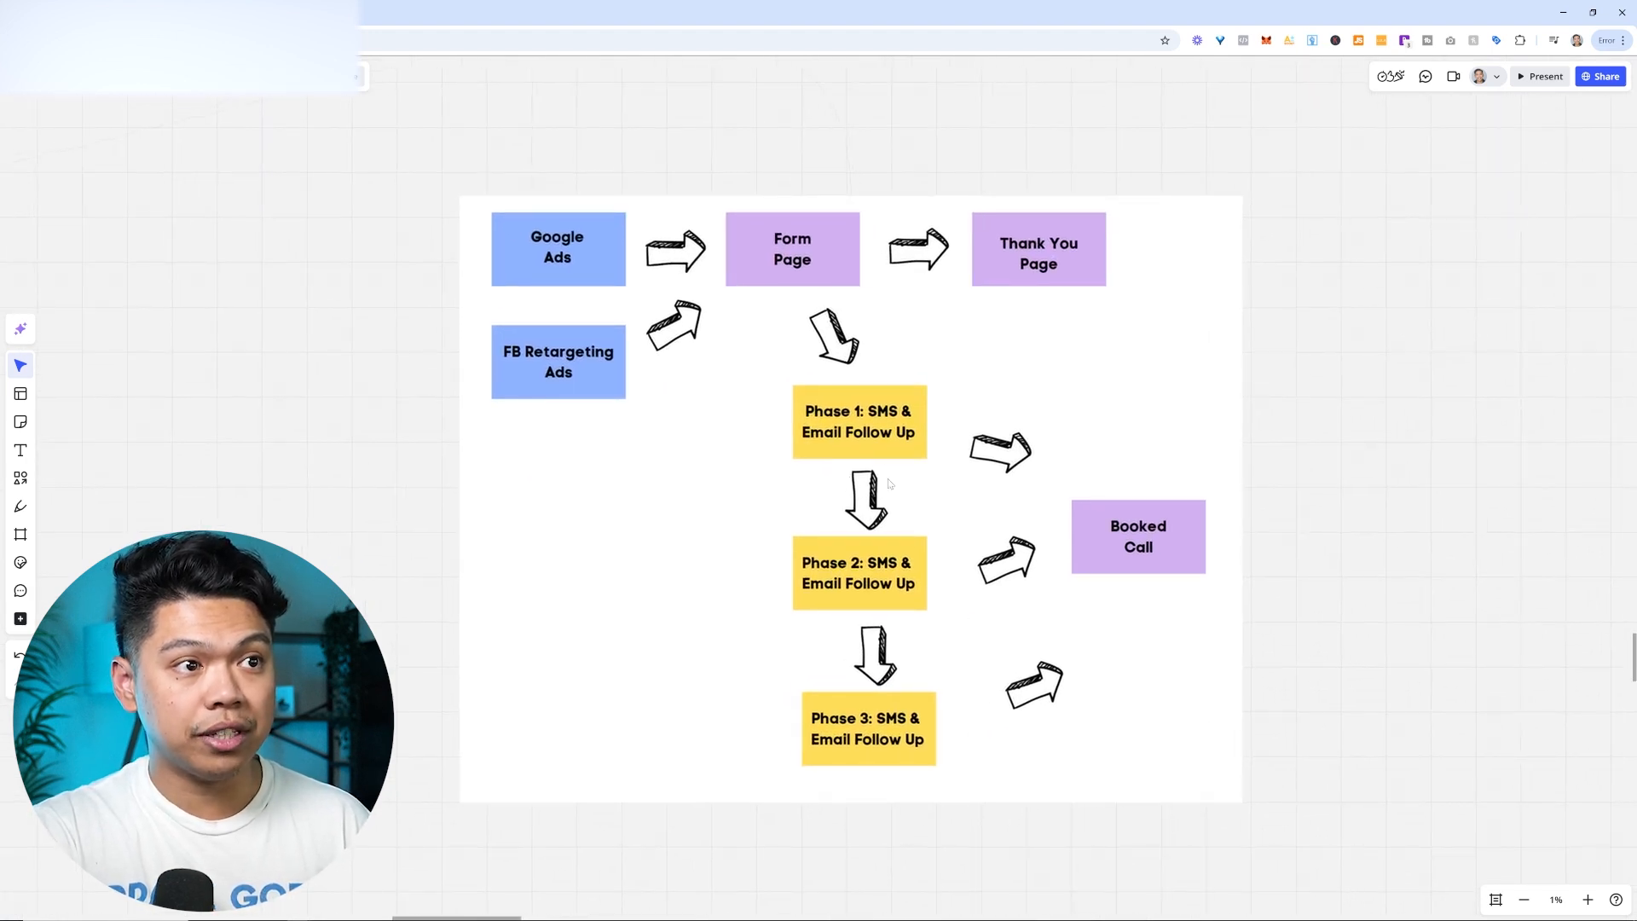
pyautogui.moveTo(1282, 616)
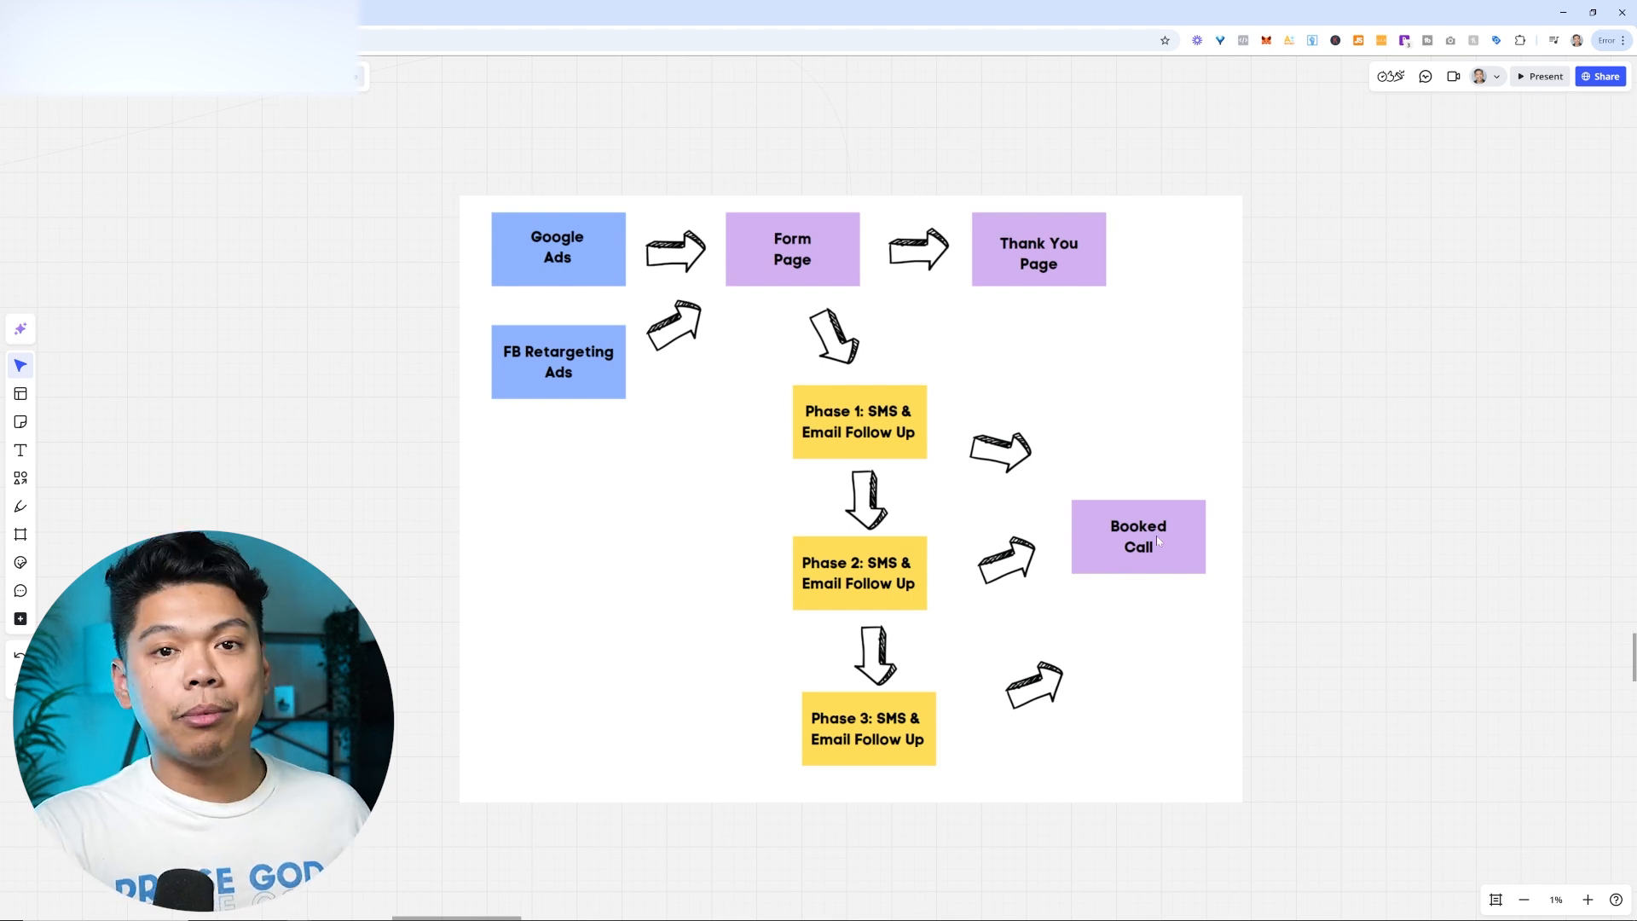
pyautogui.moveTo(1064, 421)
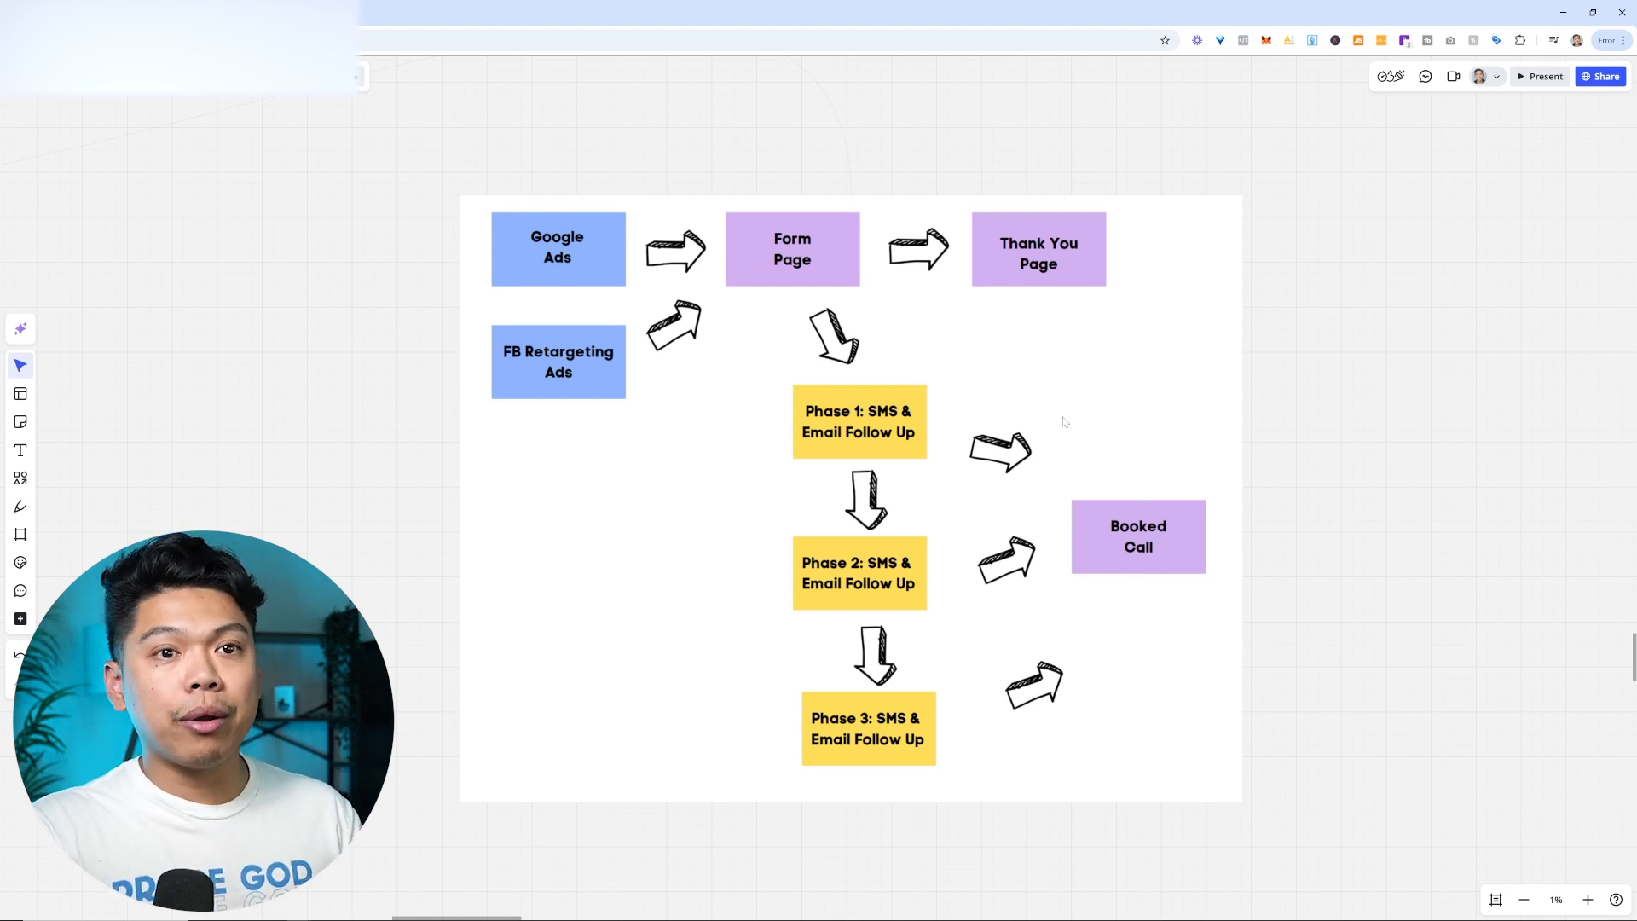
pyautogui.moveTo(1124, 404)
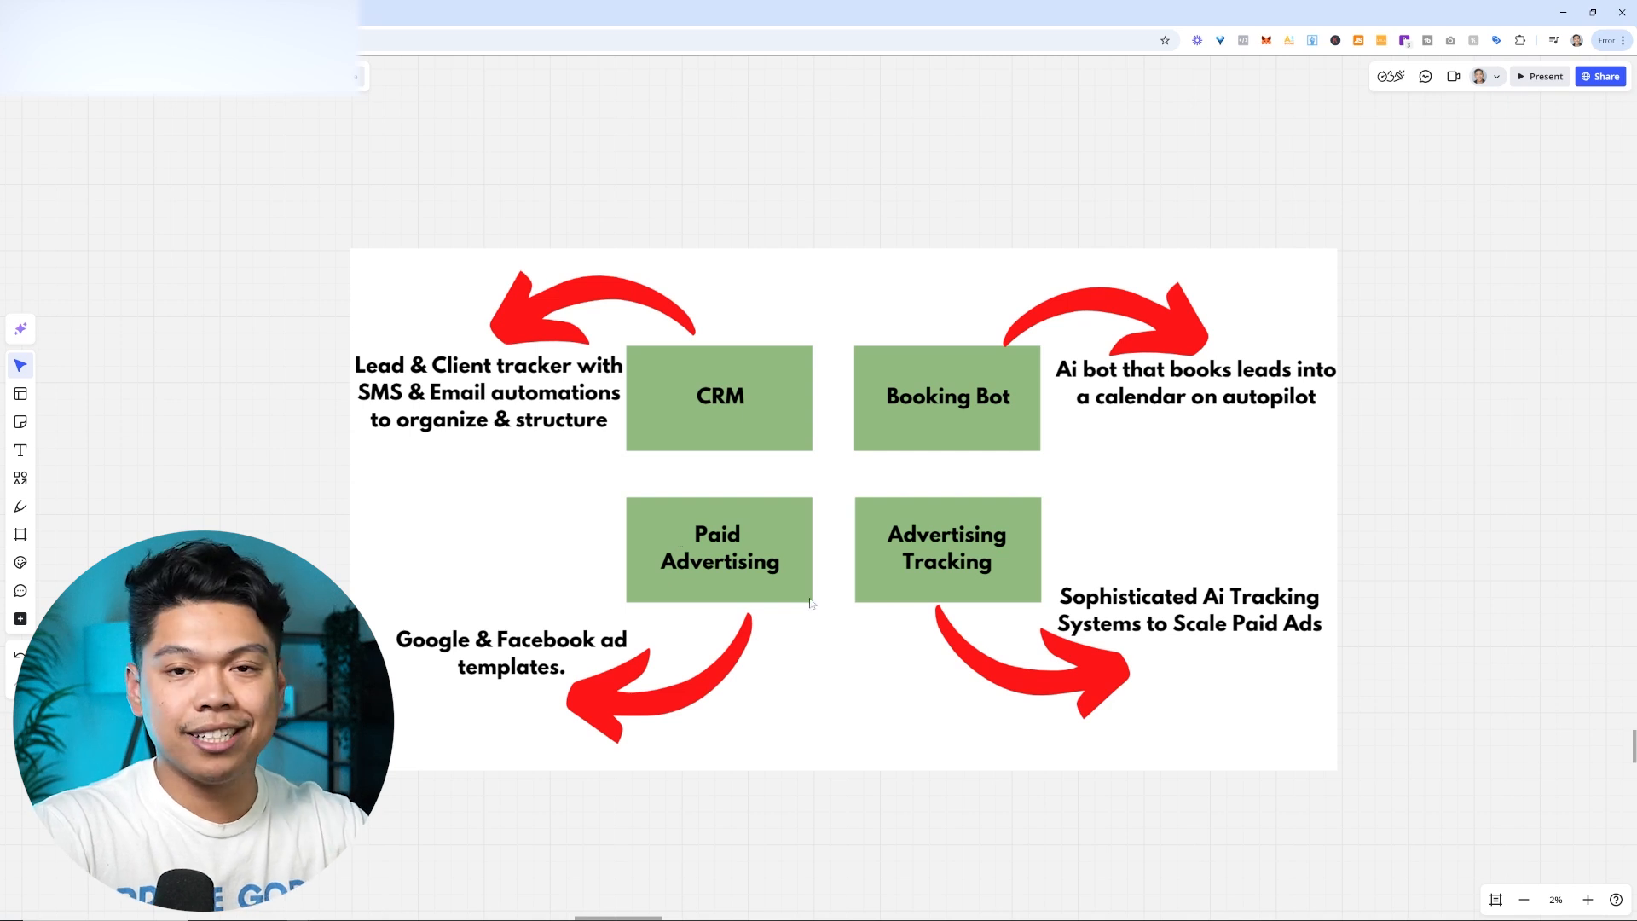
pyautogui.moveTo(650, 306)
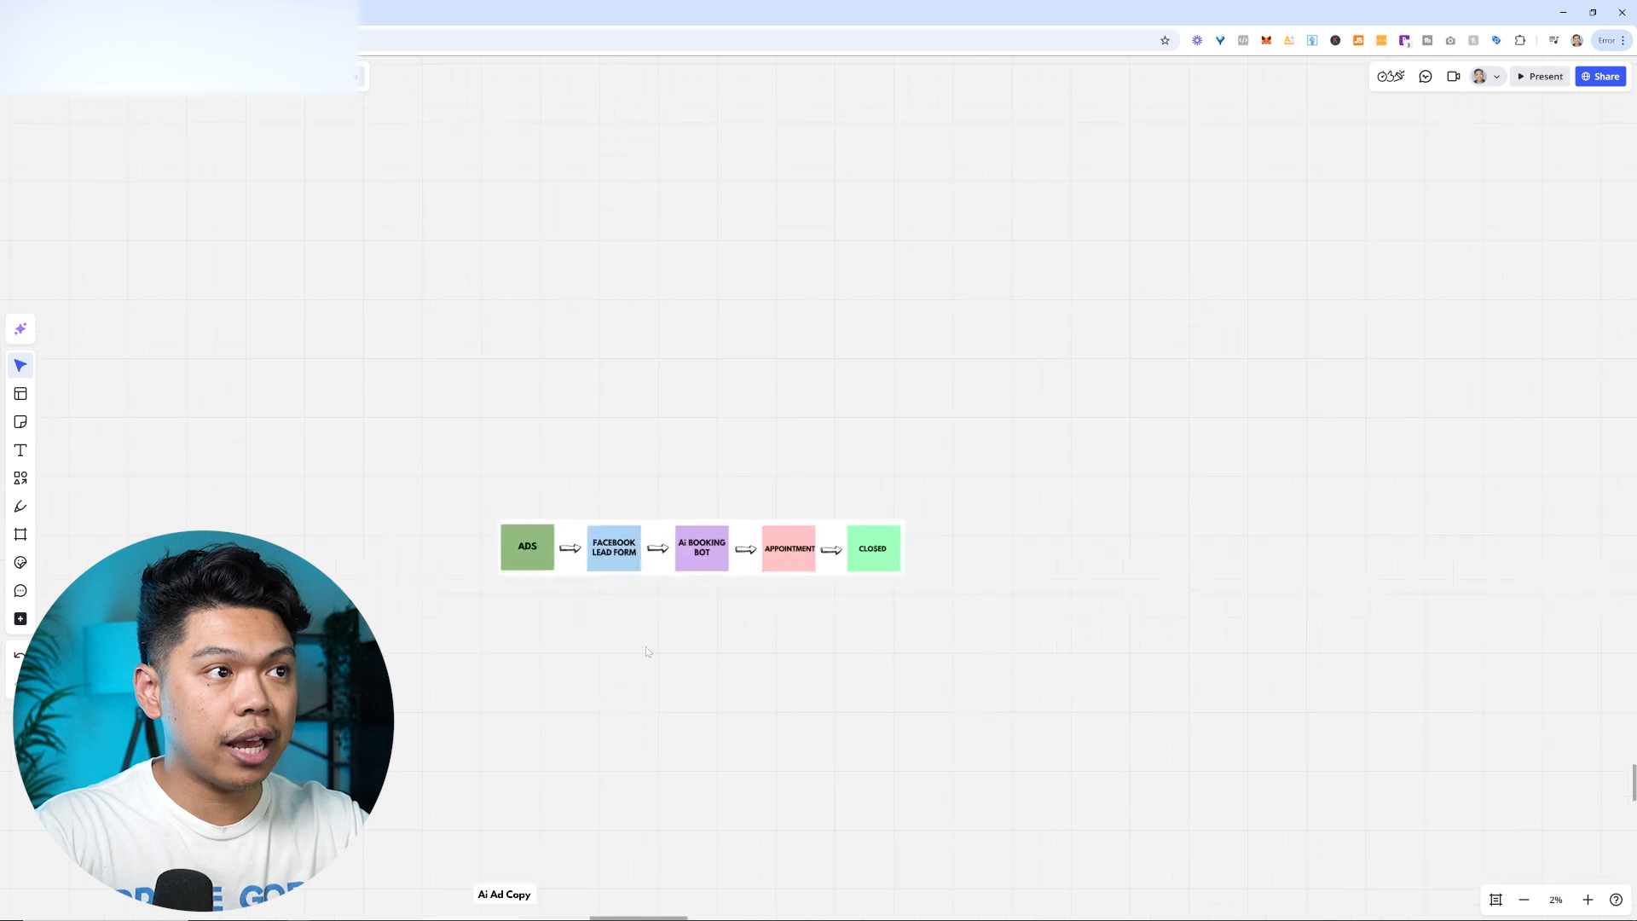
# - Scroll down to the Ads → Facebook lead form → AI booking bot → closed deal strip
pyautogui.scroll(-3)
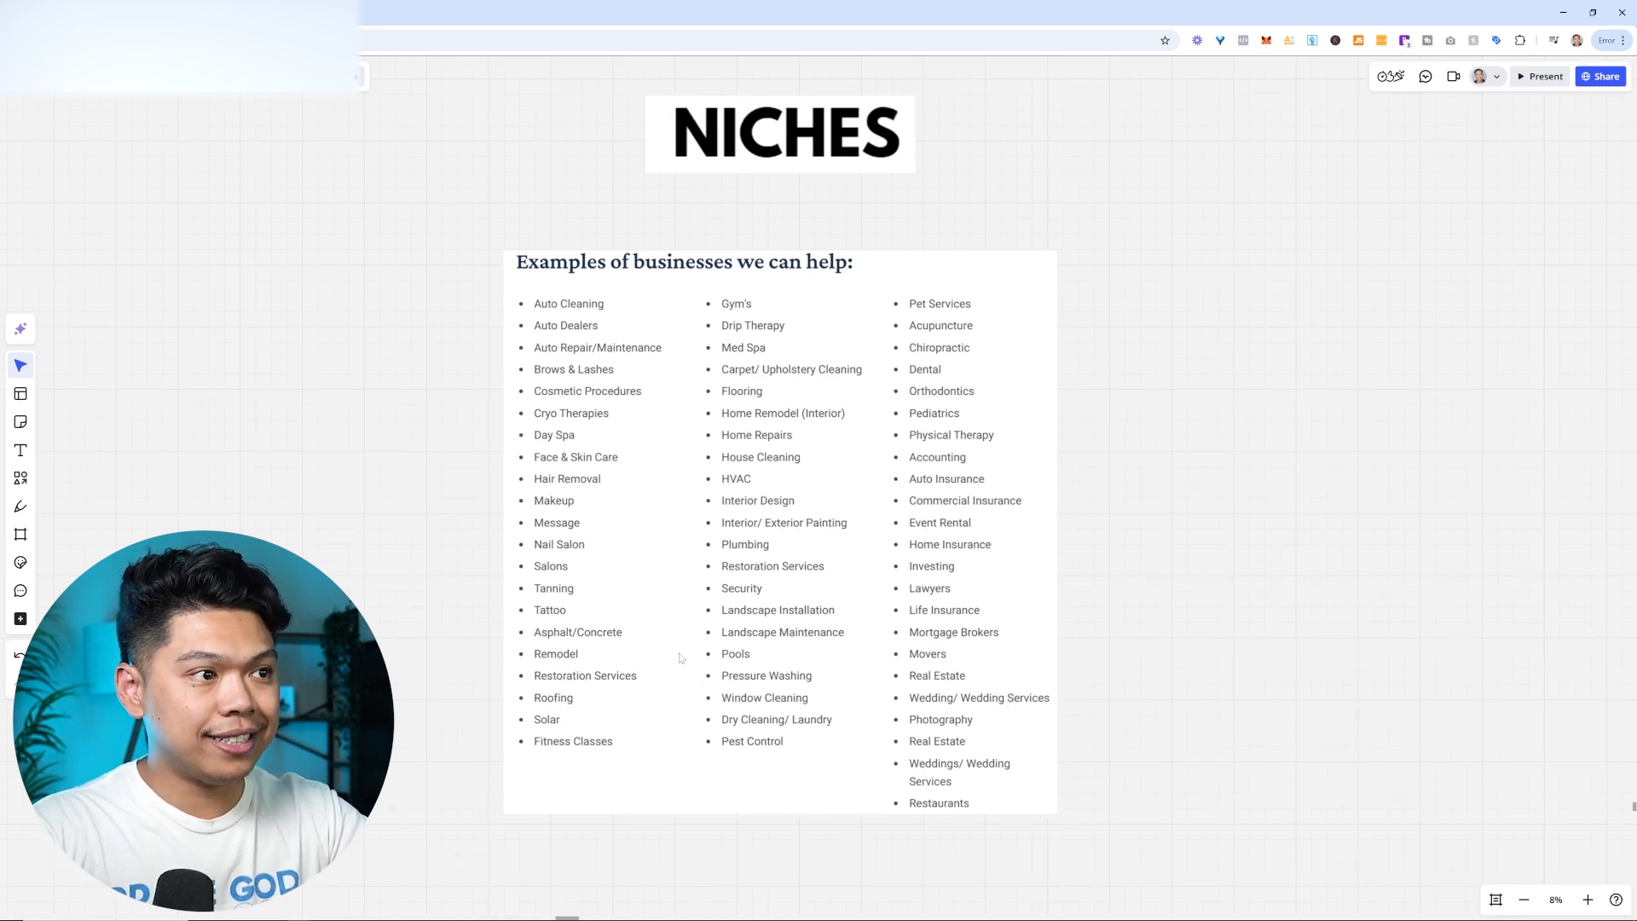
pyautogui.moveTo(757, 585)
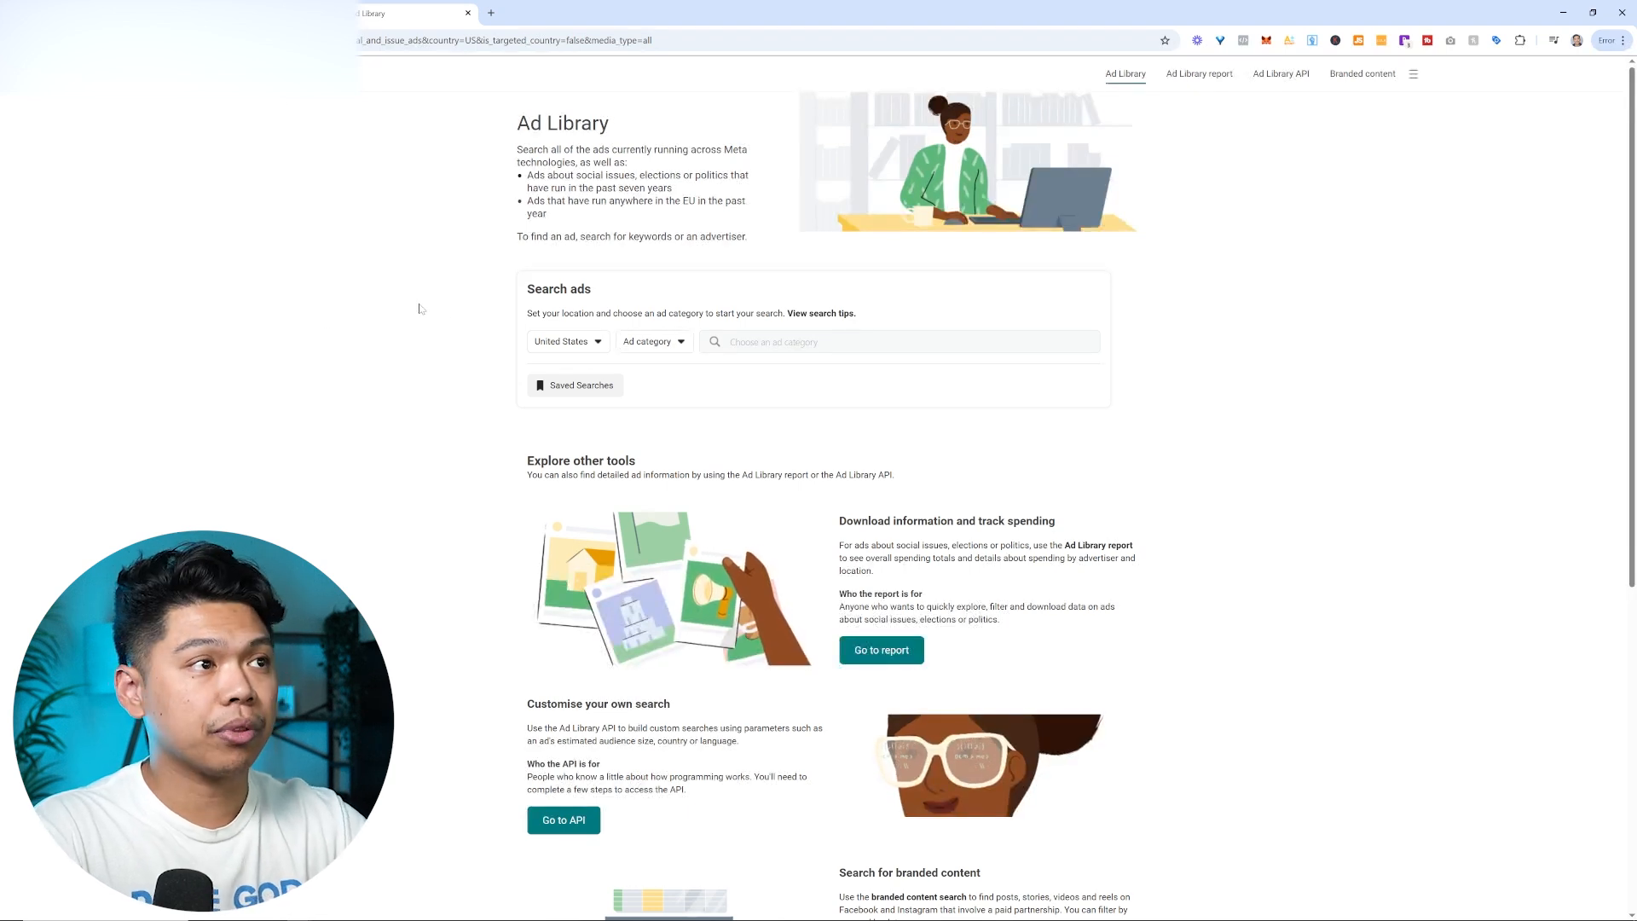
# - Search the Ad Library for 'roof' and browse the active April 2025 roofing ads
pyautogui.click(653, 341)
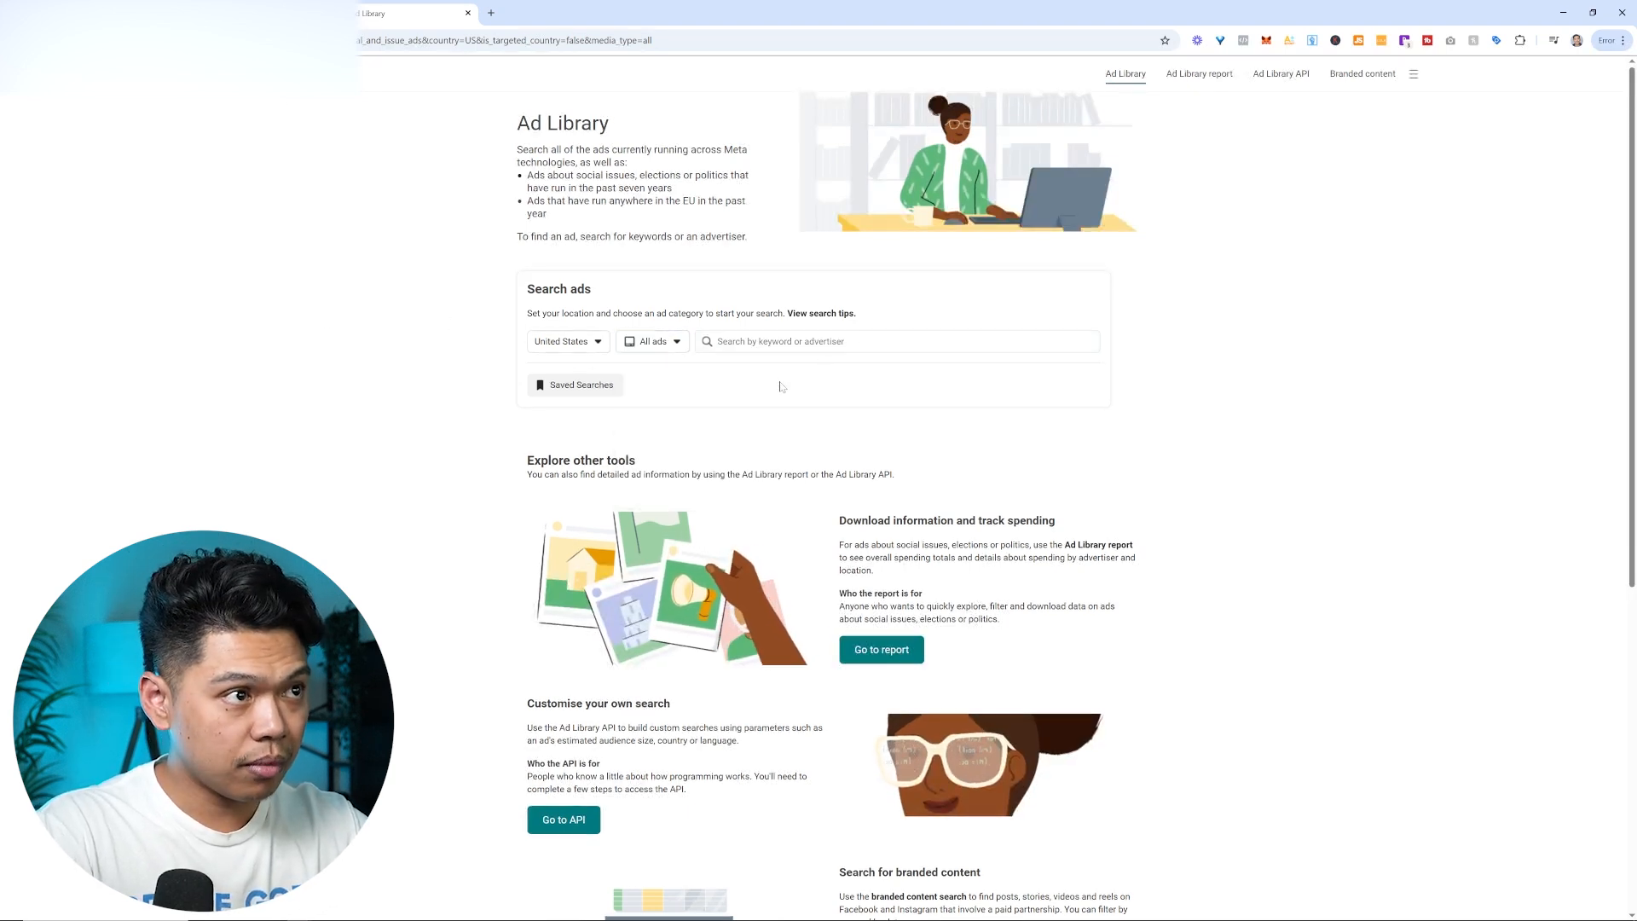
pyautogui.write('roof')
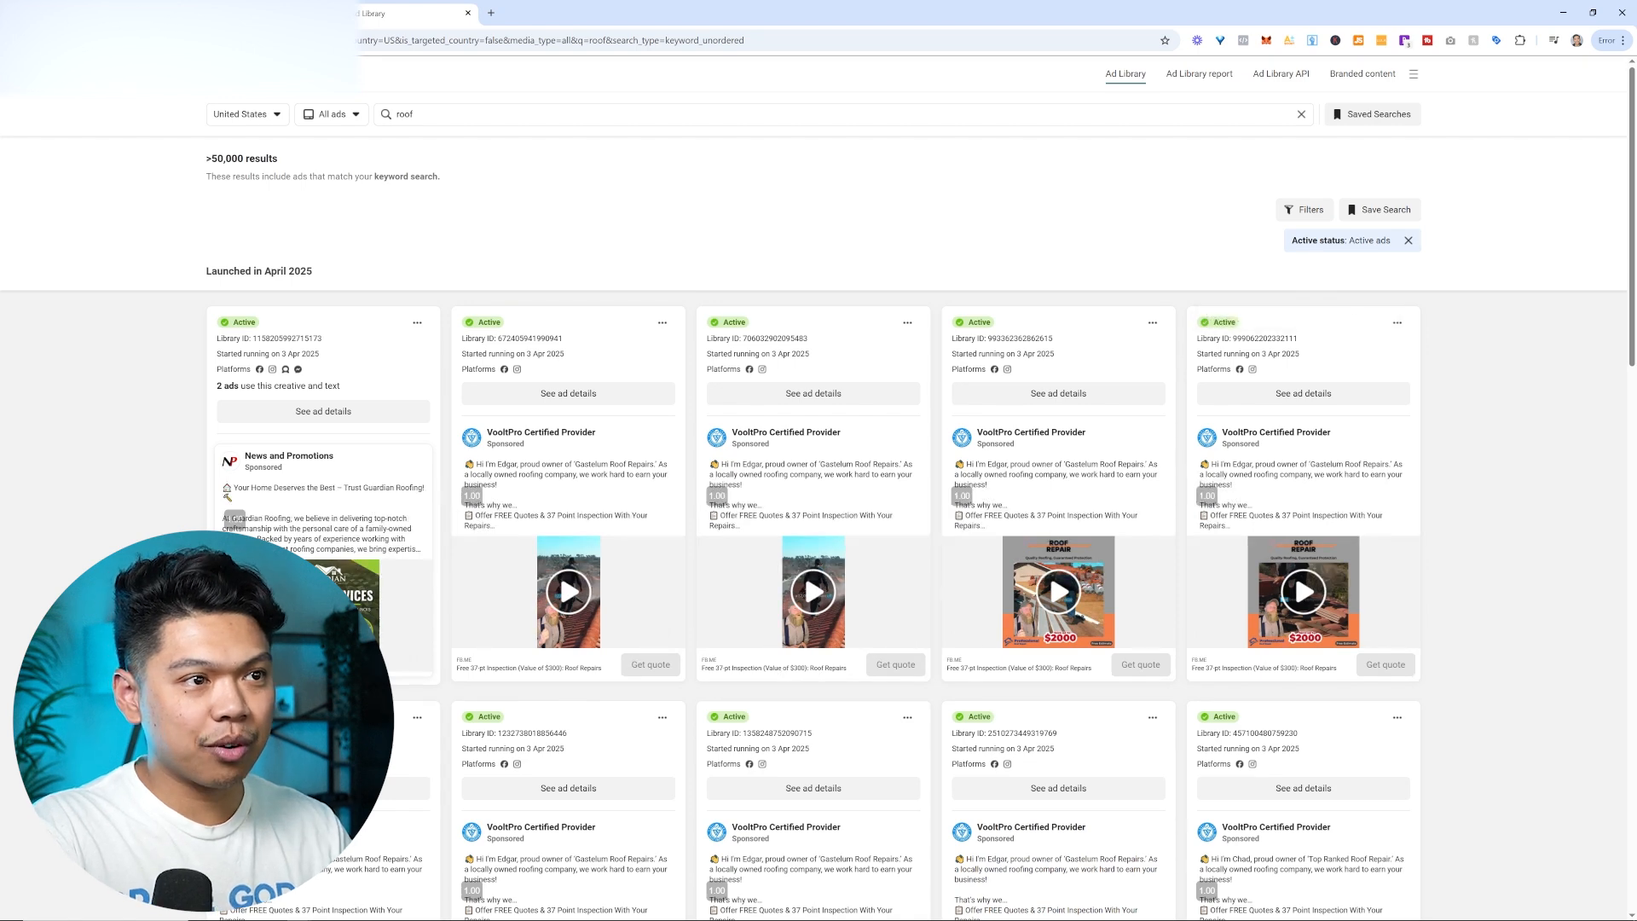
pyautogui.scroll(-3)
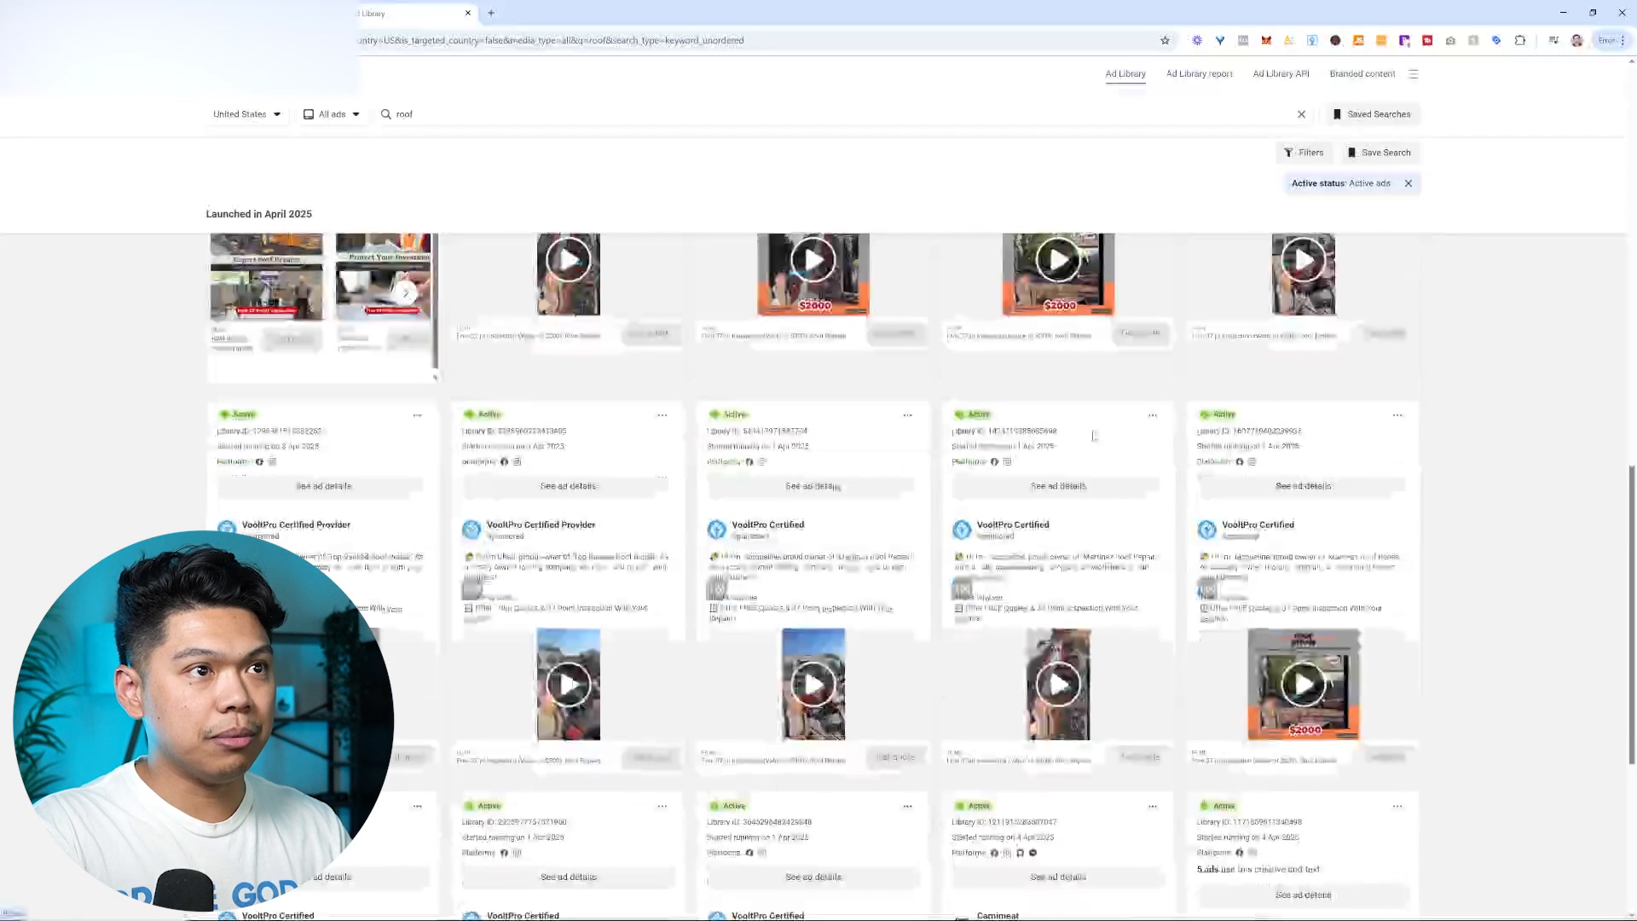
pyautogui.scroll(-3)
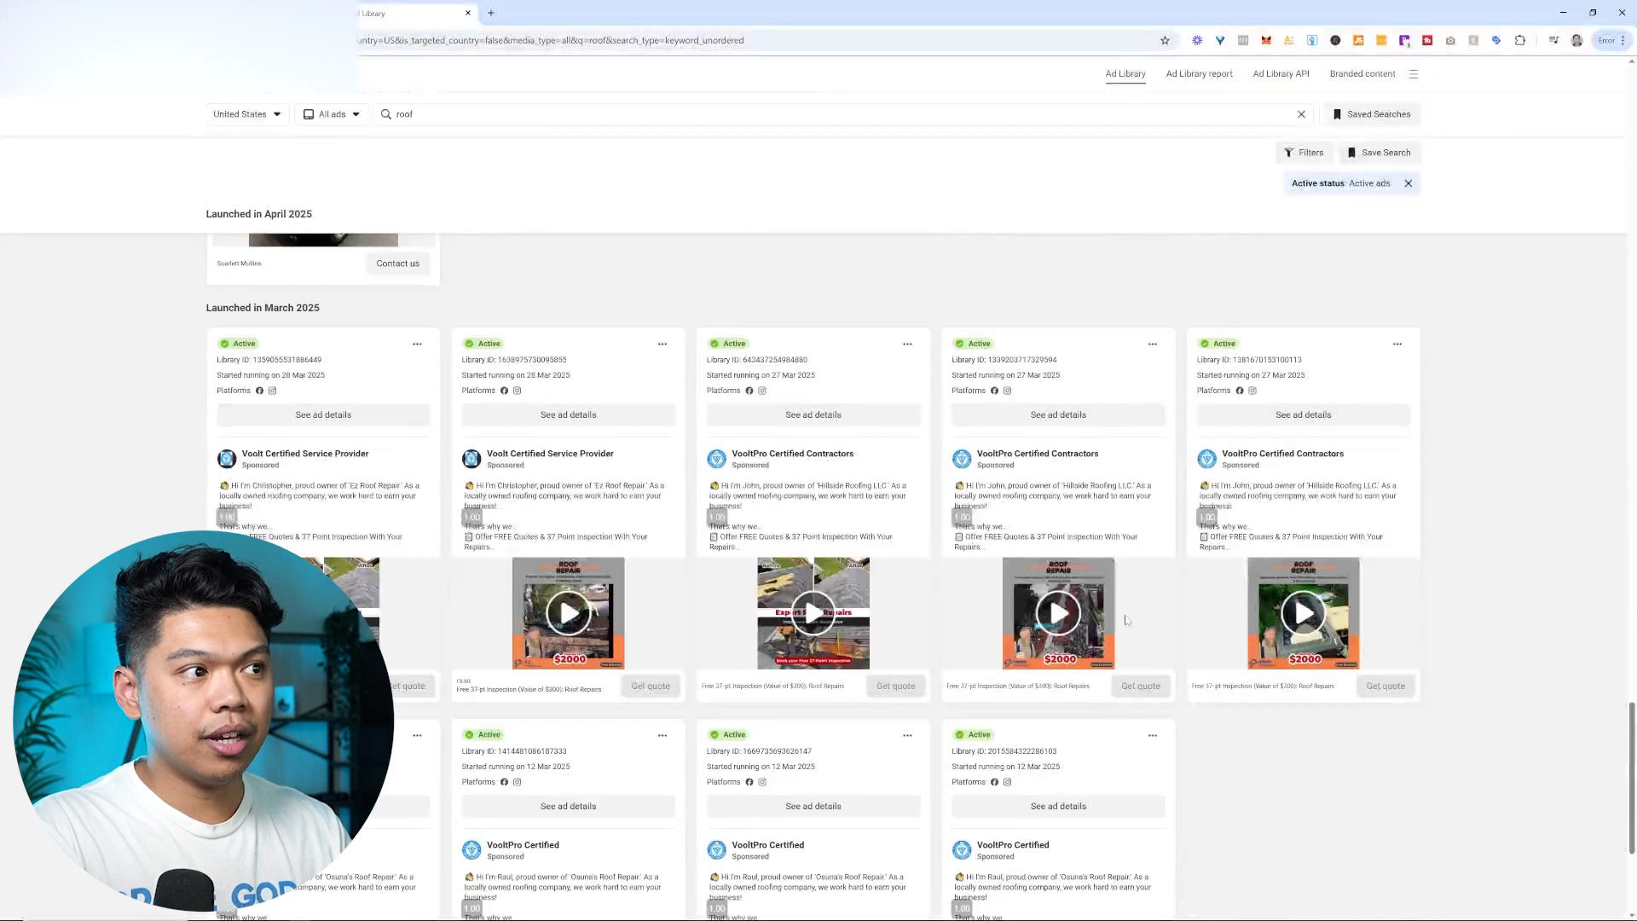
pyautogui.scroll(-3)
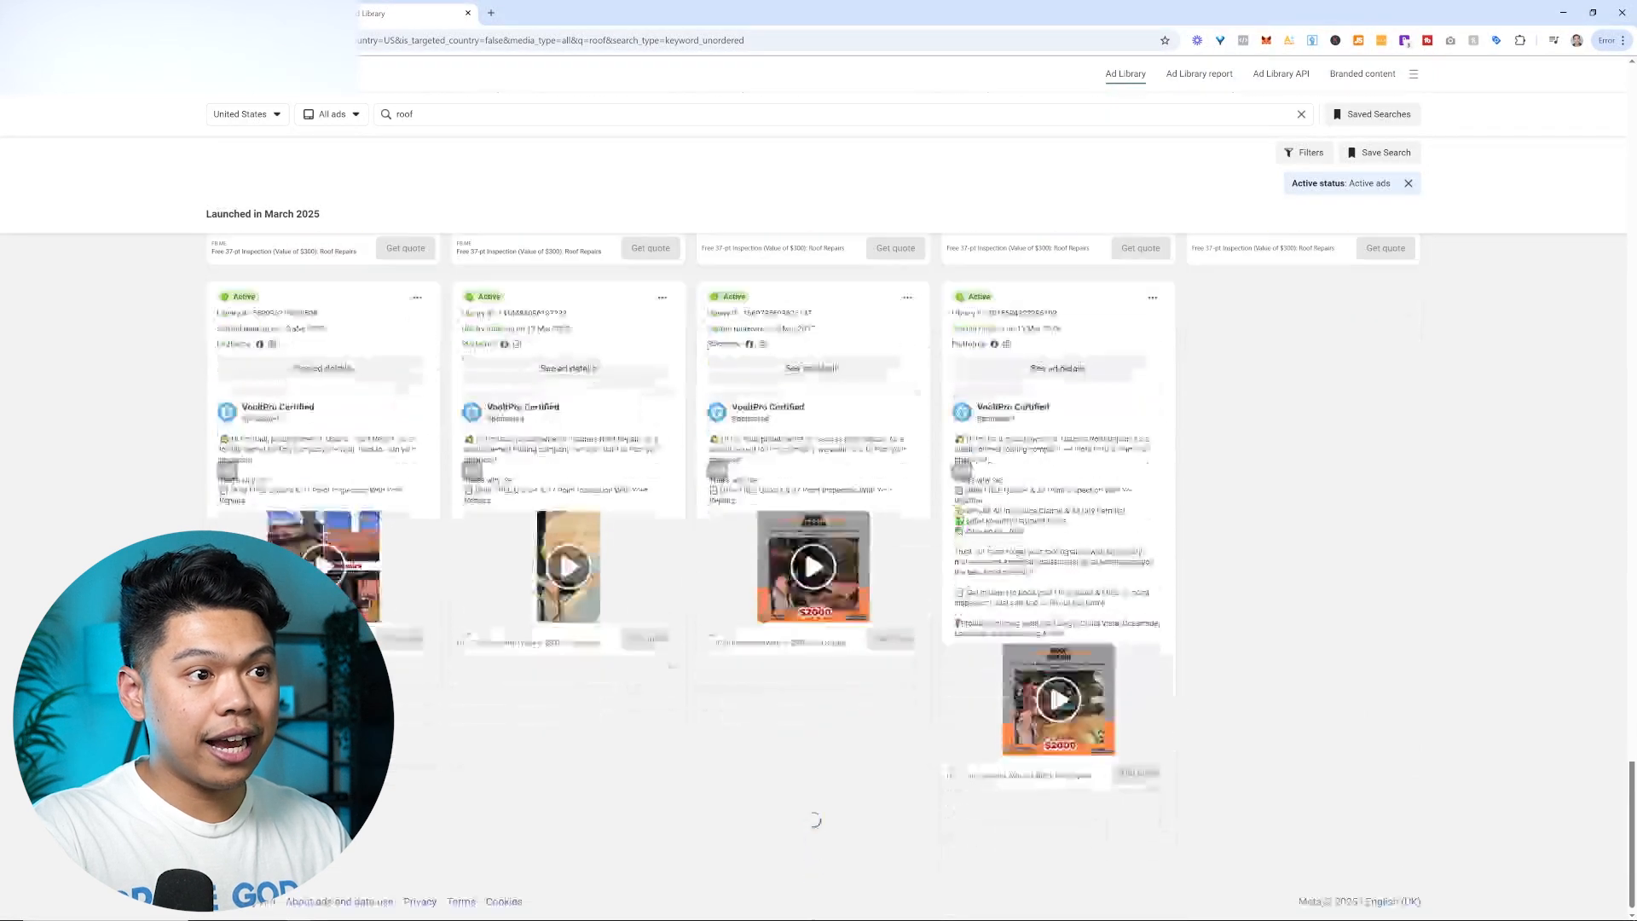
pyautogui.scroll(-3)
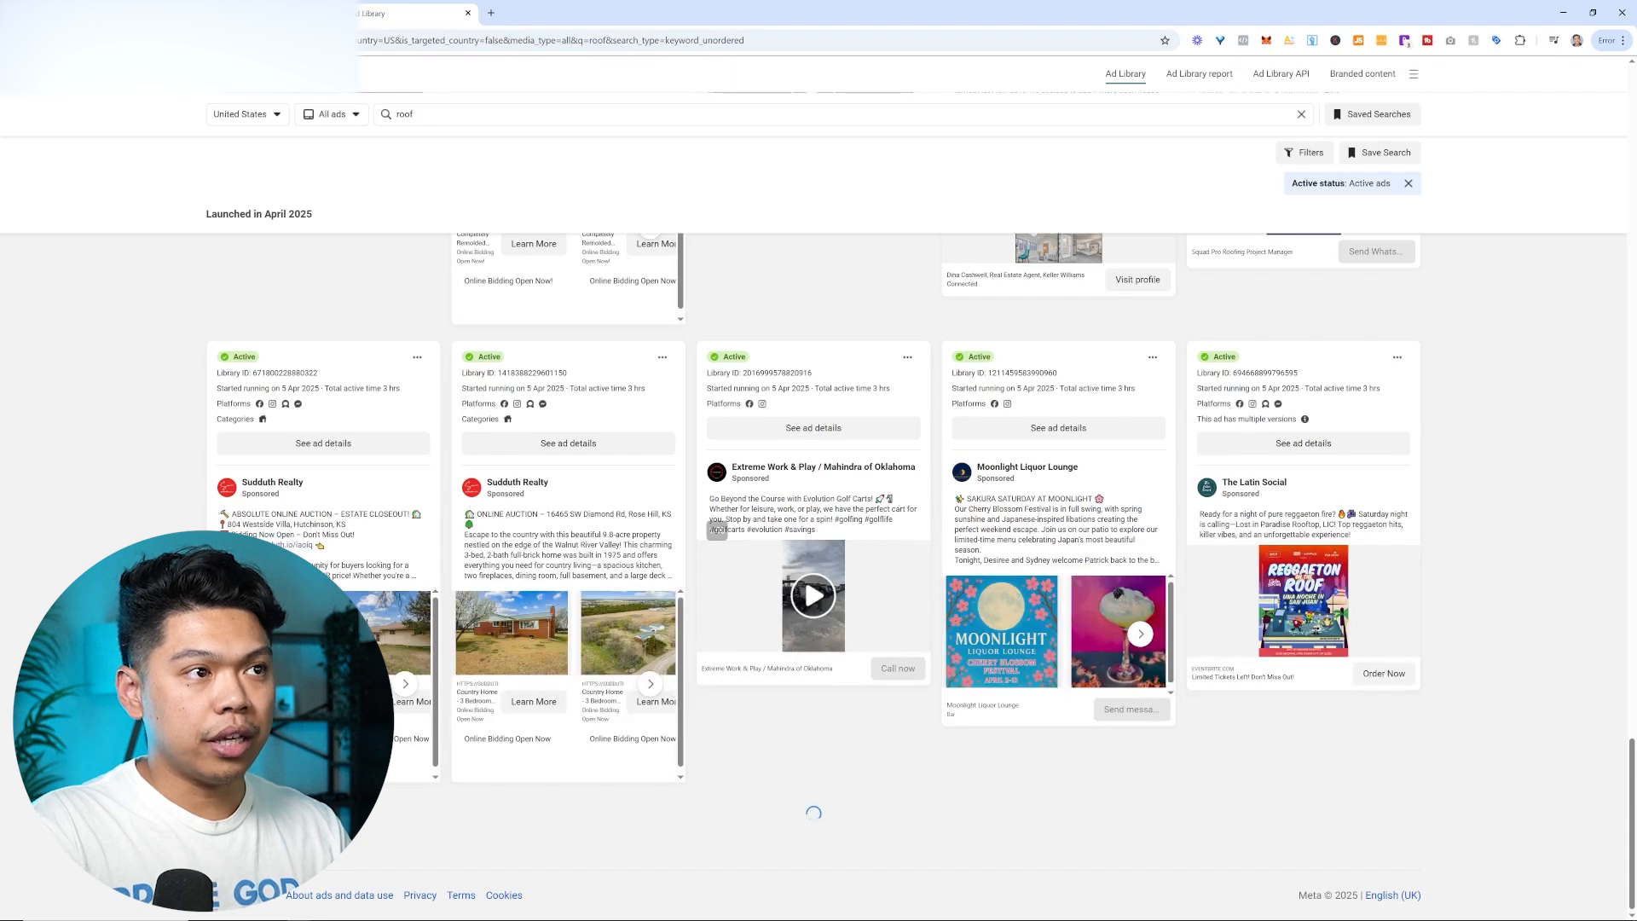
pyautogui.scroll(3)
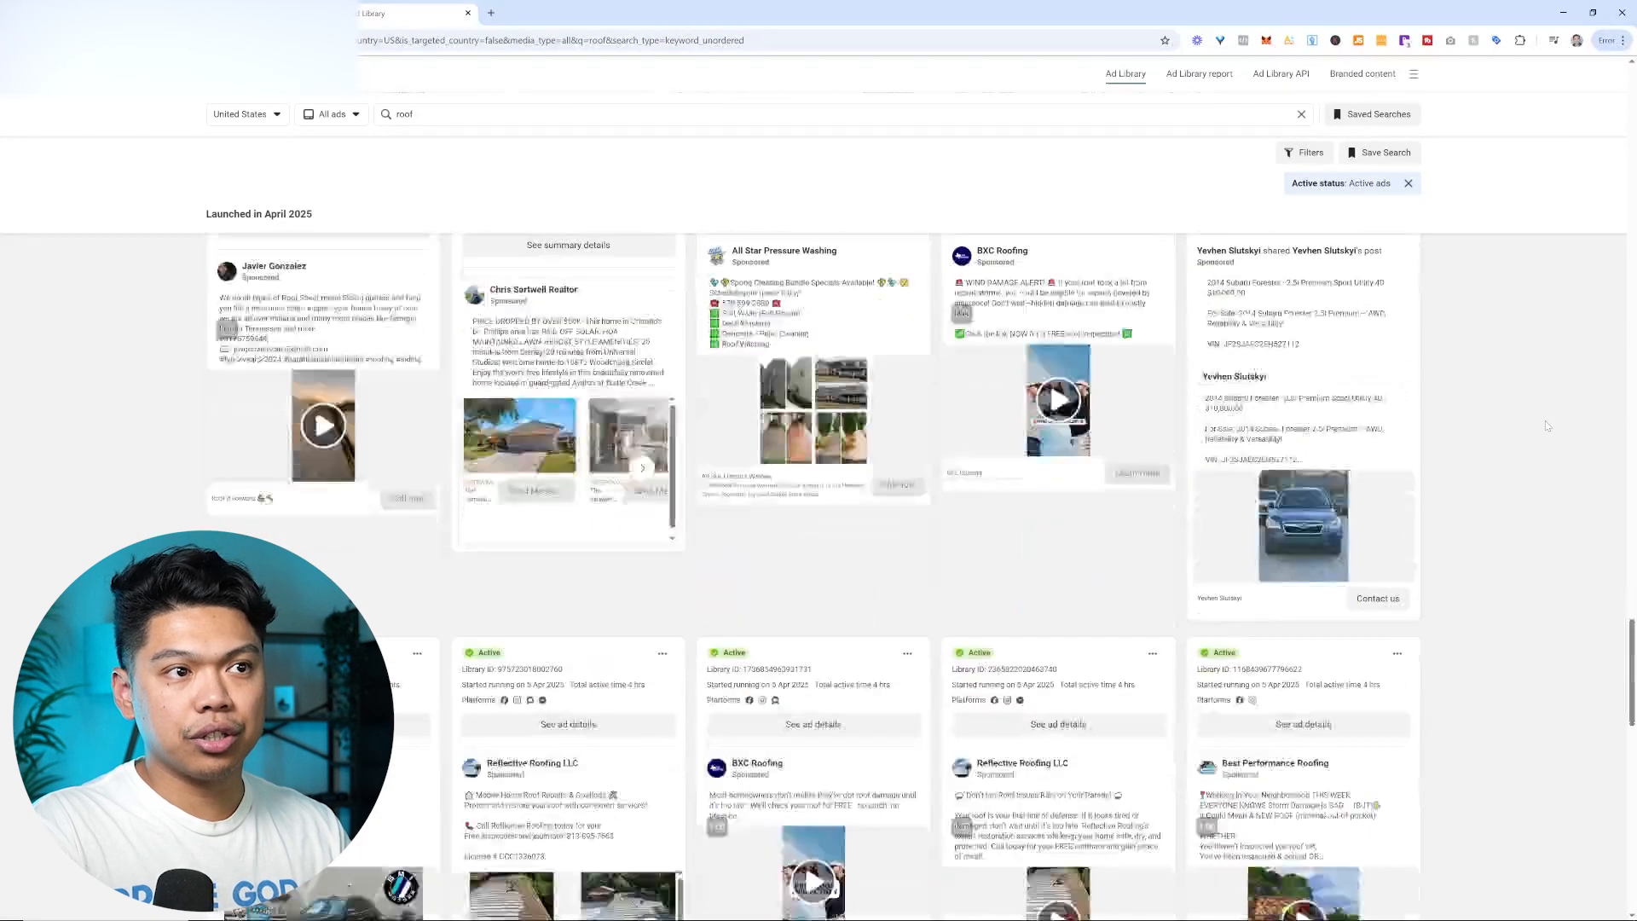
pyautogui.scroll(-3)
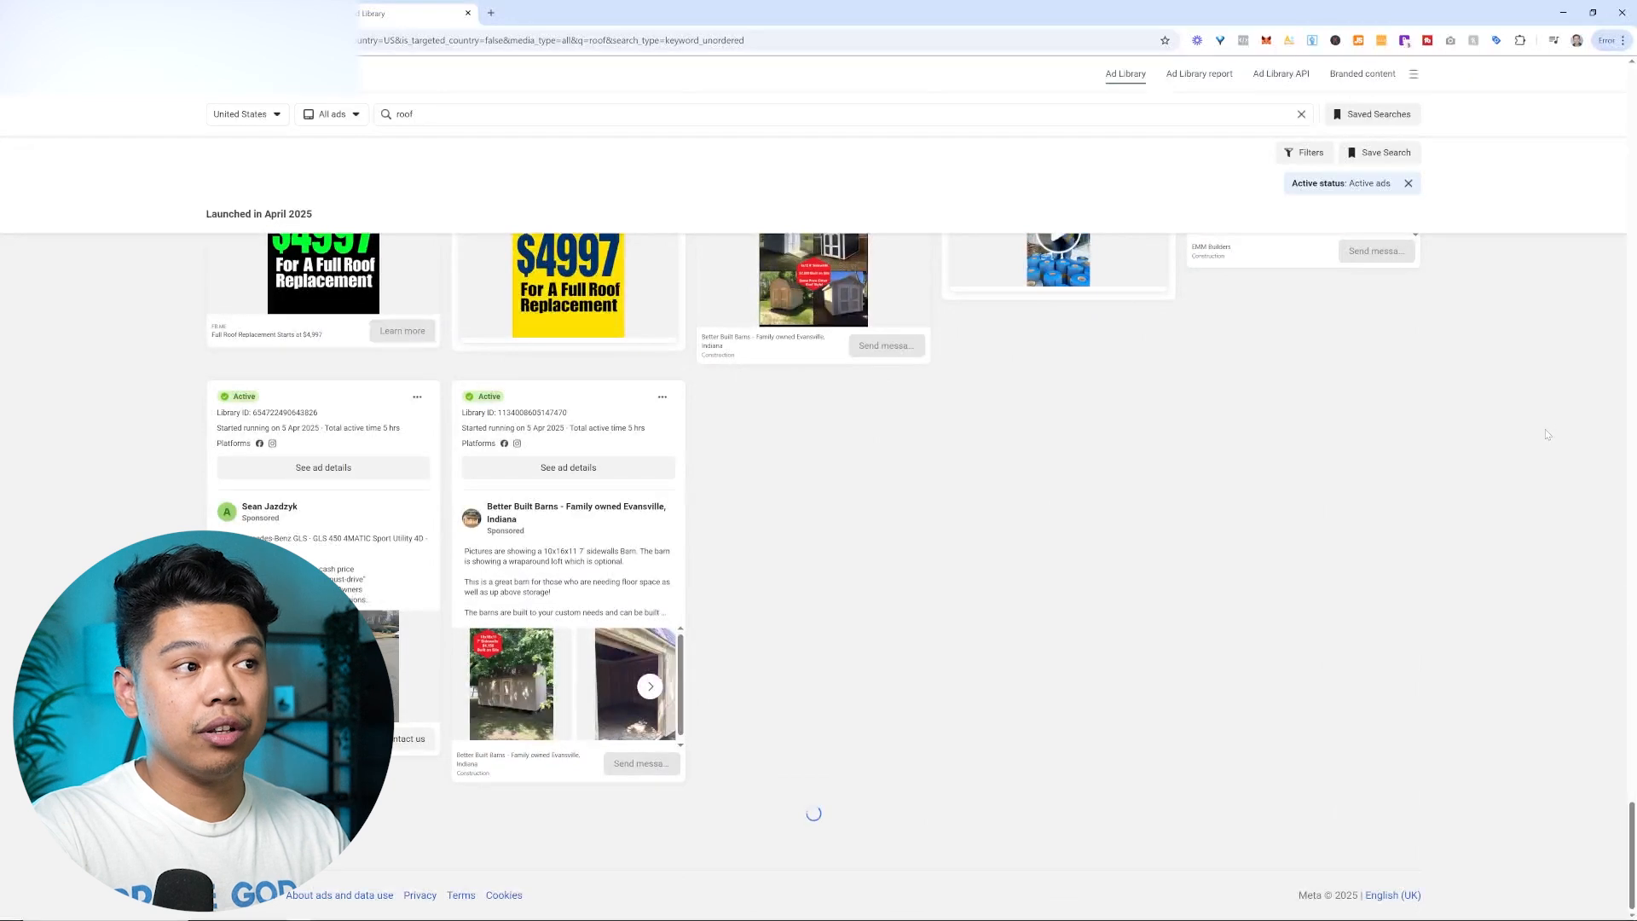
pyautogui.scroll(-3)
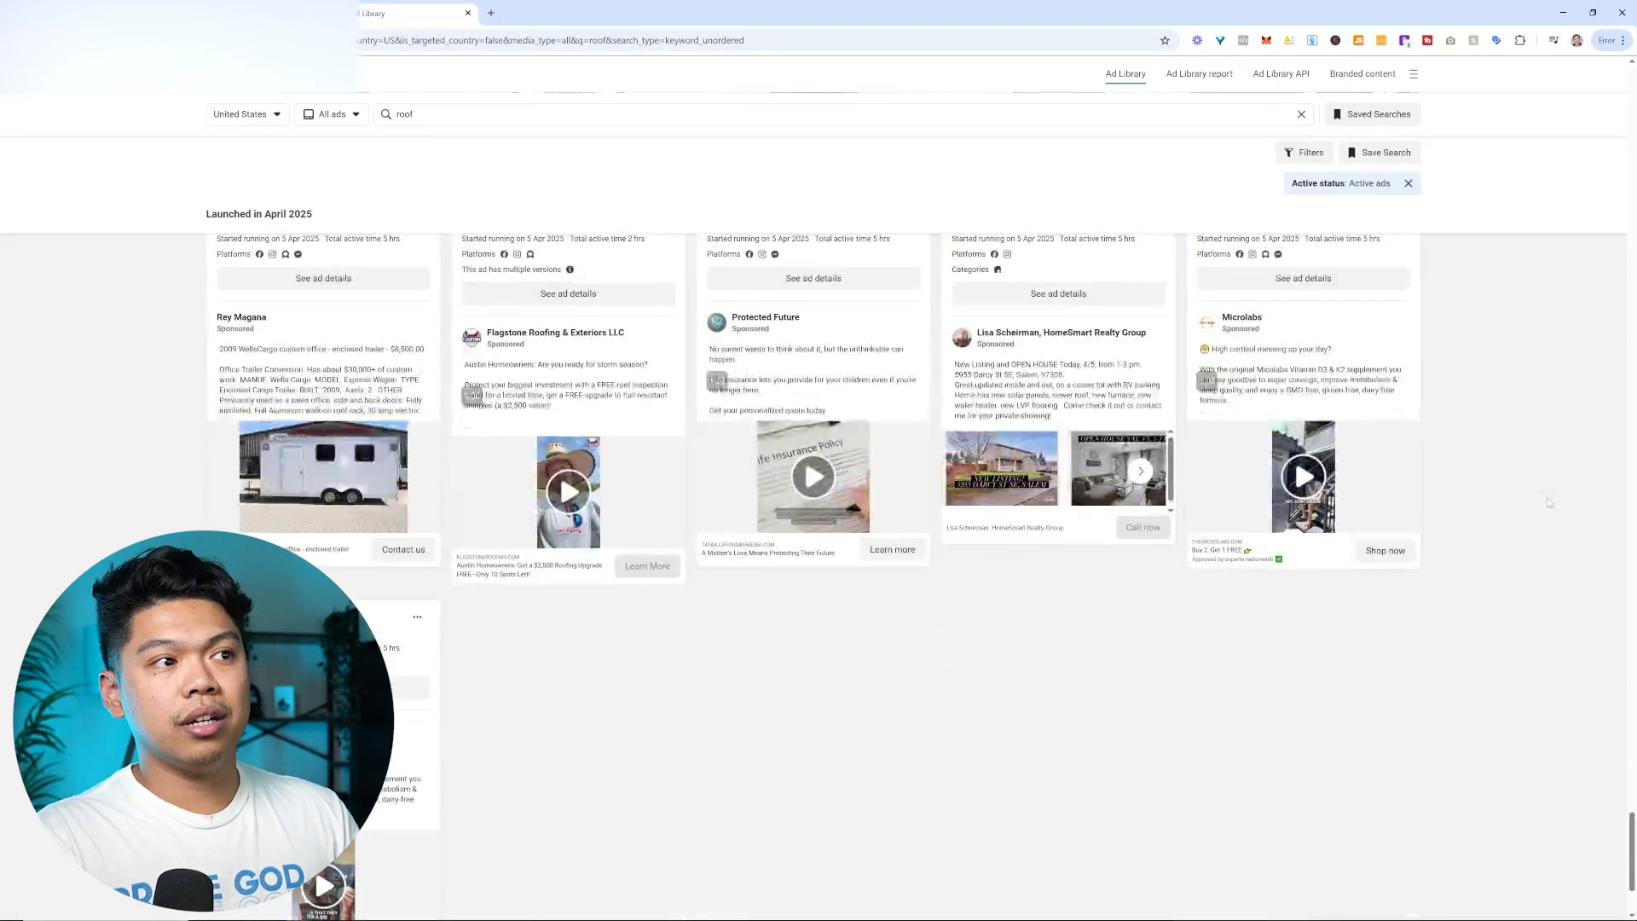
pyautogui.scroll(-3)
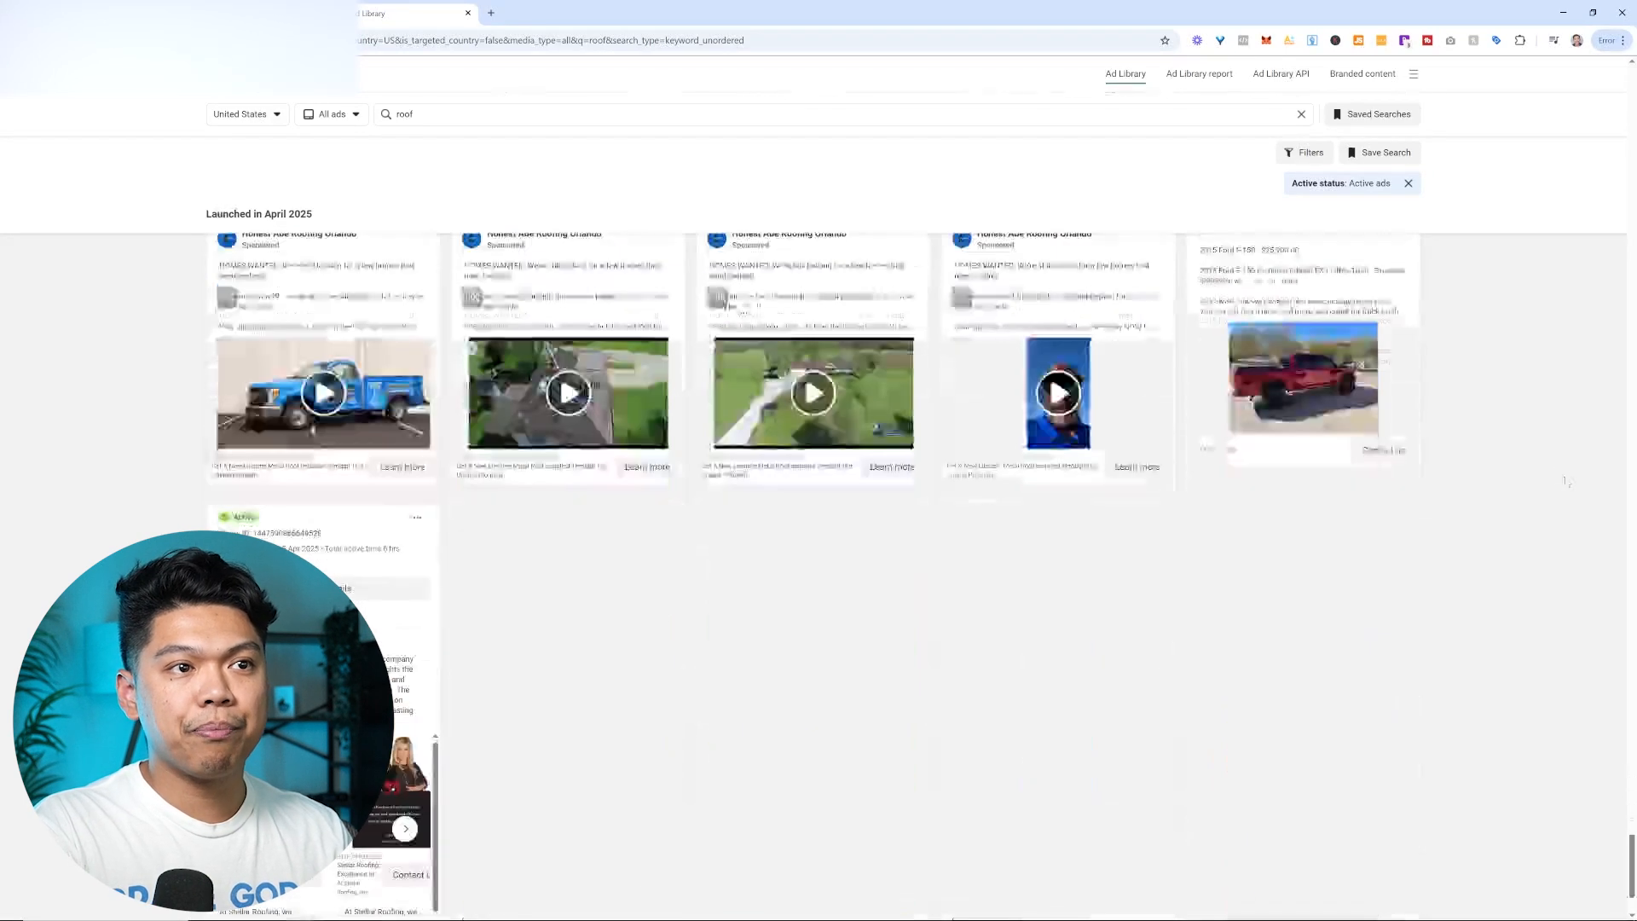
pyautogui.scroll(-3)
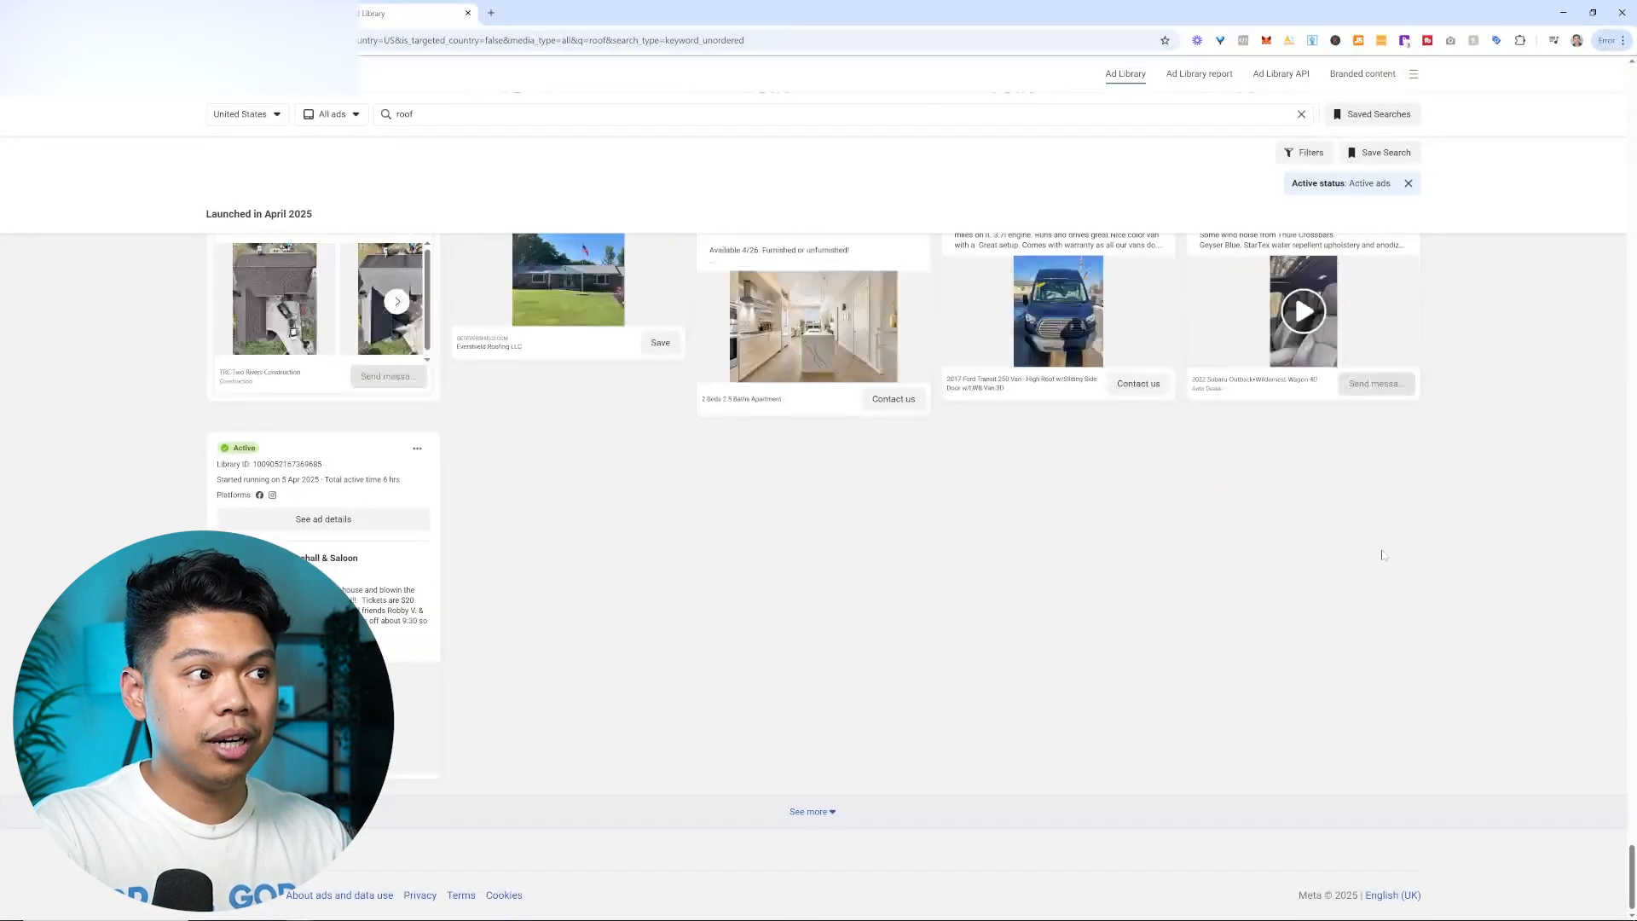
# - Return to the Miro board and show the Ai Ad Creative roof repair examples
pyautogui.click(811, 811)
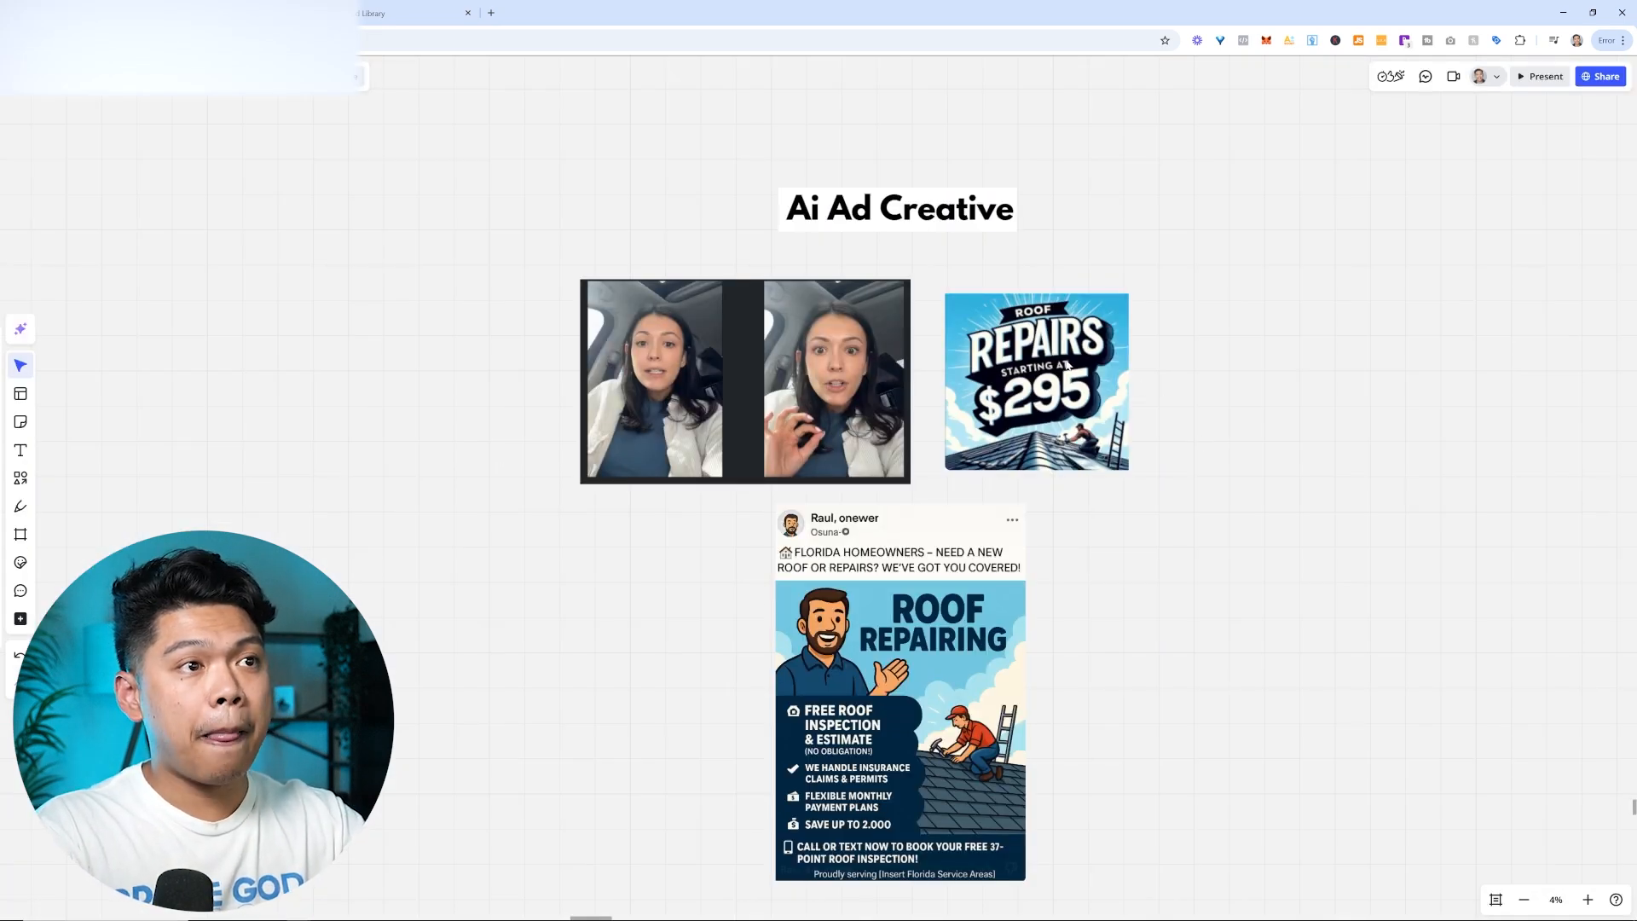
pyautogui.click(1037, 382)
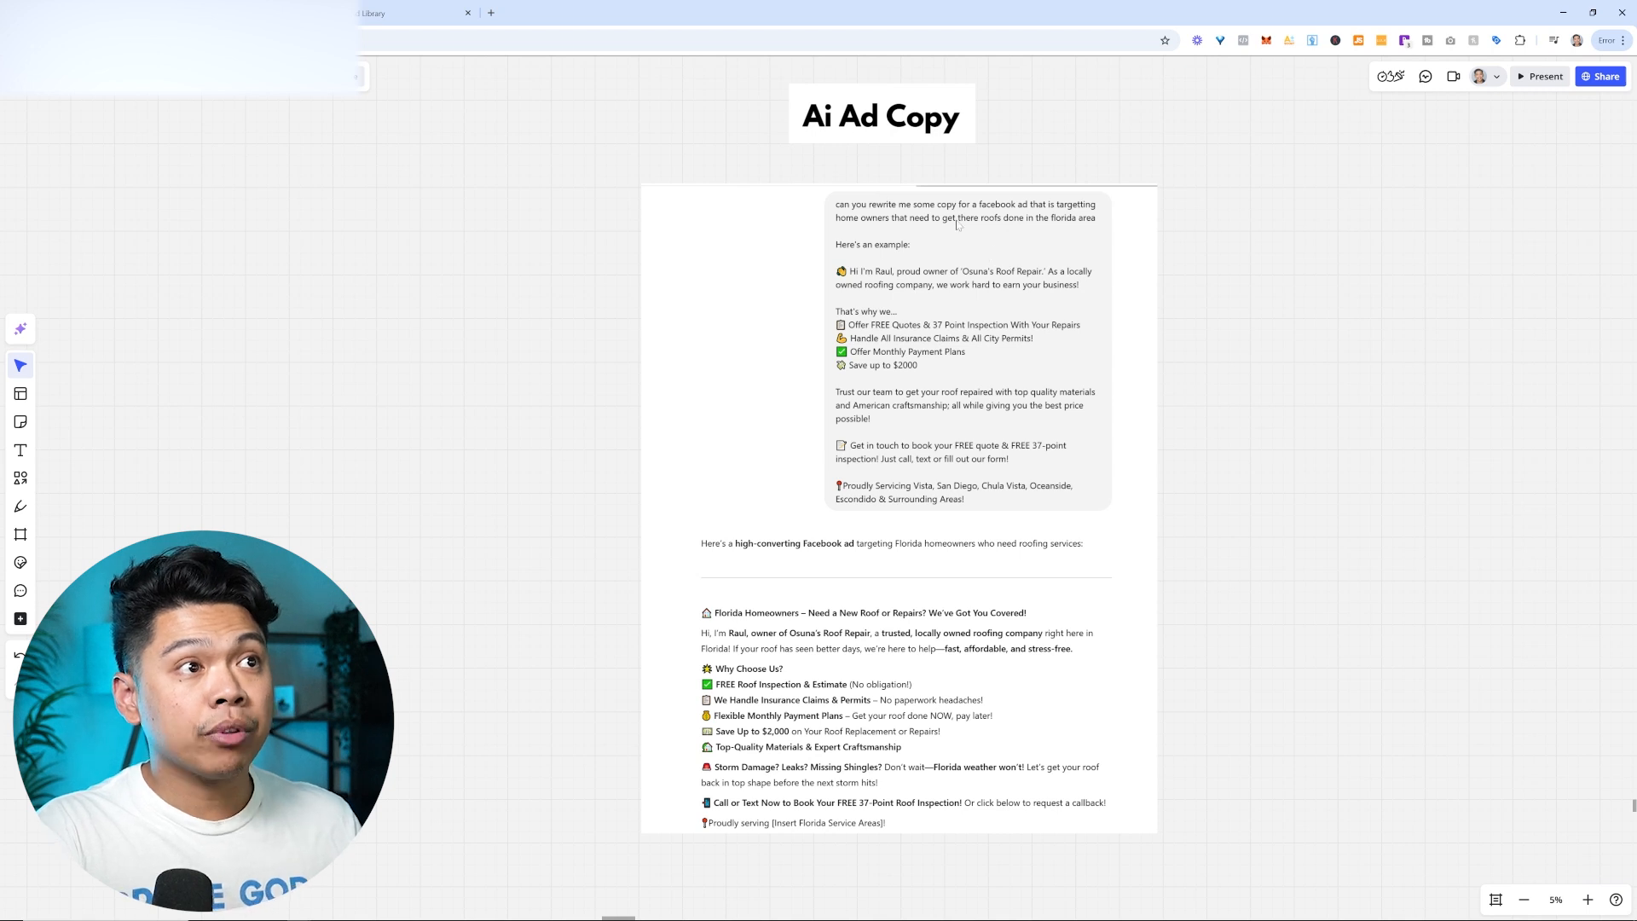
pyautogui.moveTo(1032, 233)
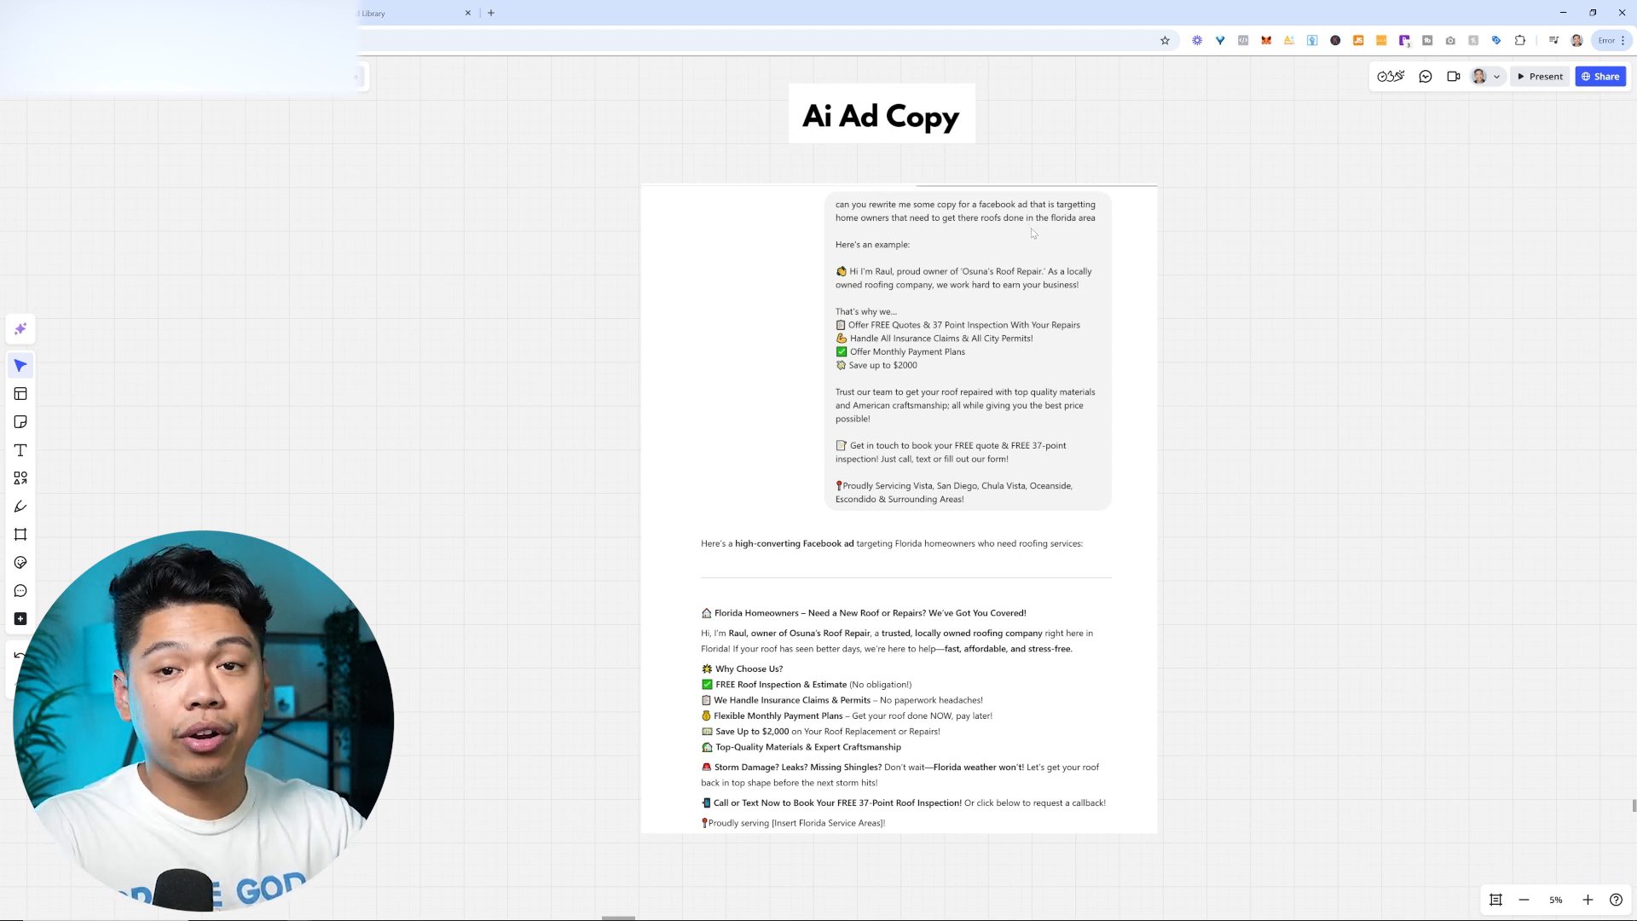
pyautogui.moveTo(990, 243)
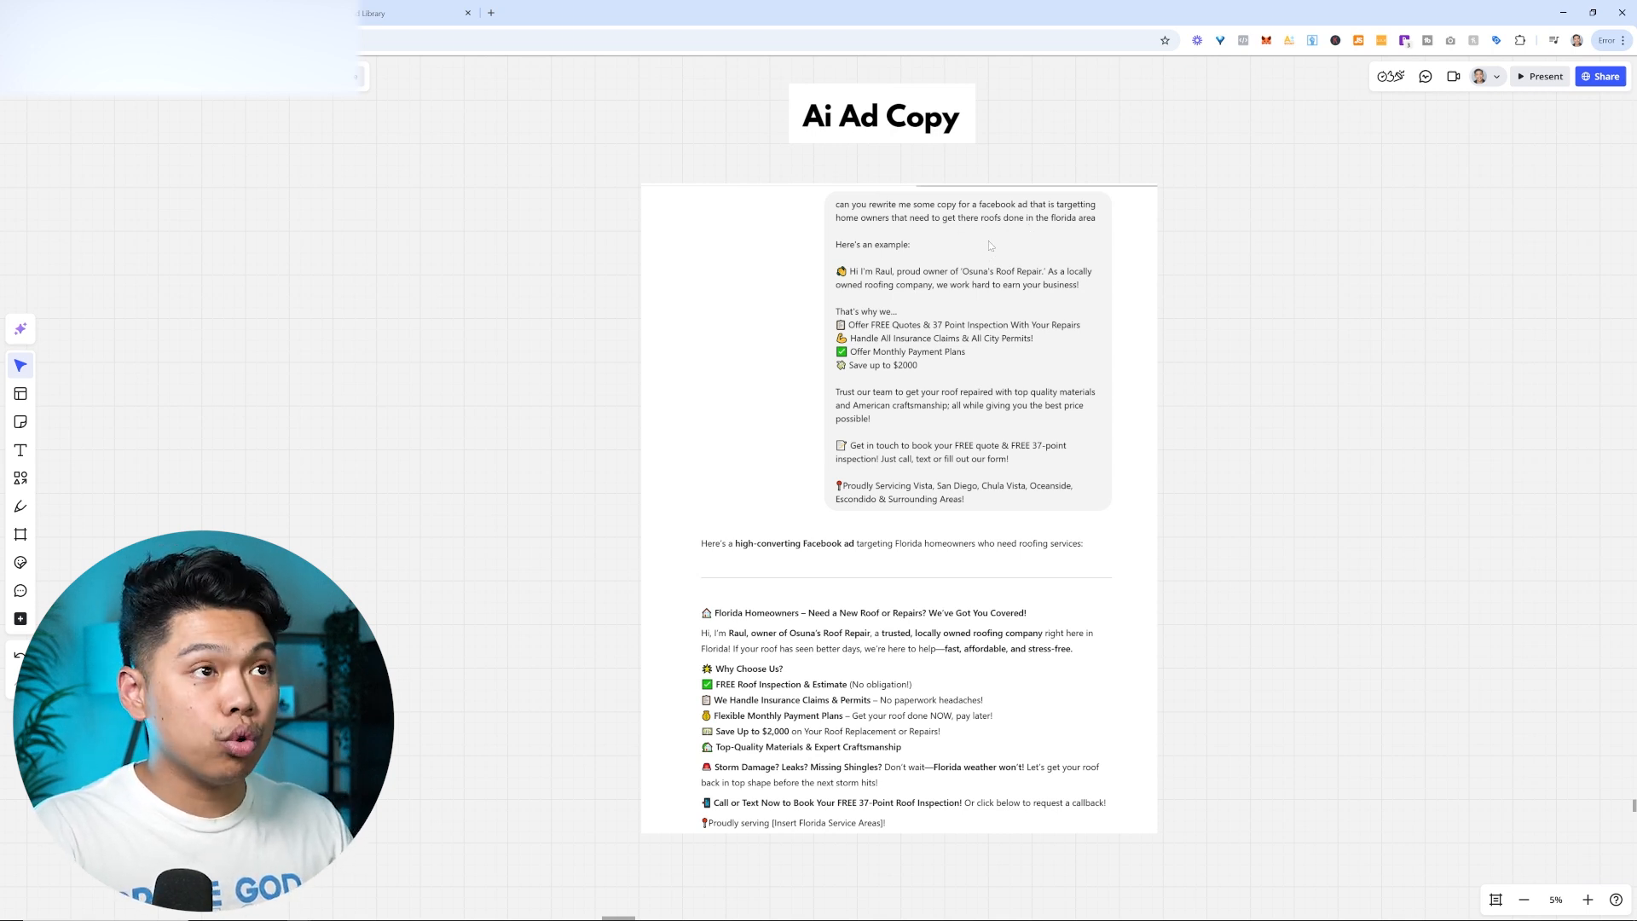
pyautogui.moveTo(1010, 492)
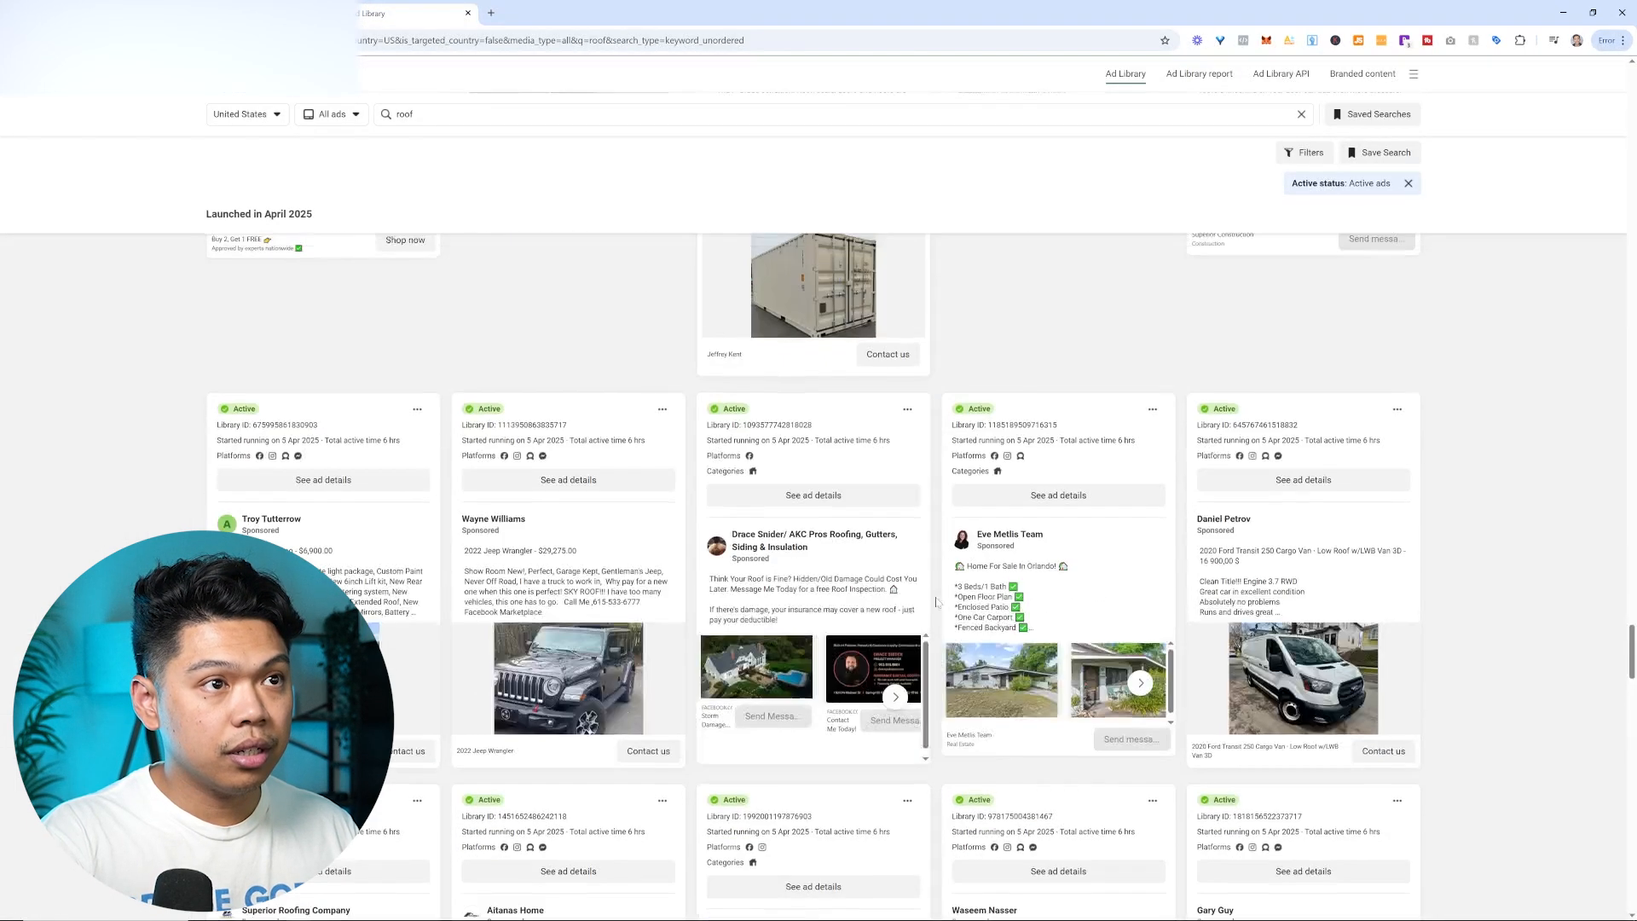
# - Scroll further through the 'roof' results to the run of near-identical roofing repair videos
pyautogui.scroll(-3)
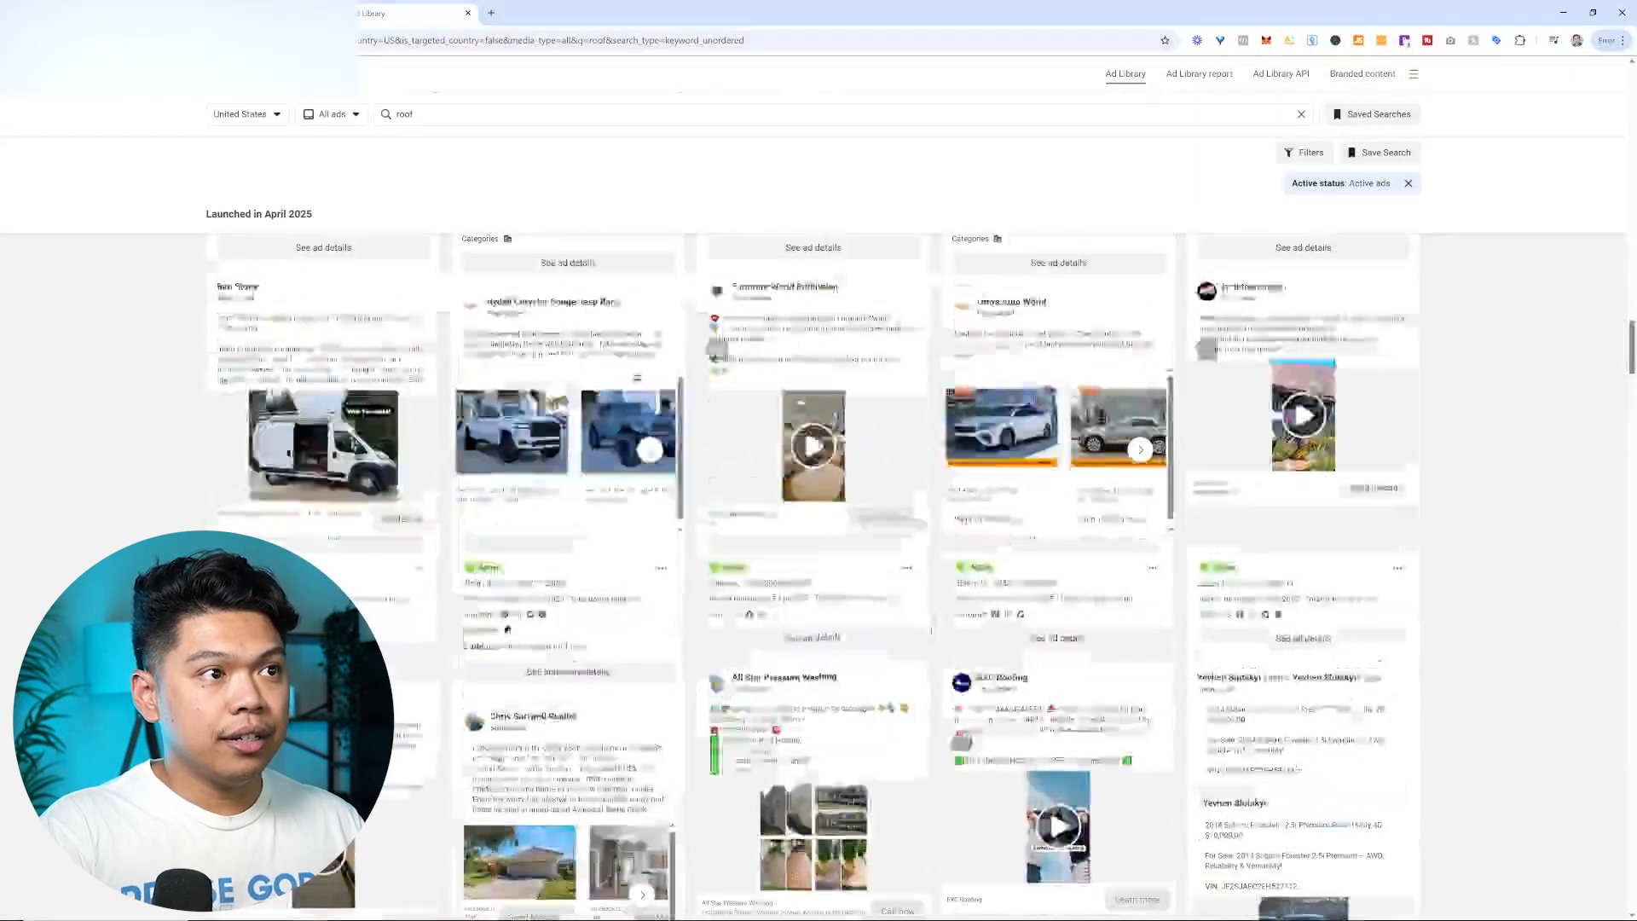
pyautogui.scroll(-3)
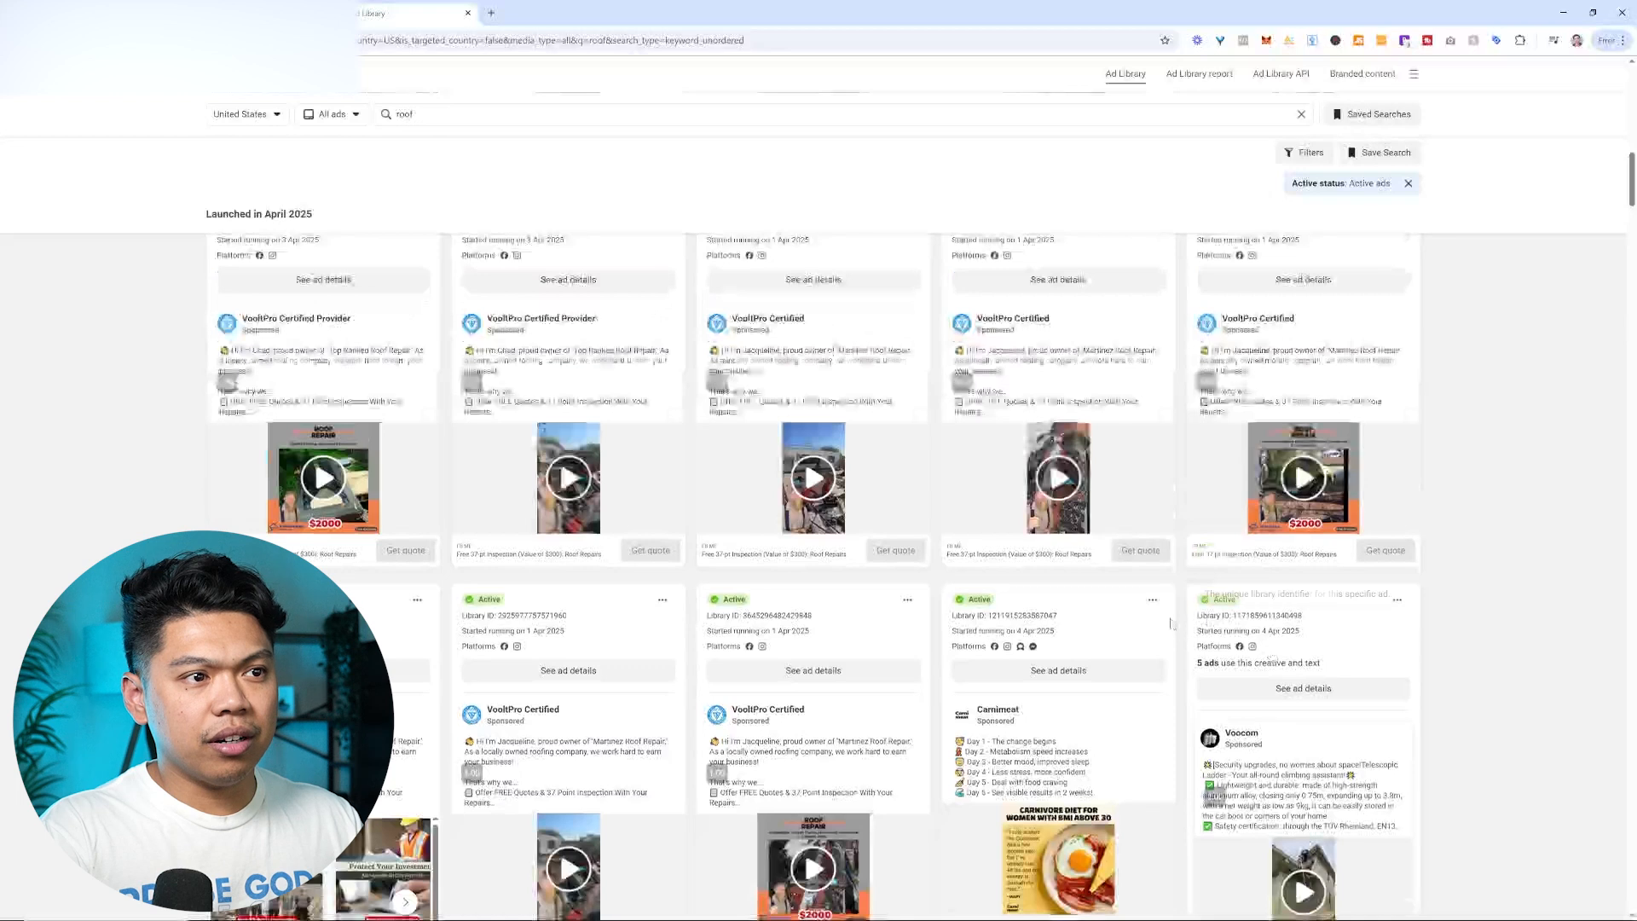
pyautogui.scroll(-3)
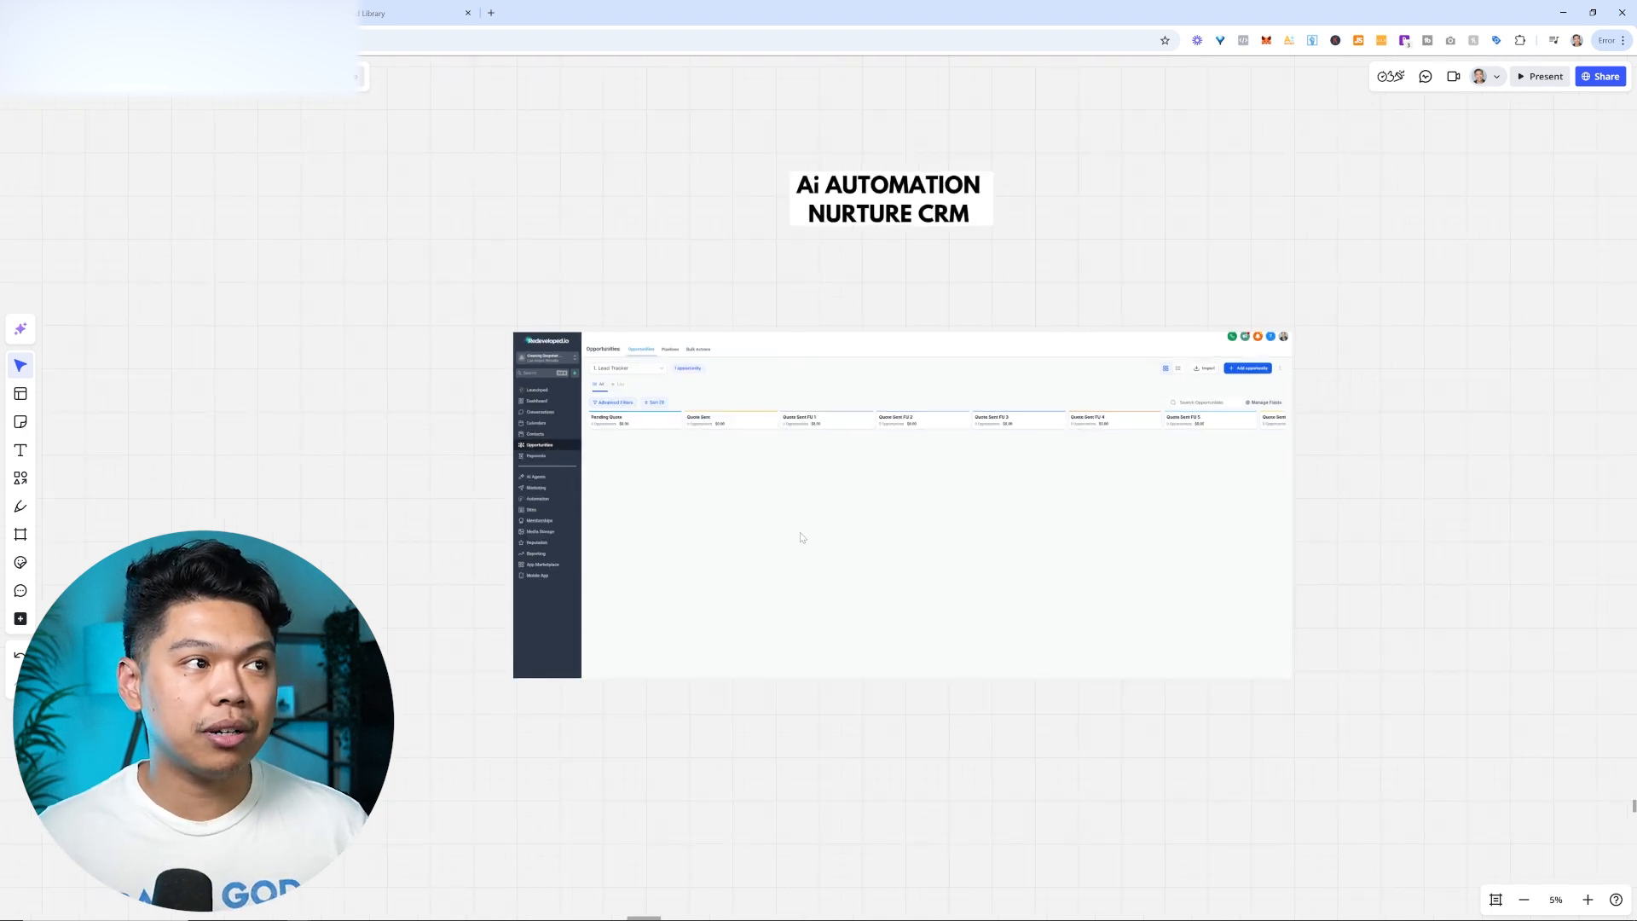
pyautogui.moveTo(609, 285)
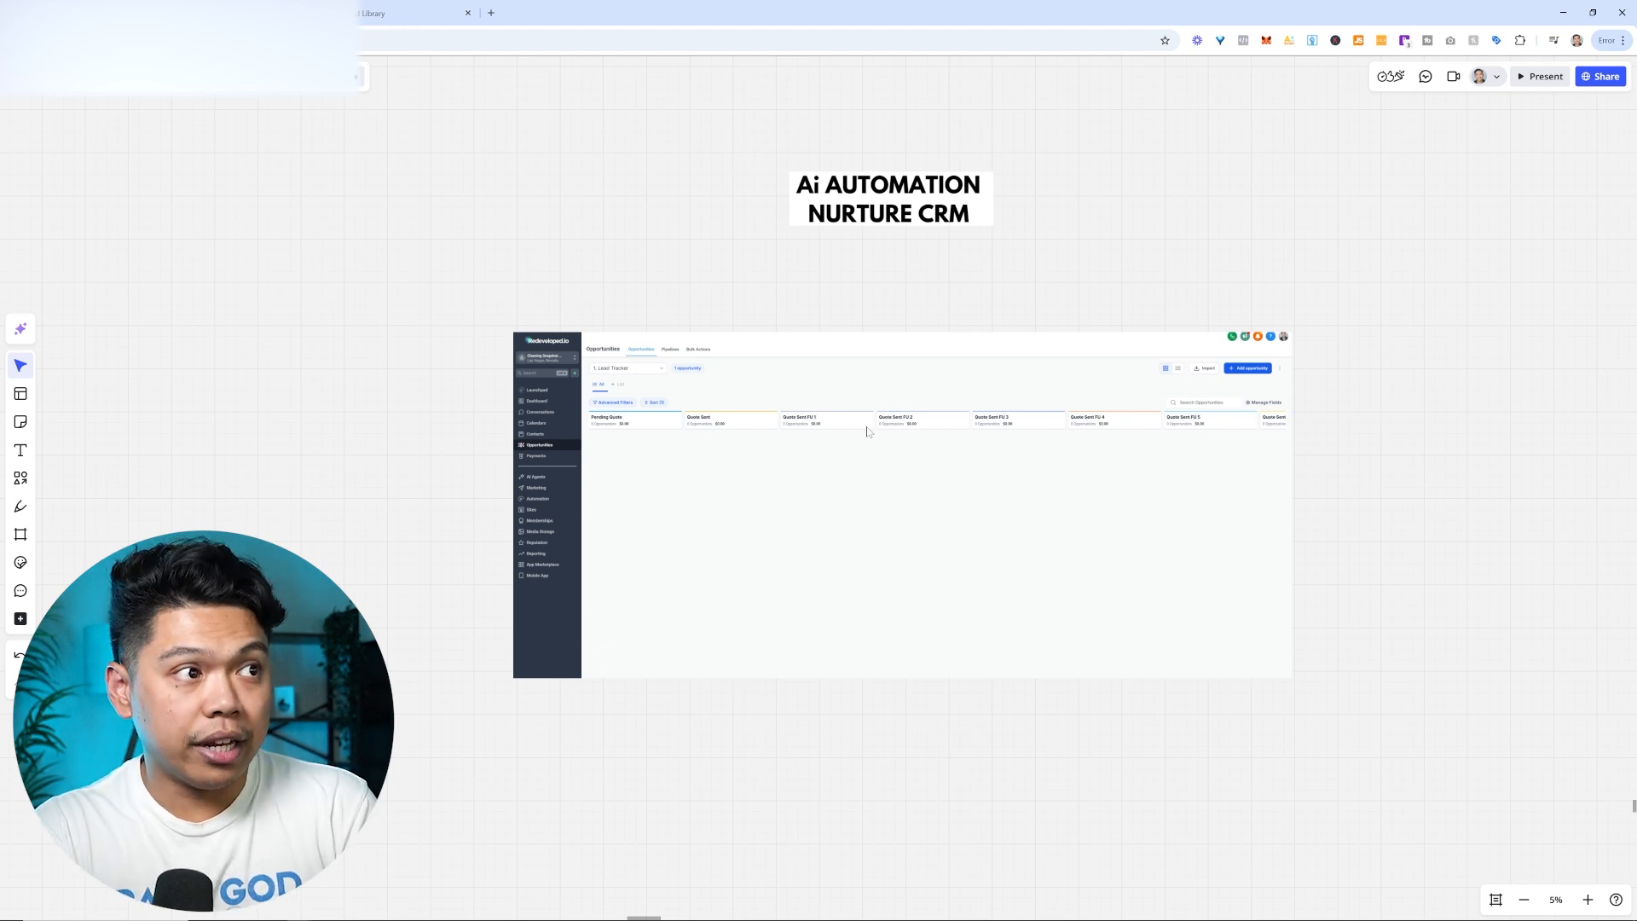
pyautogui.moveTo(887, 450)
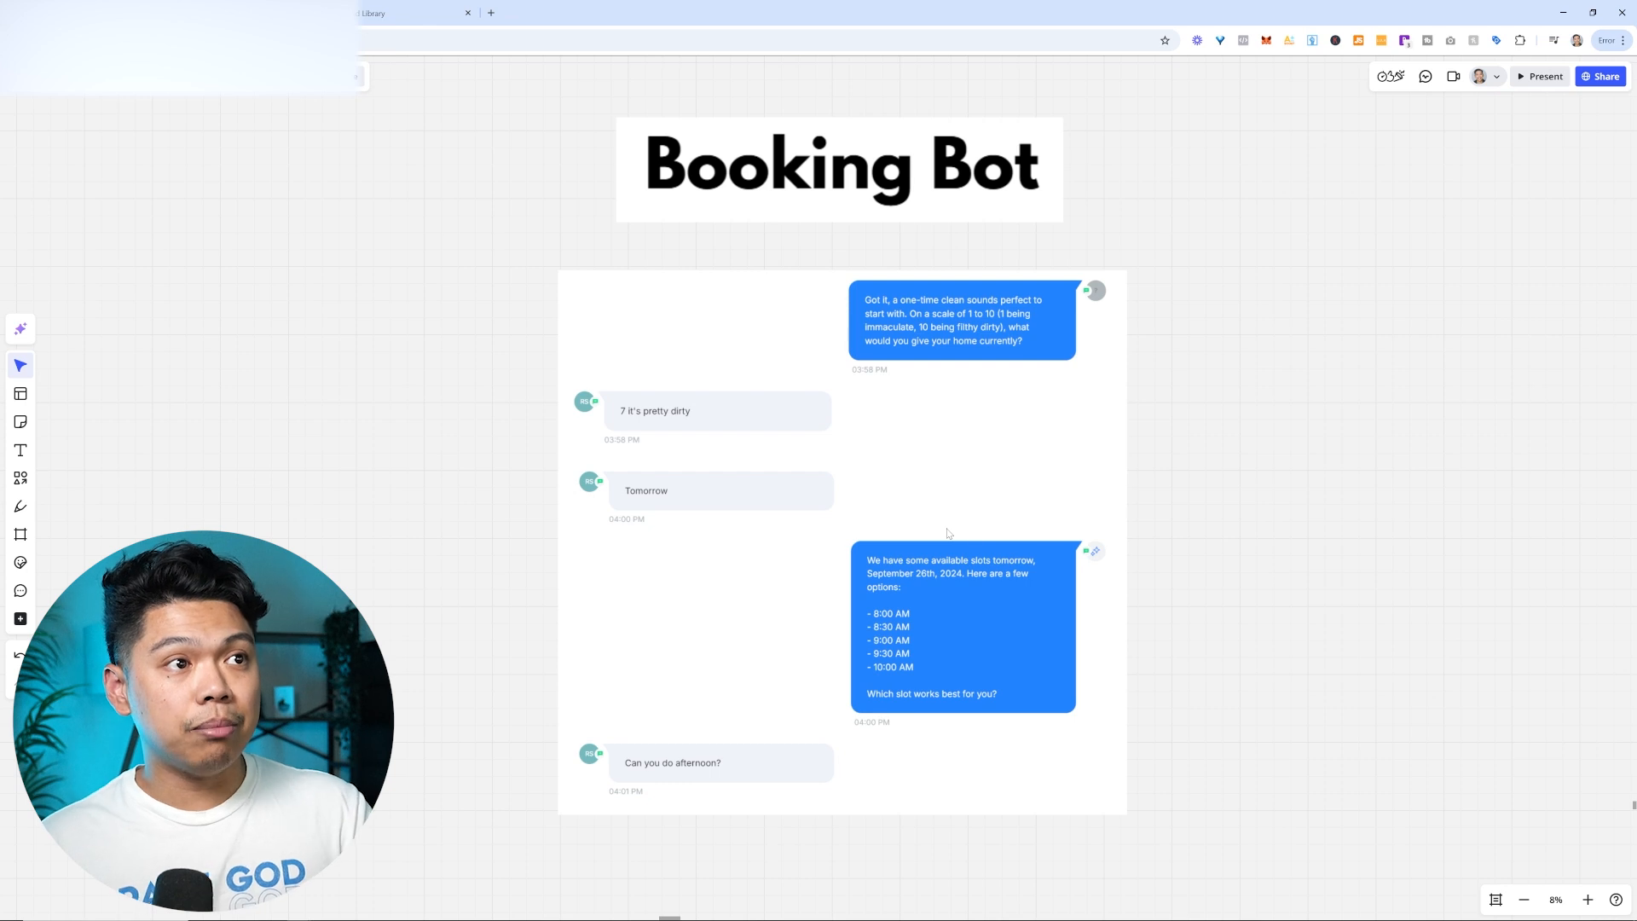
pyautogui.moveTo(992, 635)
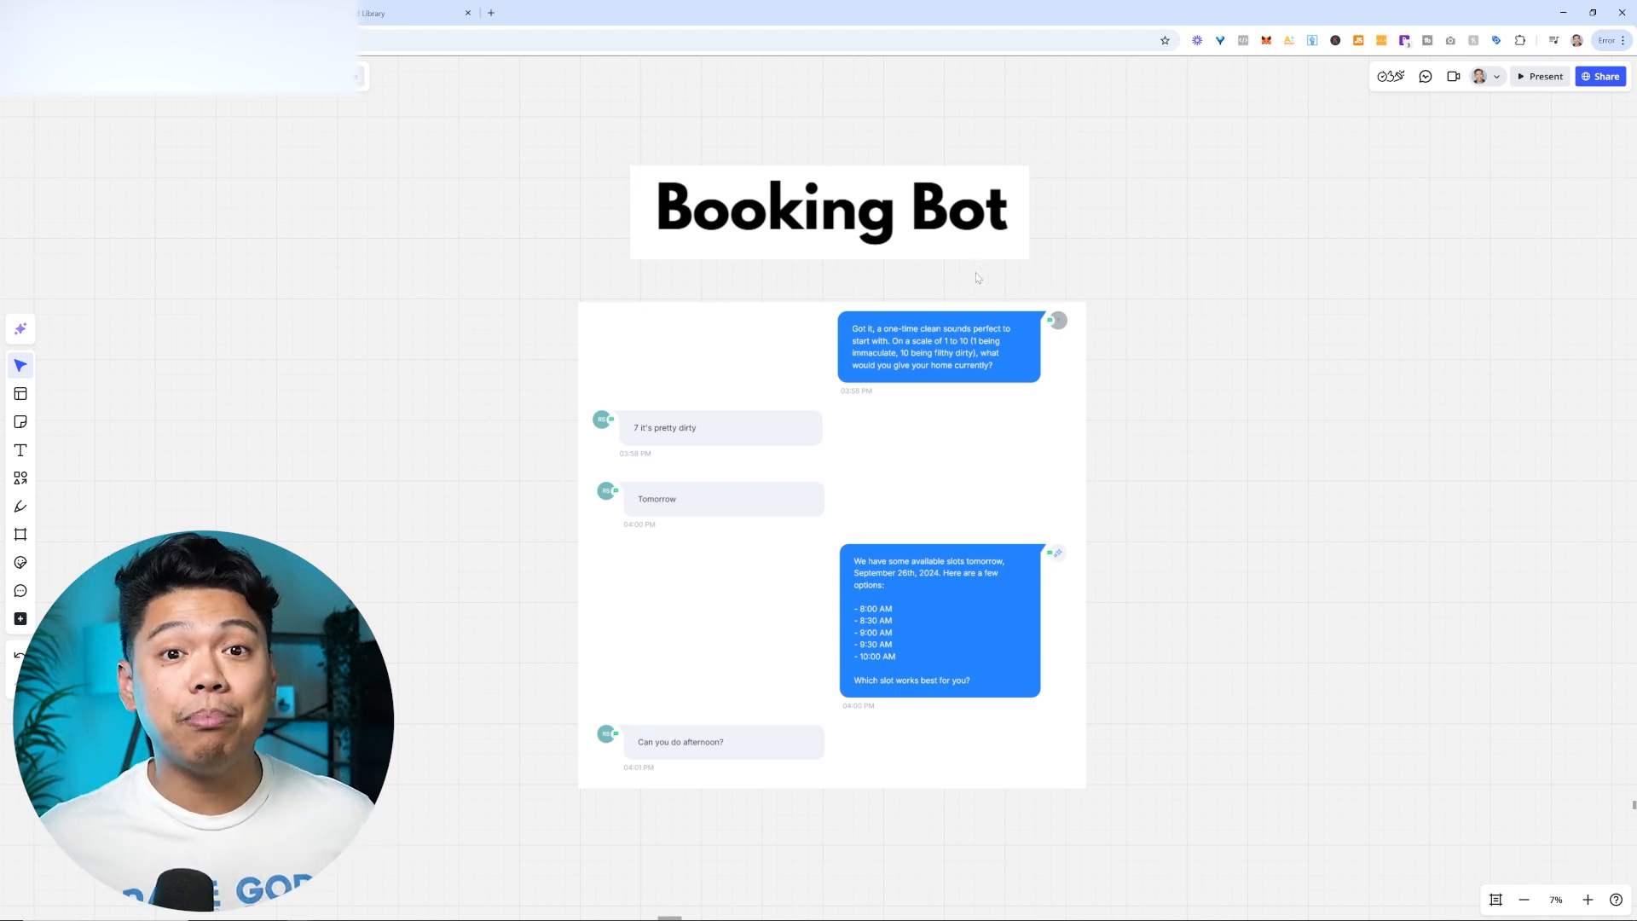
# - Zoom out from the Booking Bot chat to see the CRM, Booking Bot and Client Results sections
pyautogui.scroll(-3)
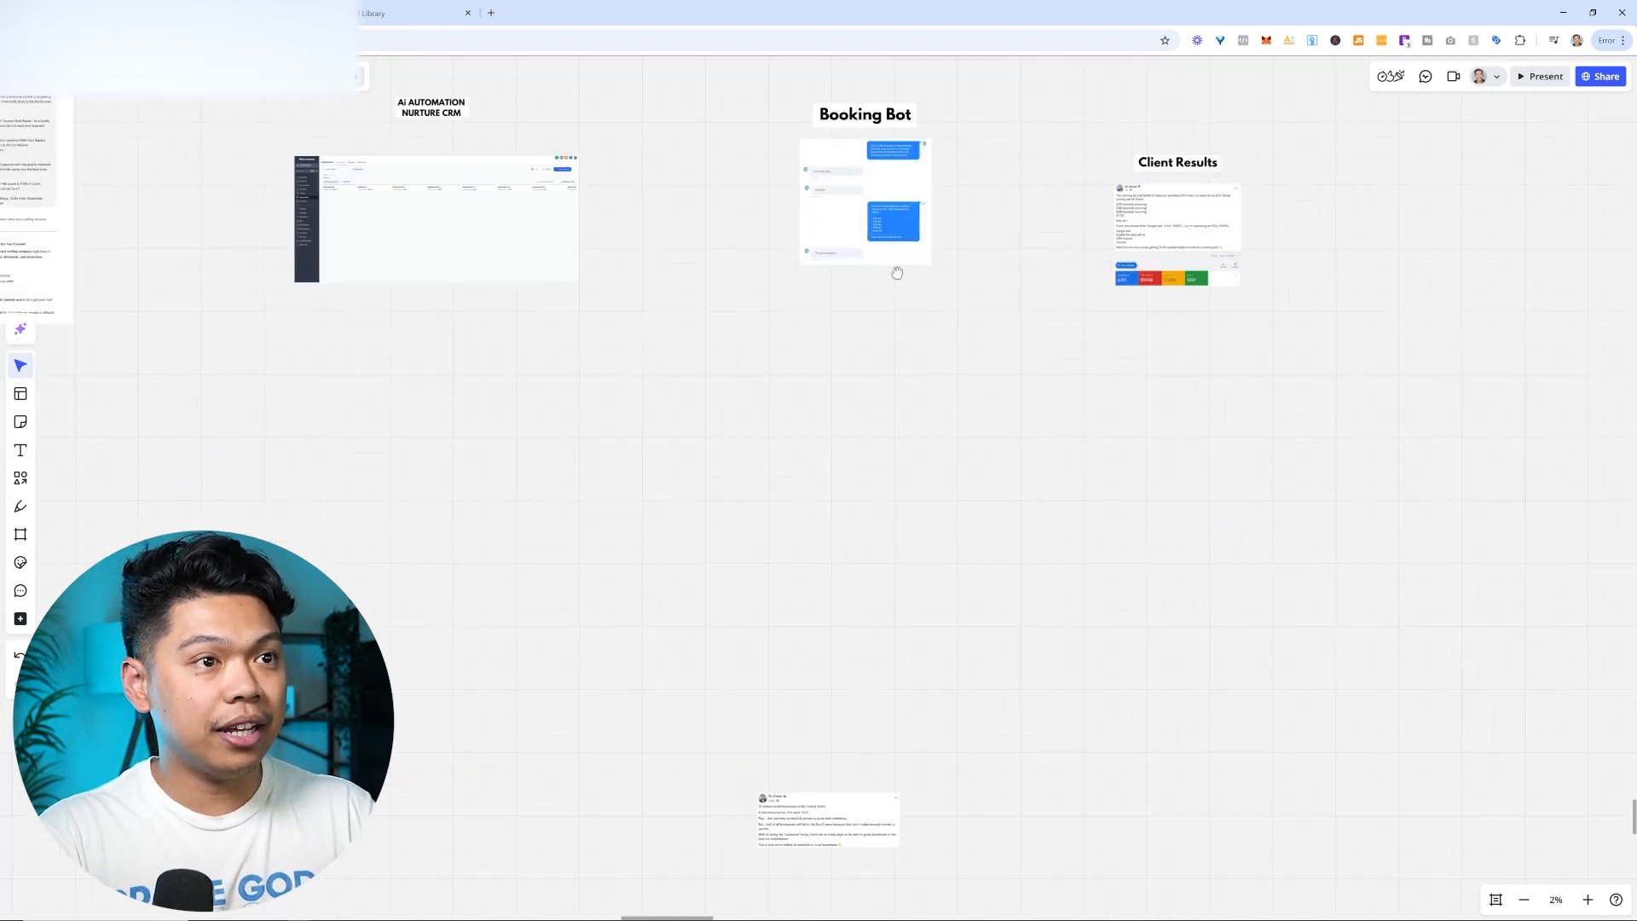